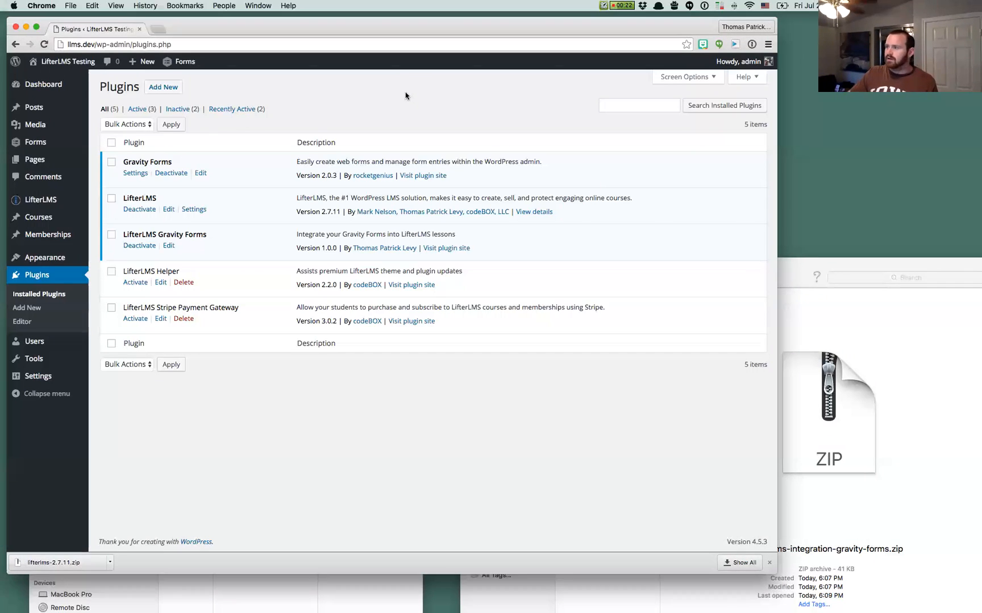
mouse_move(208, 113)
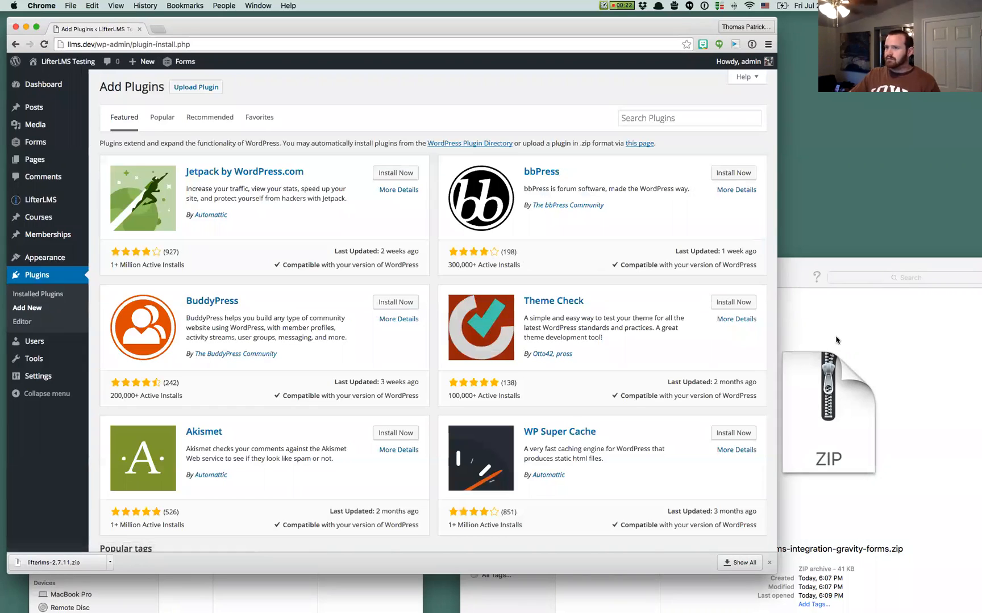
Step: Upload gravityformsuserregistration.zip via Upload Plugin and run Install Now on it
left_click(196, 86)
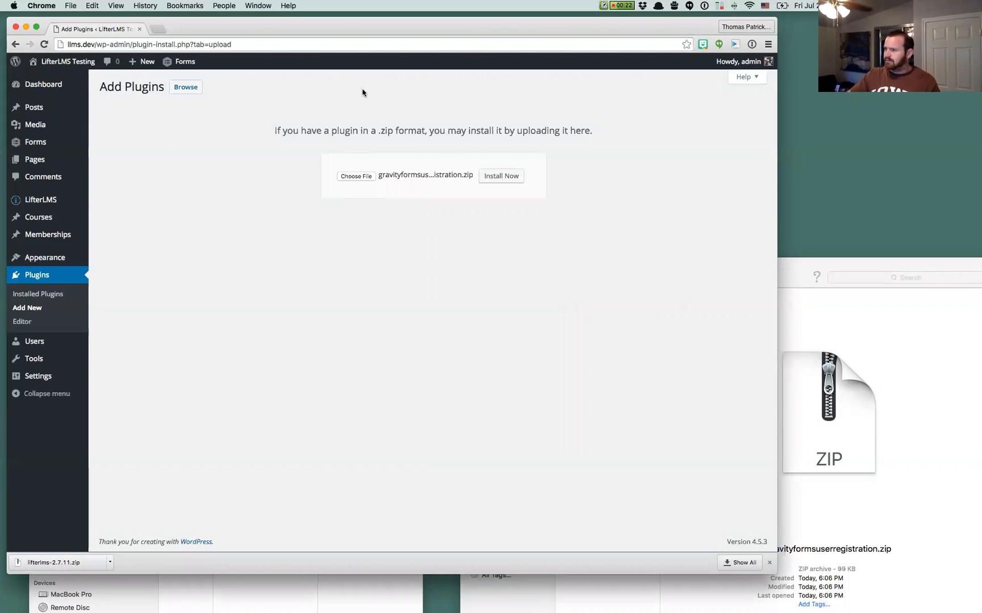
left_click(499, 176)
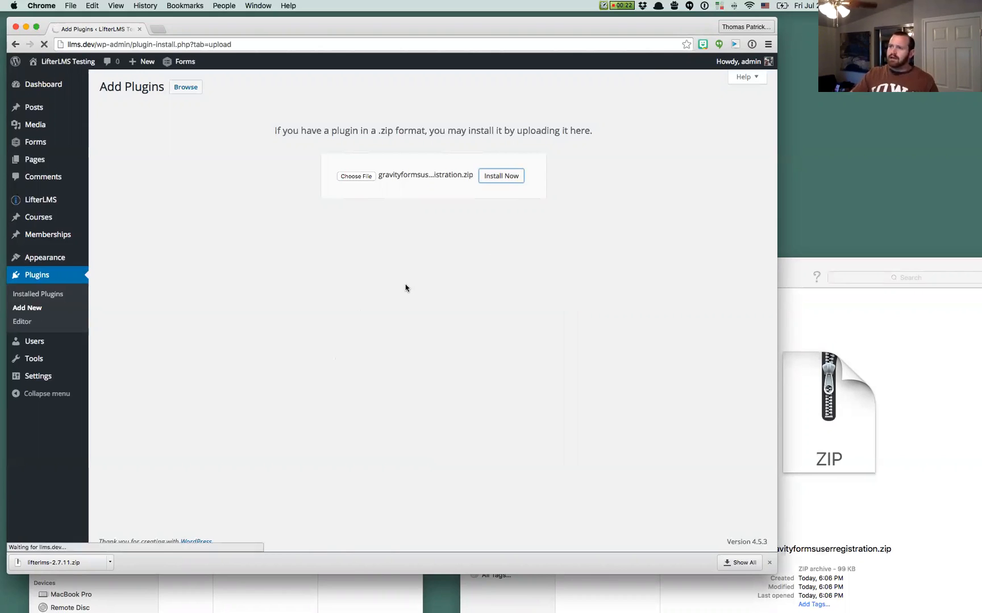
left_click(500, 177)
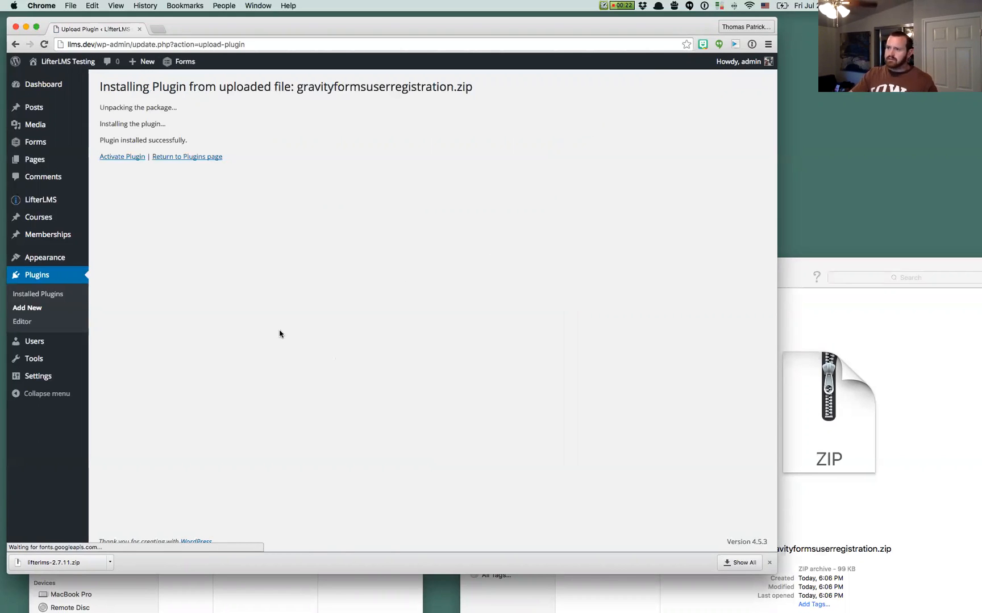
left_click(121, 157)
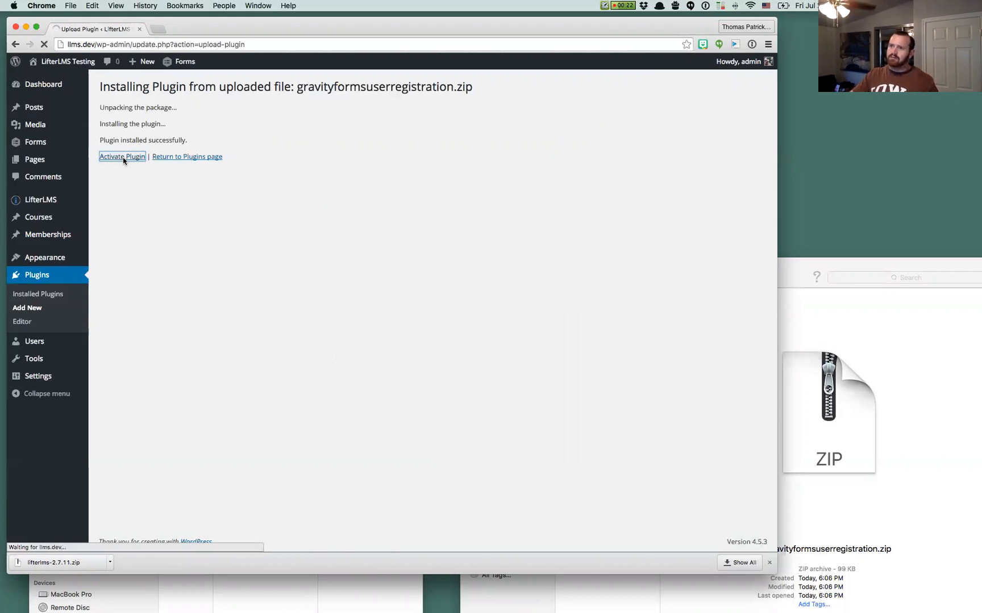
mouse_move(322, 136)
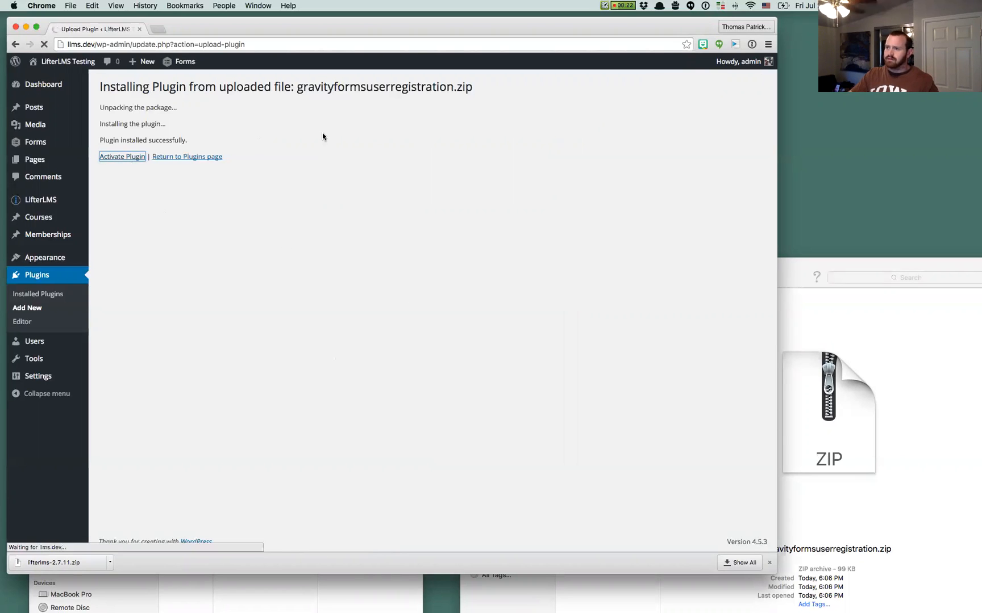
Step: Activate the User Registration add-on and show LifterLMS Settings > Integrations with Gravity Forms options
left_click(122, 157)
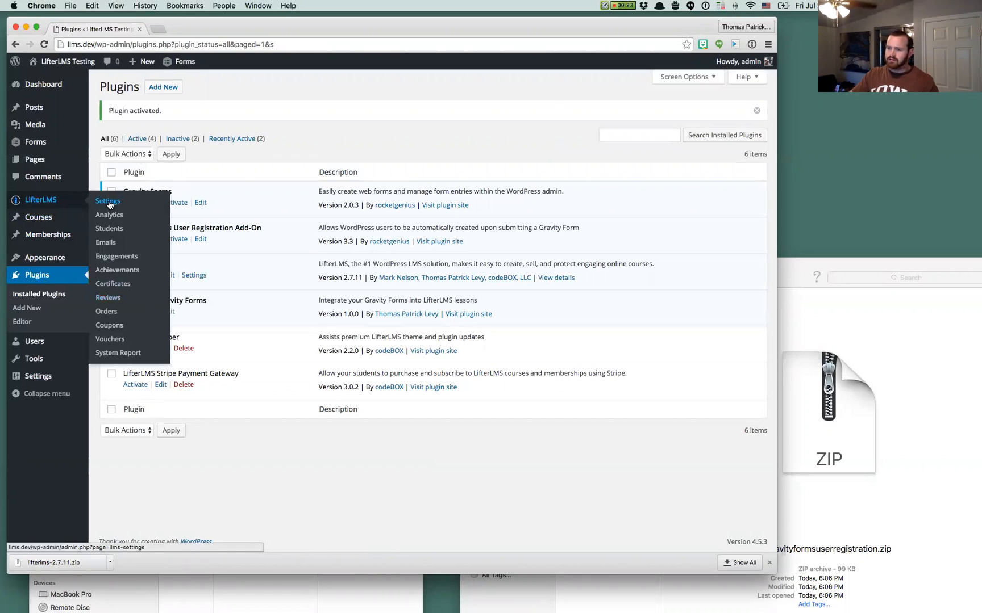
left_click(107, 200)
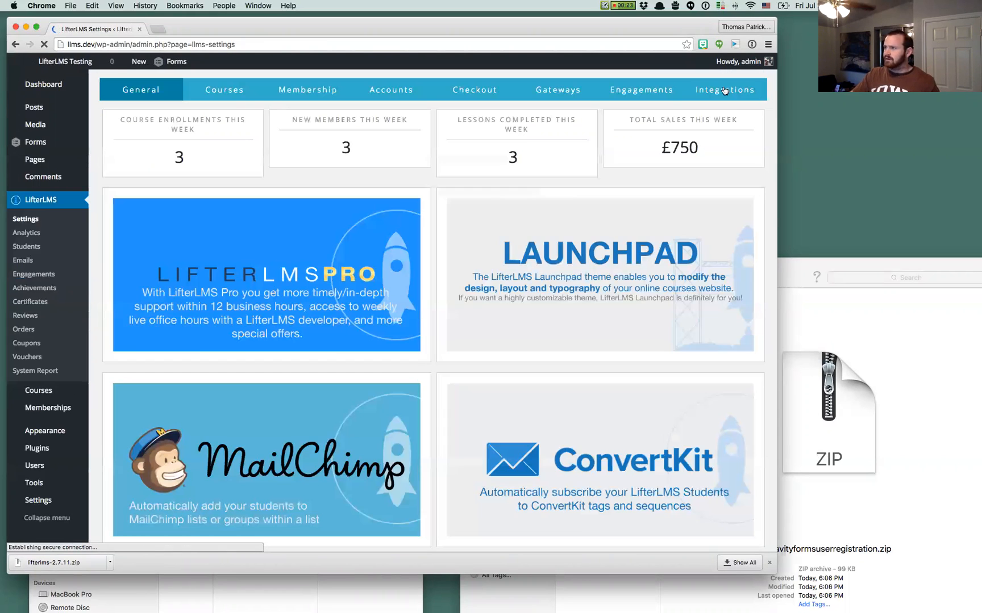
left_click(725, 90)
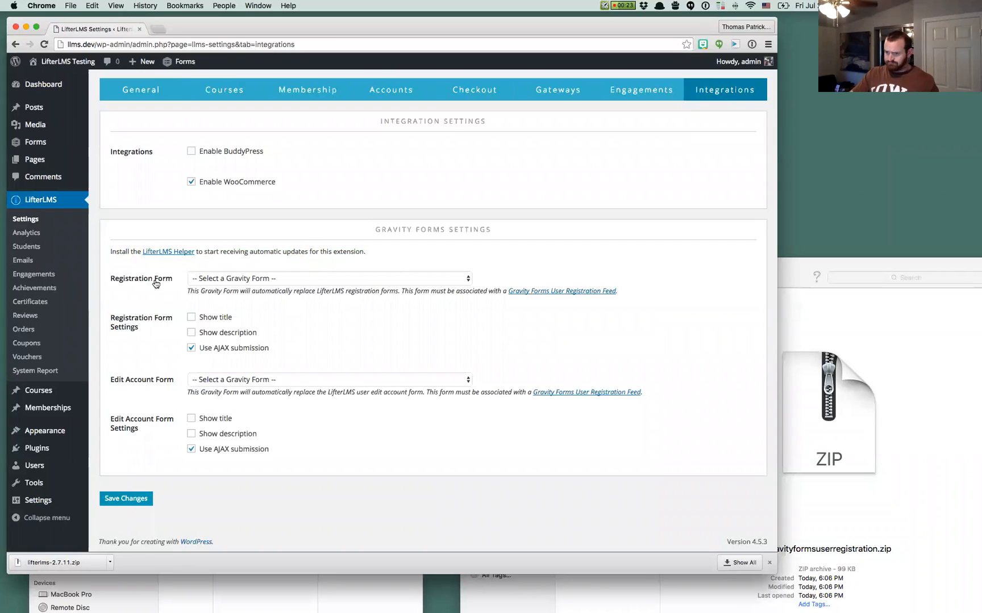
mouse_move(362, 519)
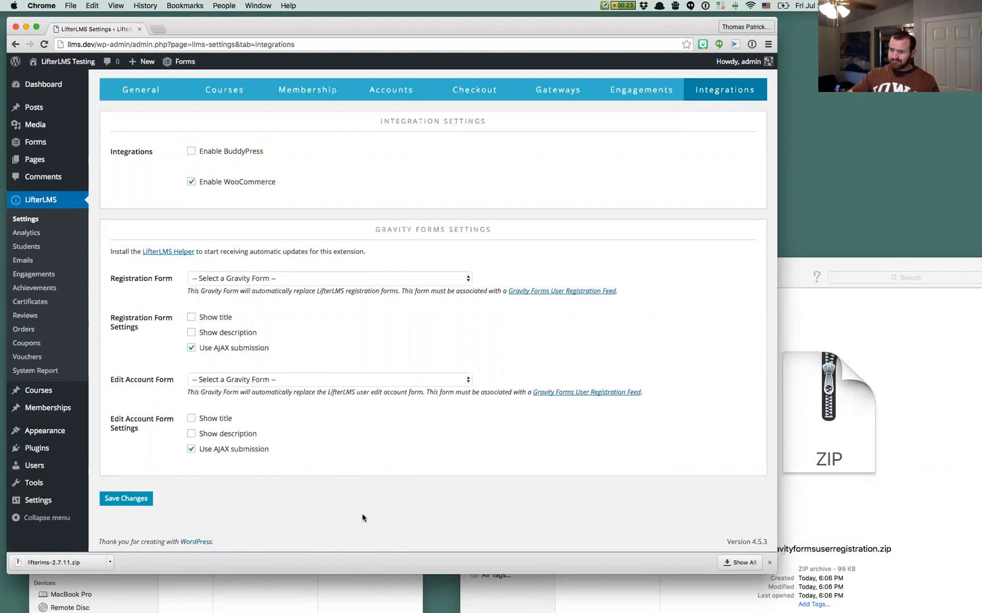
left_click(326, 278)
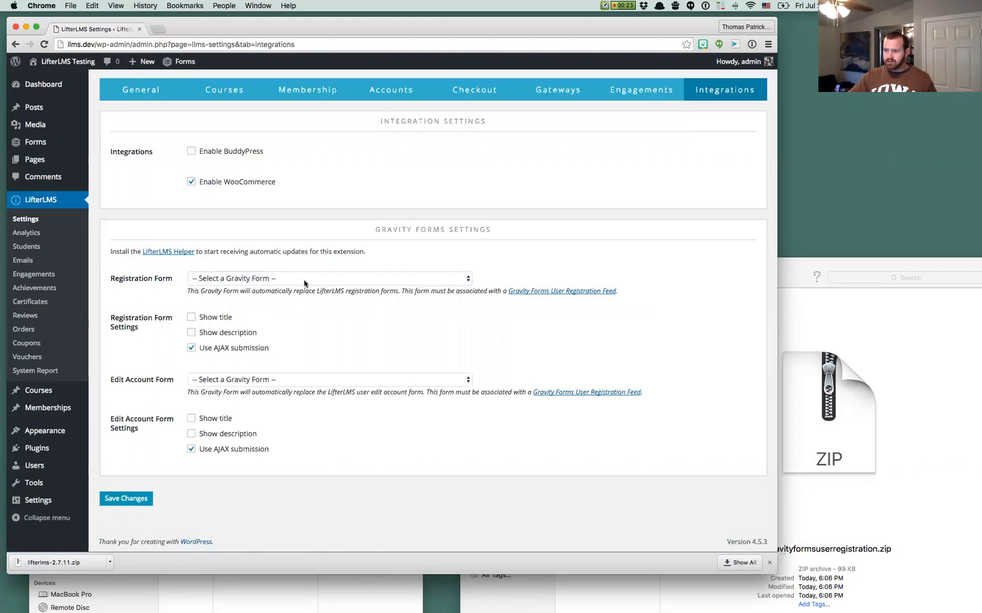
mouse_move(406, 307)
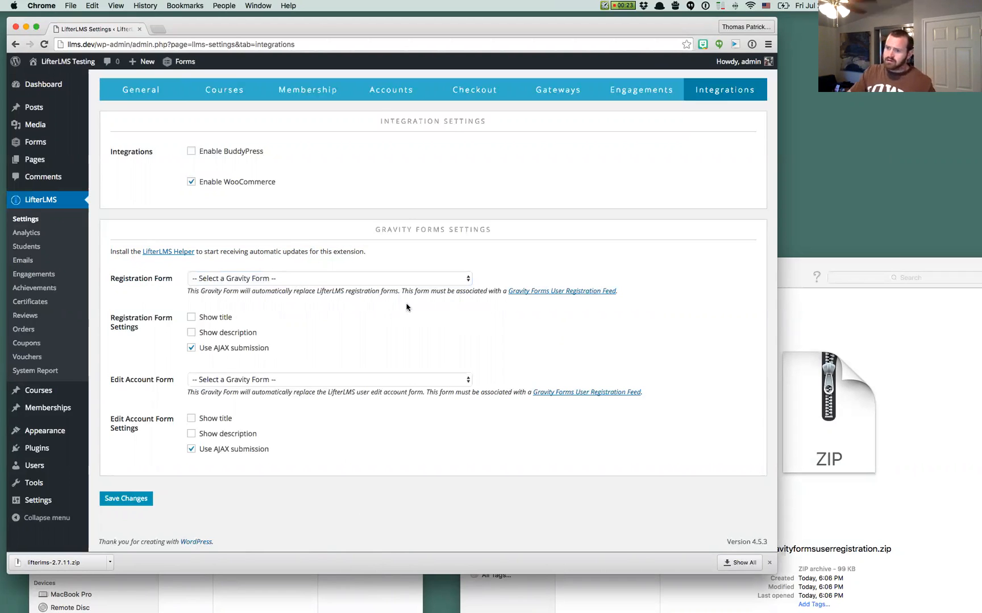
mouse_move(413, 477)
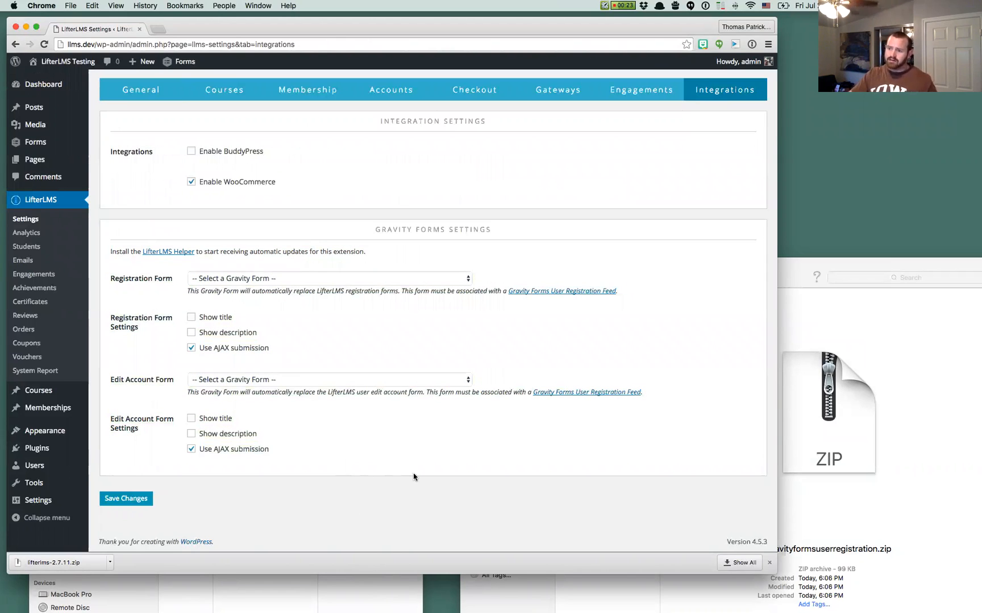
mouse_move(286, 385)
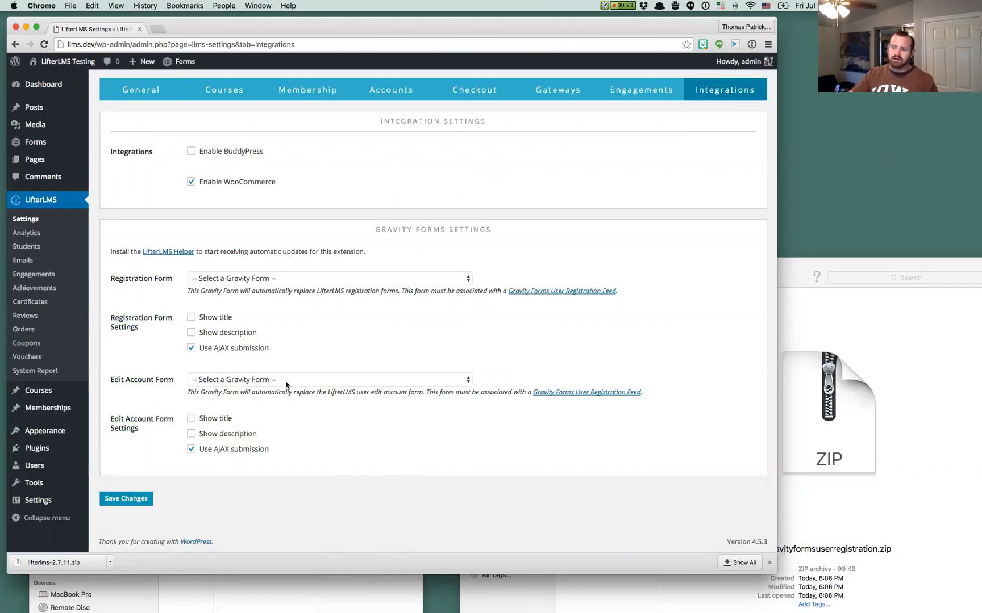
mouse_move(278, 326)
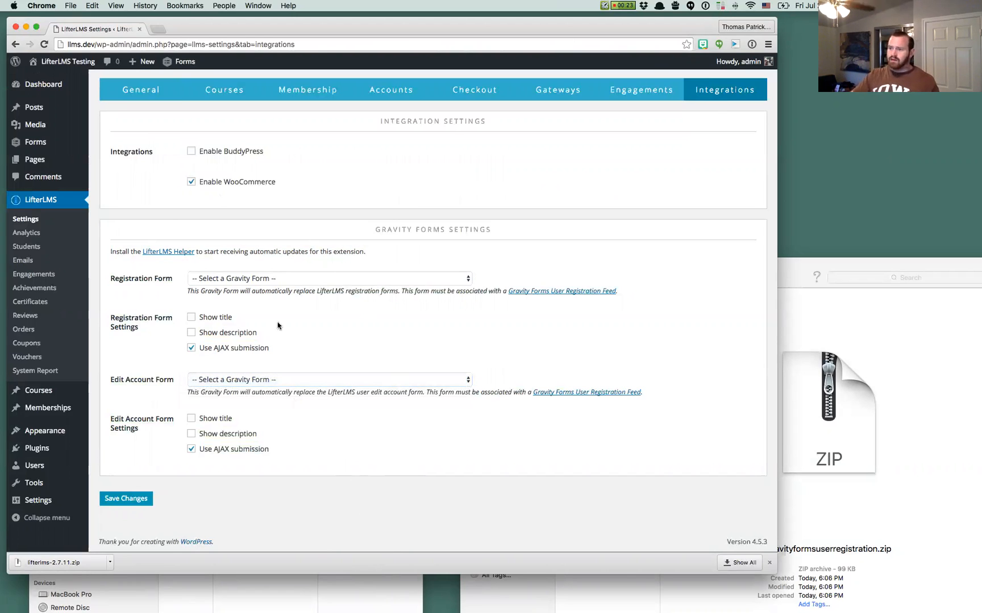
mouse_move(34, 142)
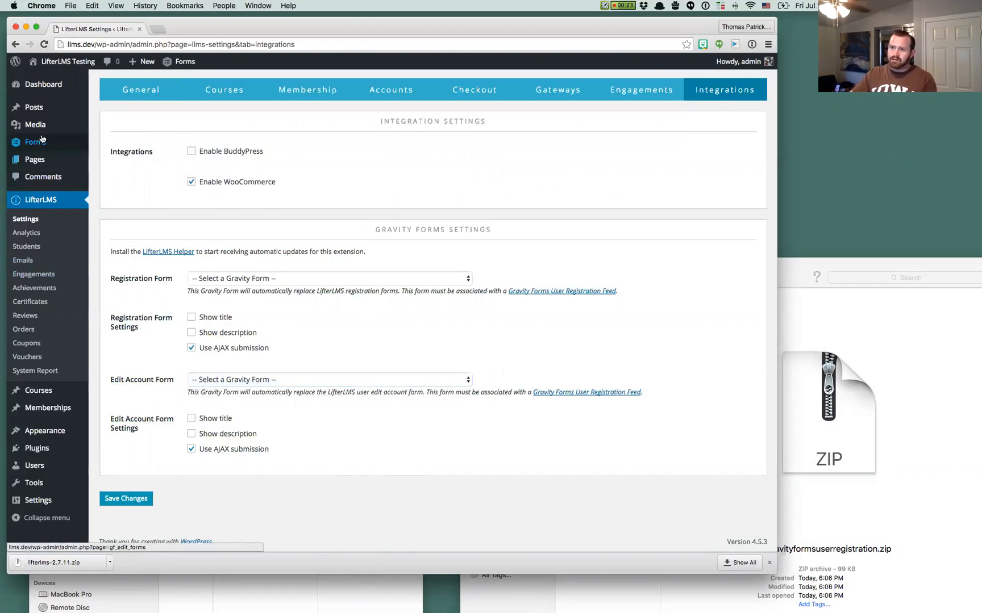
Step: Create a Gravity Form titled 'User Registration' with description 'Register below!' and enter its editor
left_click(35, 142)
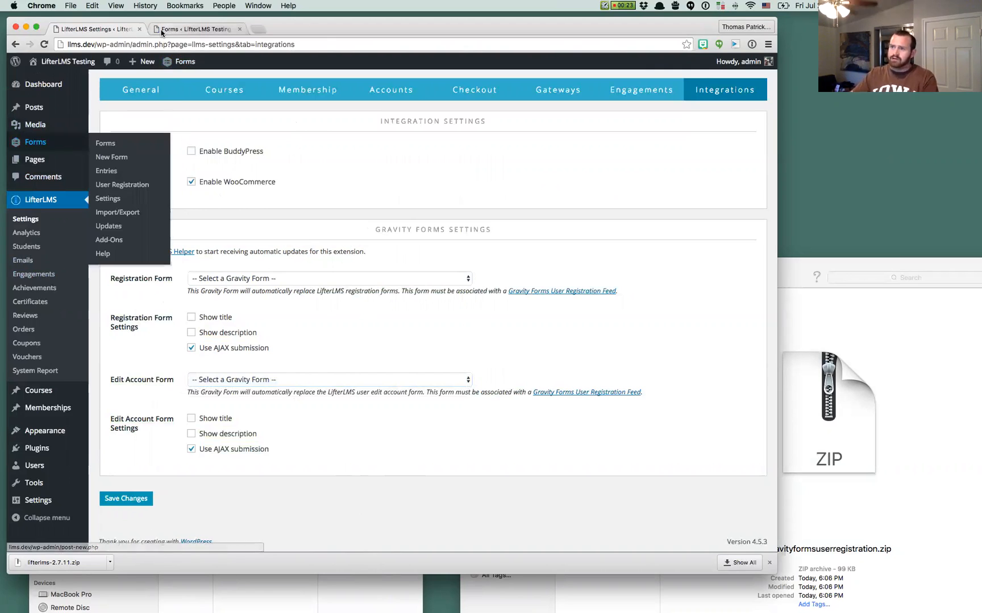
left_click(112, 157)
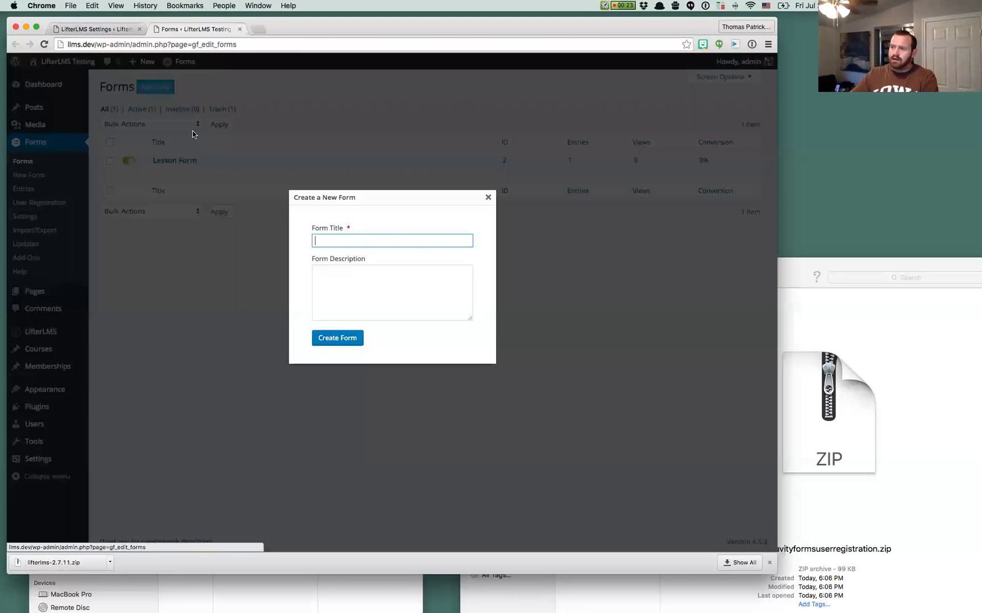
type("User Re")
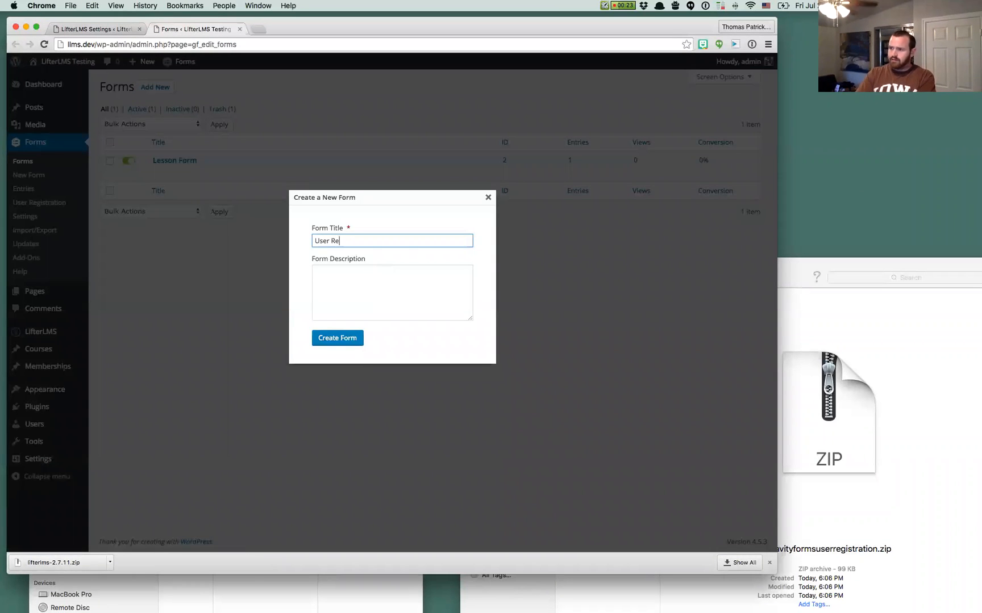
type("gistration")
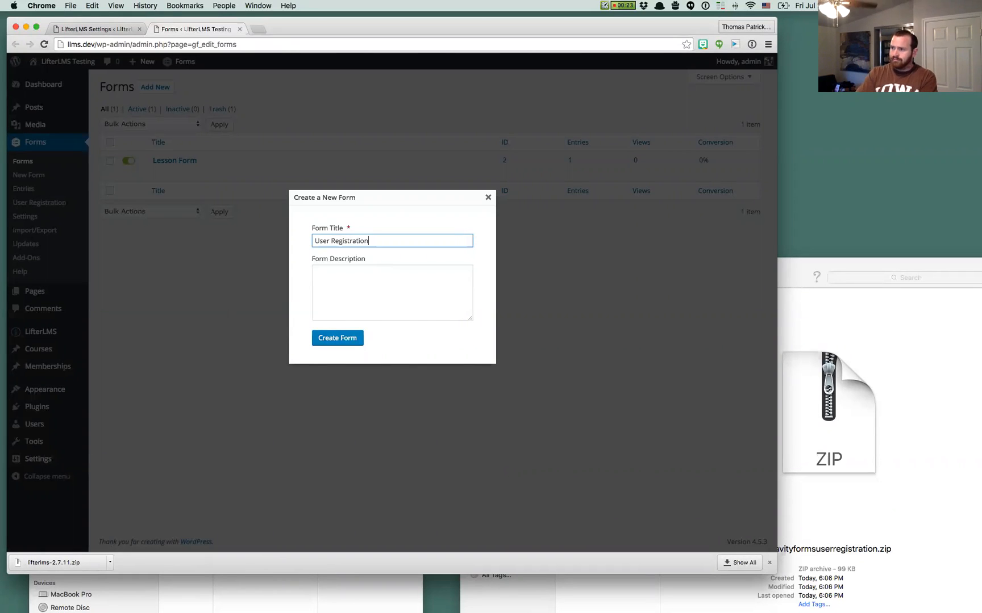
type("Regist")
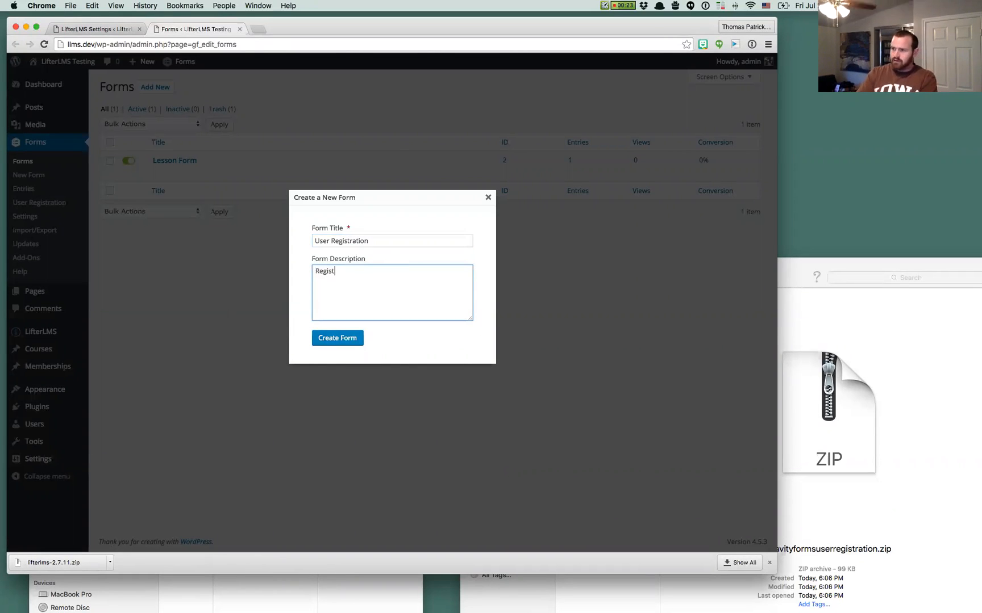
left_click(336, 339)
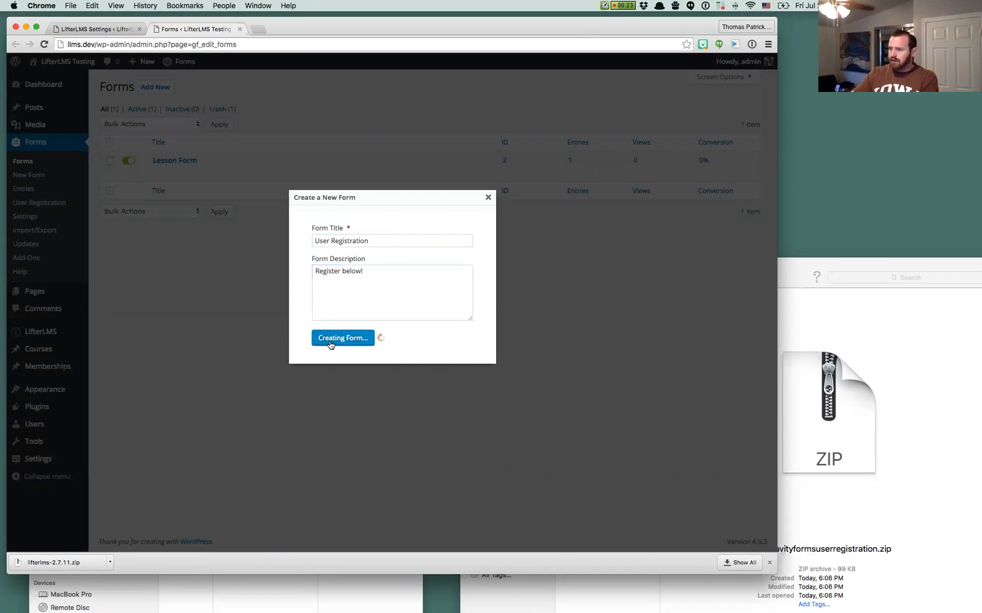
left_click(342, 339)
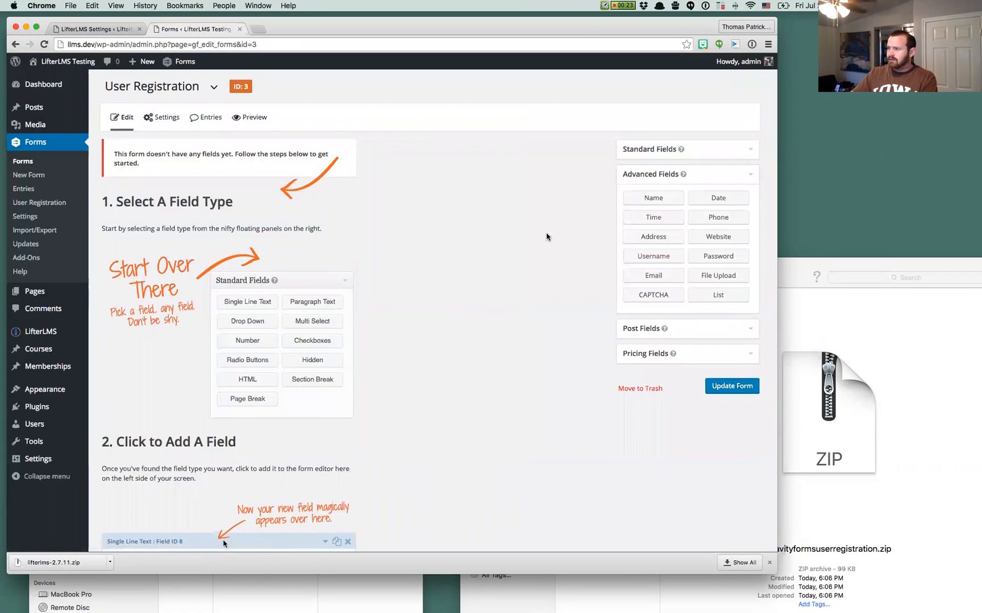
Step: Add Name and Email fields alongside Username, Phone and Password, then save with Update Form
left_click(652, 199)
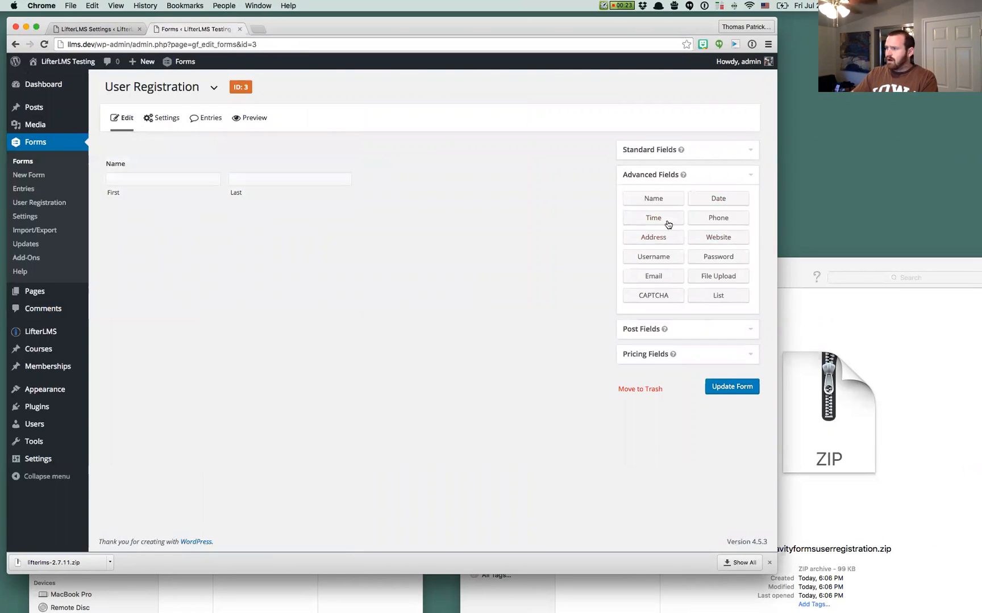
mouse_move(652, 256)
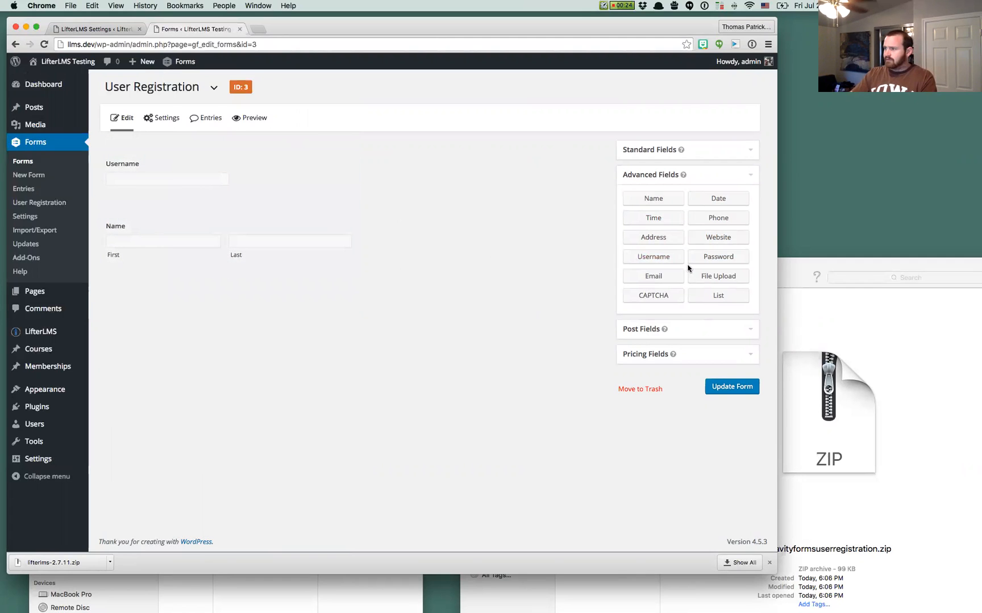
mouse_move(684, 235)
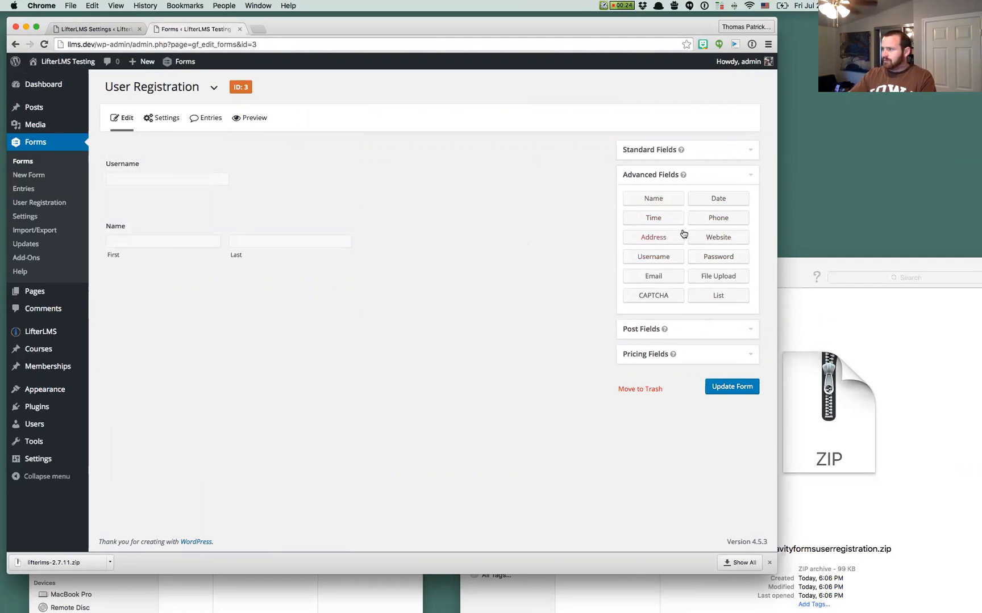
left_click(652, 276)
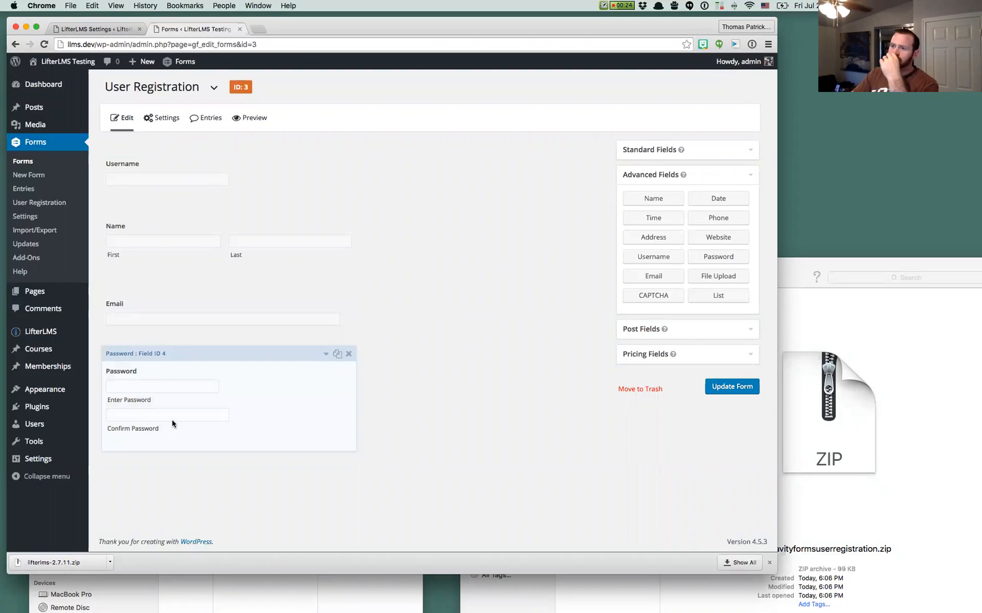
left_click(167, 179)
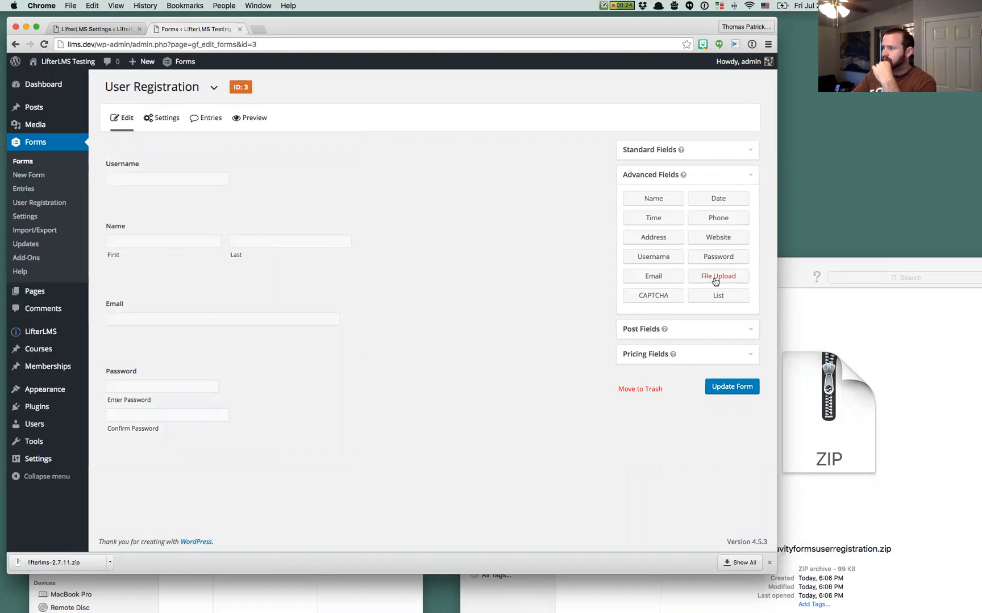
mouse_move(729, 335)
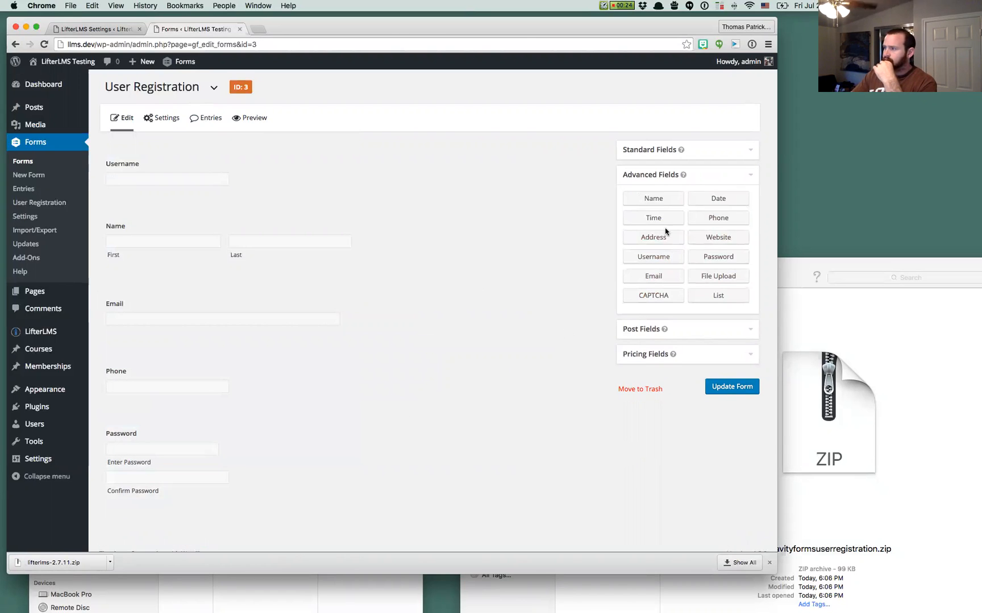
mouse_move(281, 408)
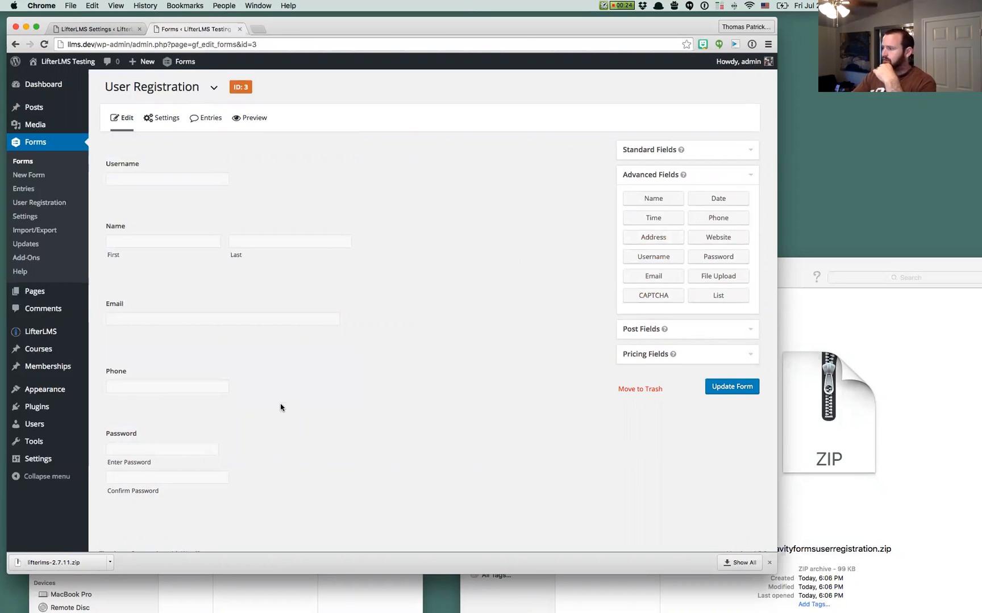
left_click(732, 387)
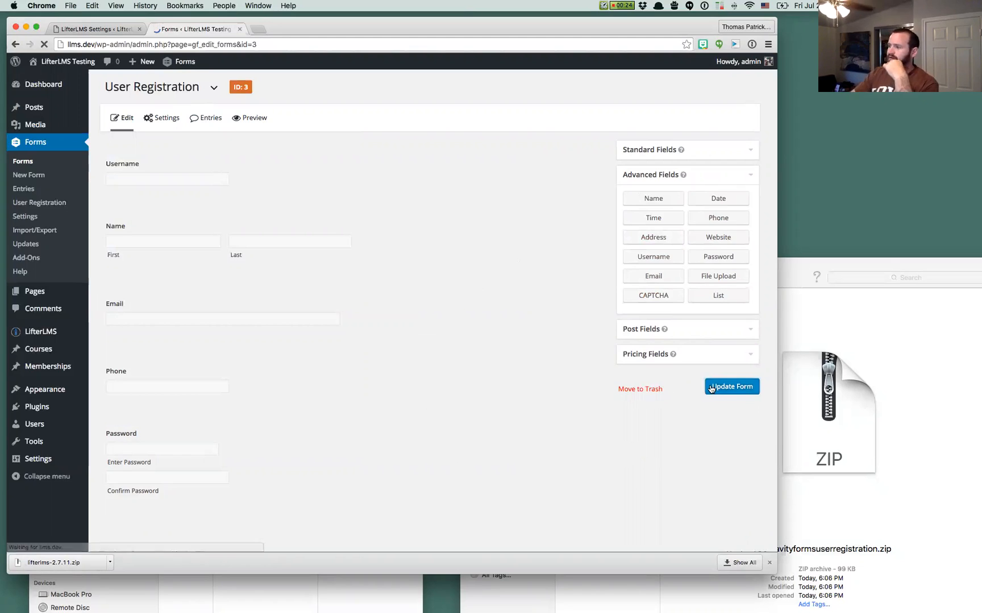
left_click(731, 387)
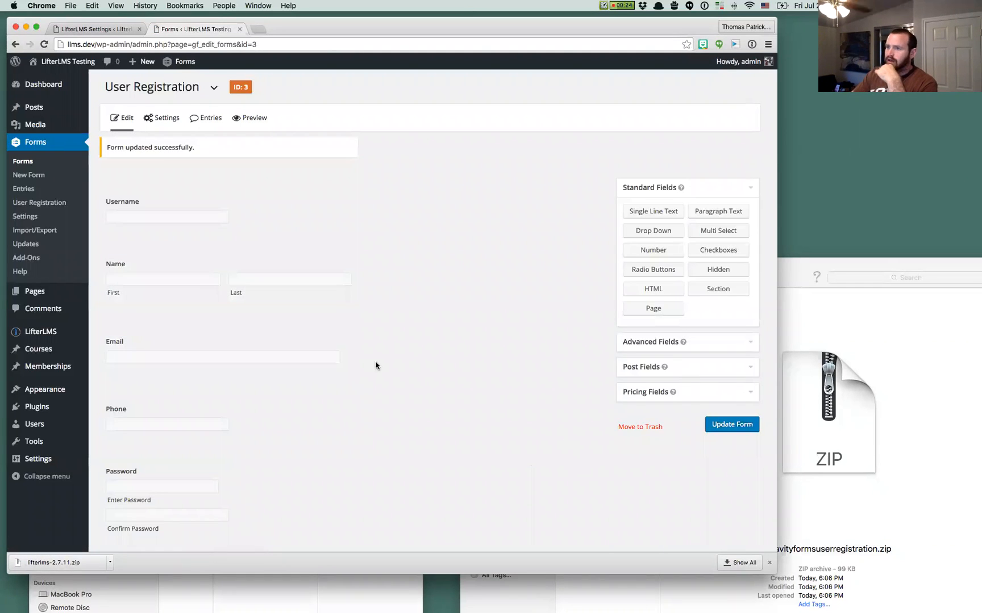
Step: Start a new User Registration feed named Registration set to Create User
left_click(165, 119)
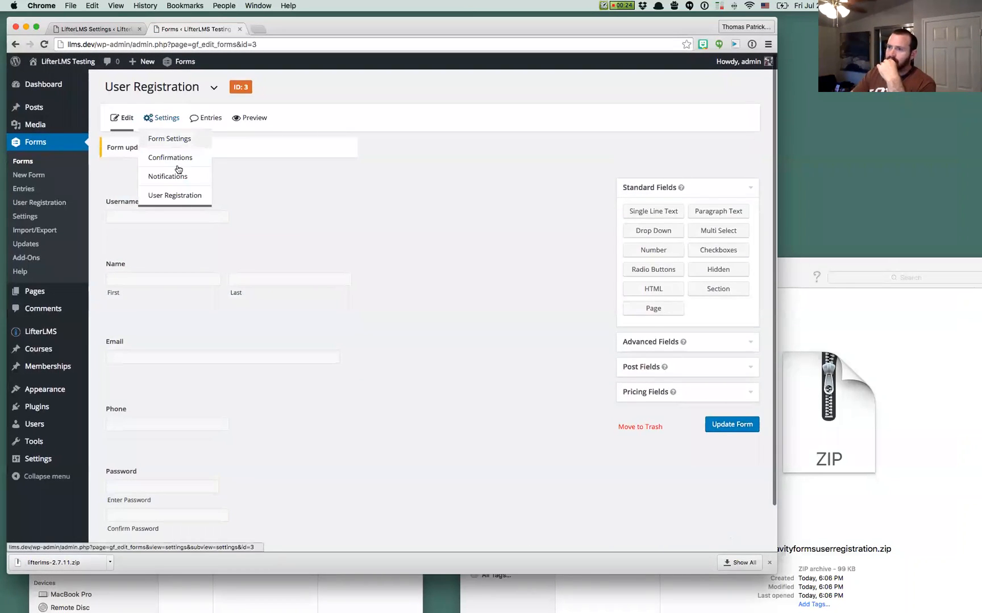
left_click(175, 196)
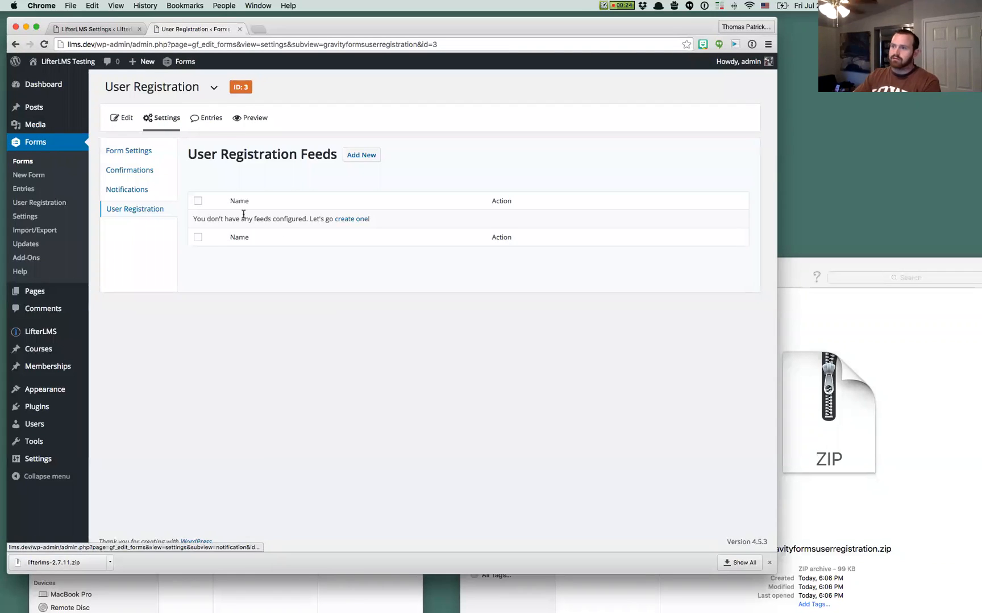
left_click(361, 154)
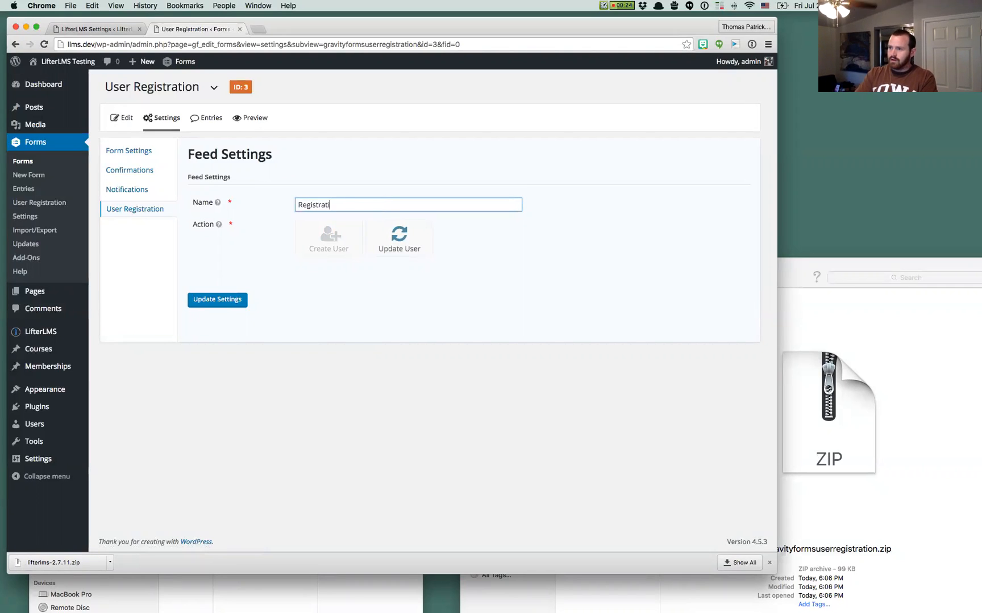
left_click(217, 299)
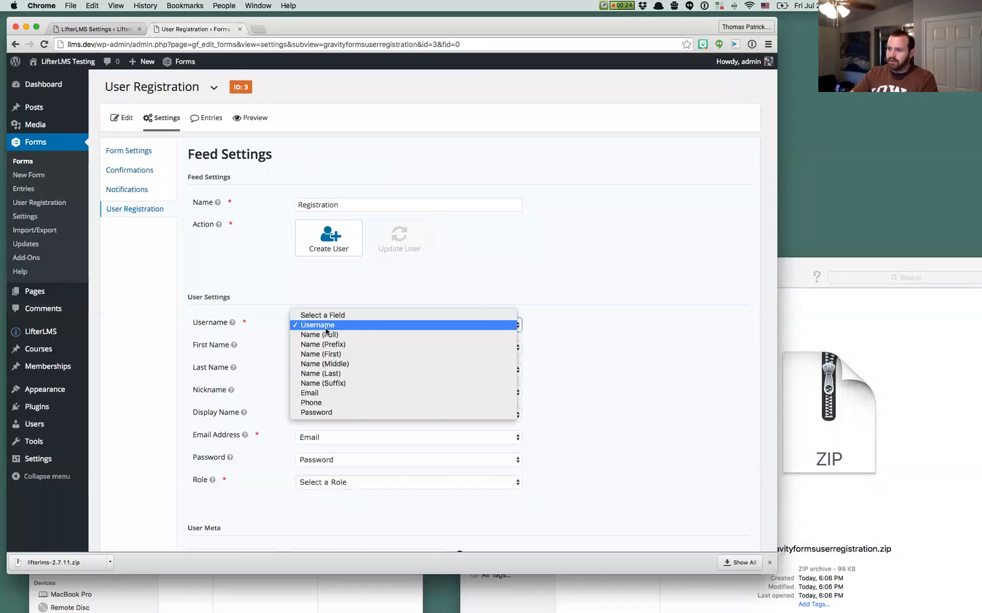
Step: Map Username to the Username field and use the full name as the nickname
scroll("down", 3)
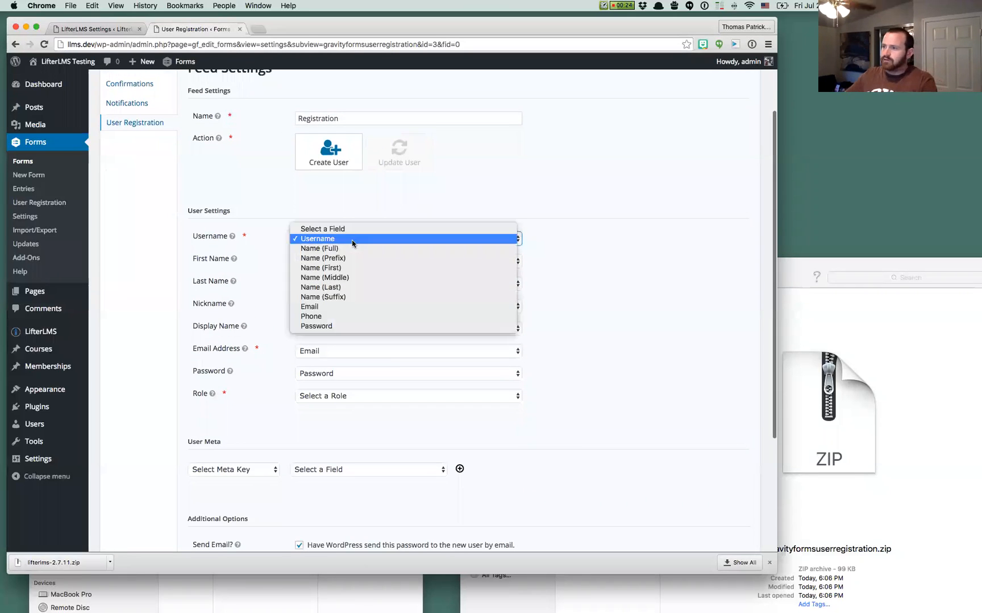
left_click(318, 239)
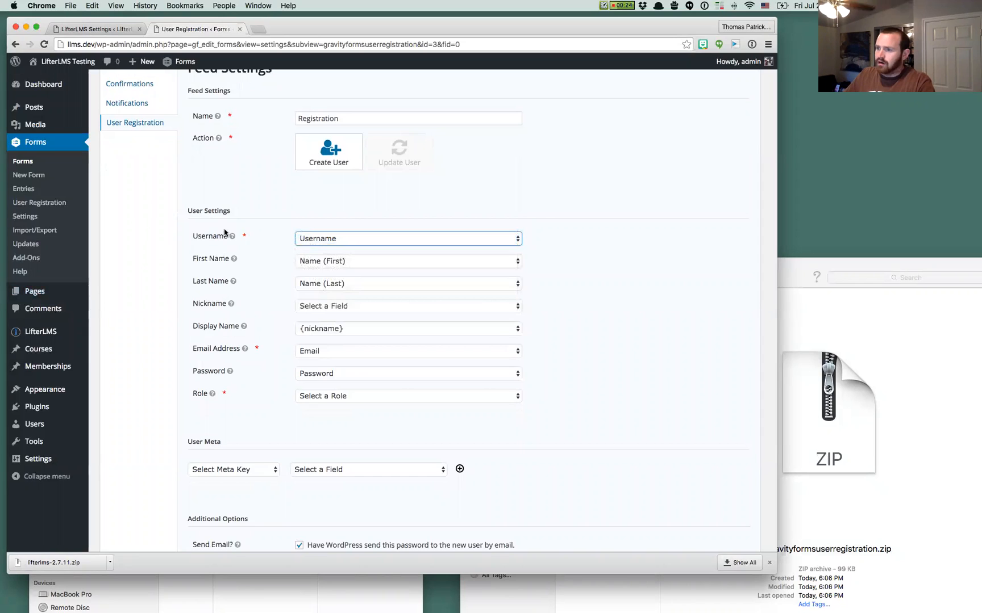
scroll("down", 3)
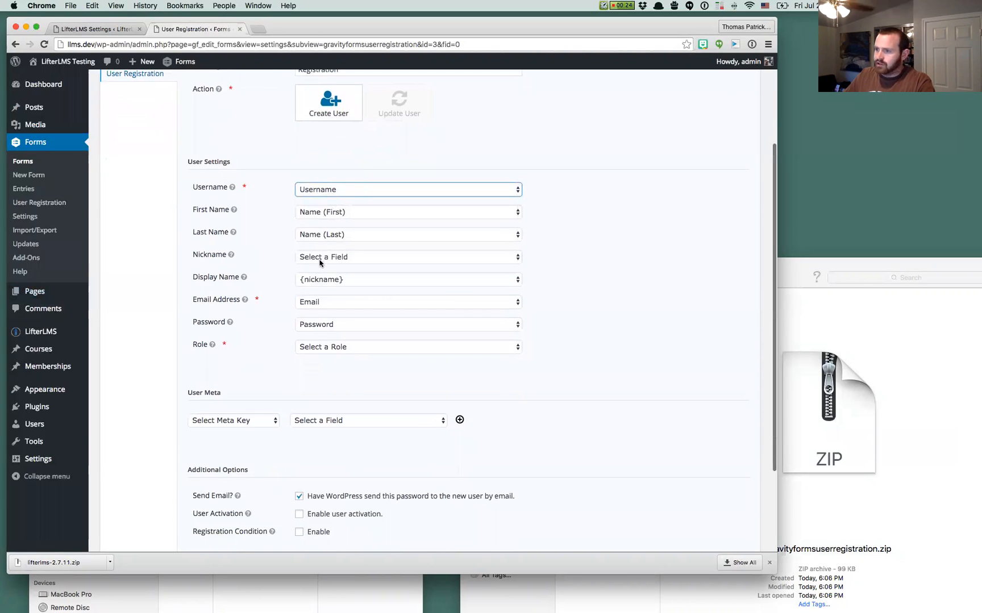
left_click(406, 256)
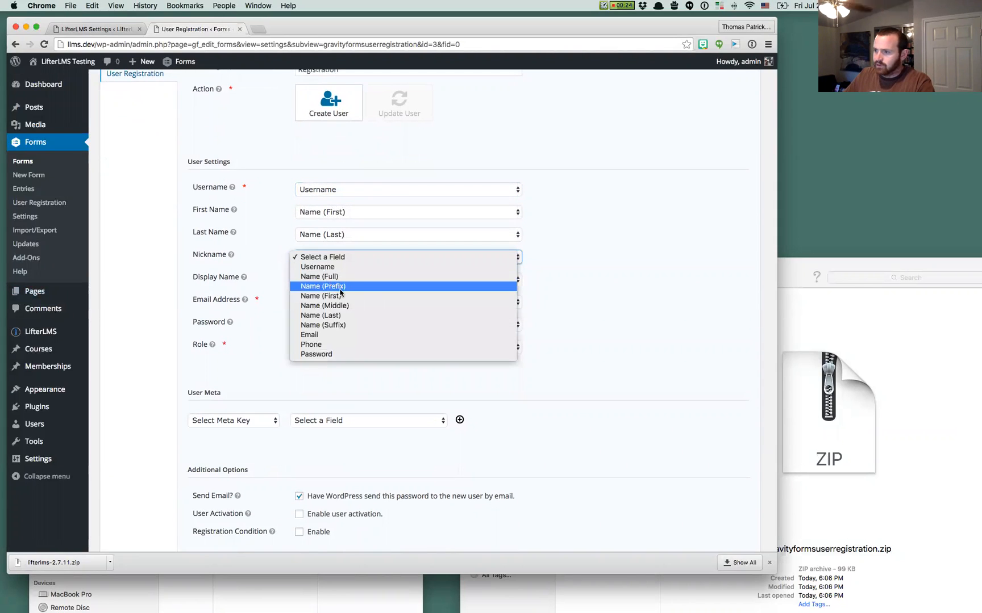
left_click(319, 278)
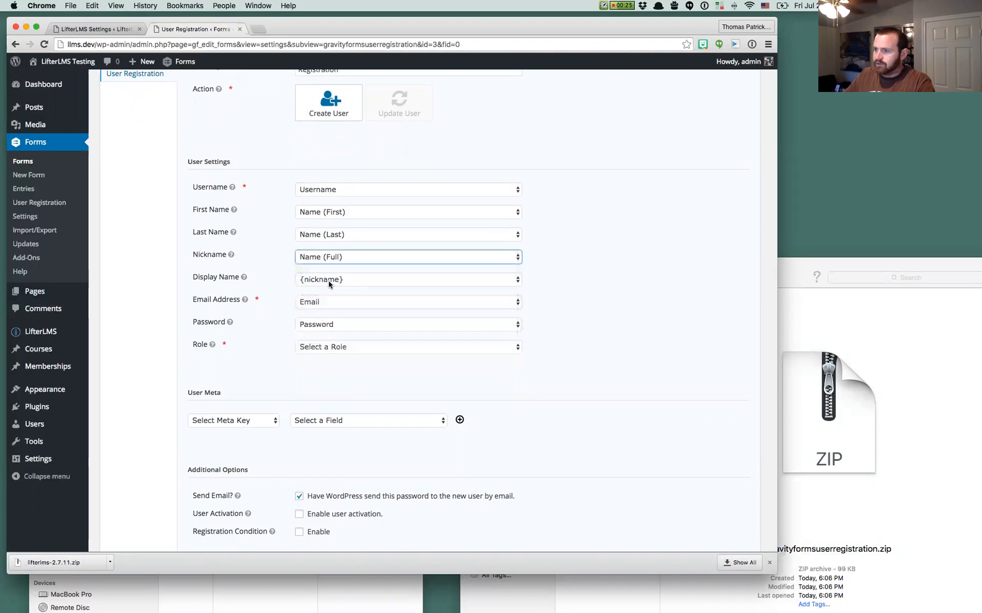
left_click(407, 302)
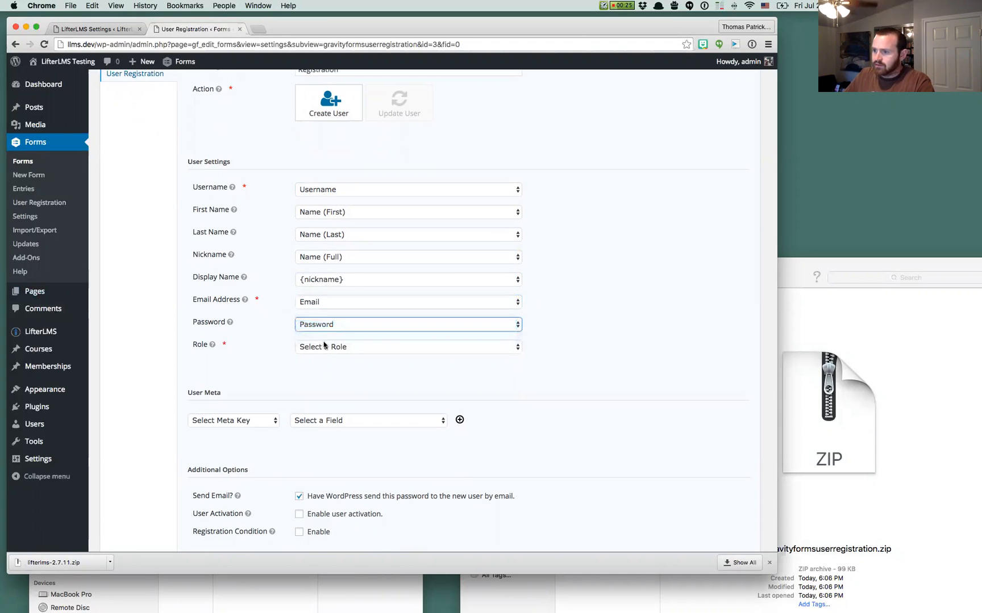
Step: Assign Student as the role given to newly created users
left_click(407, 347)
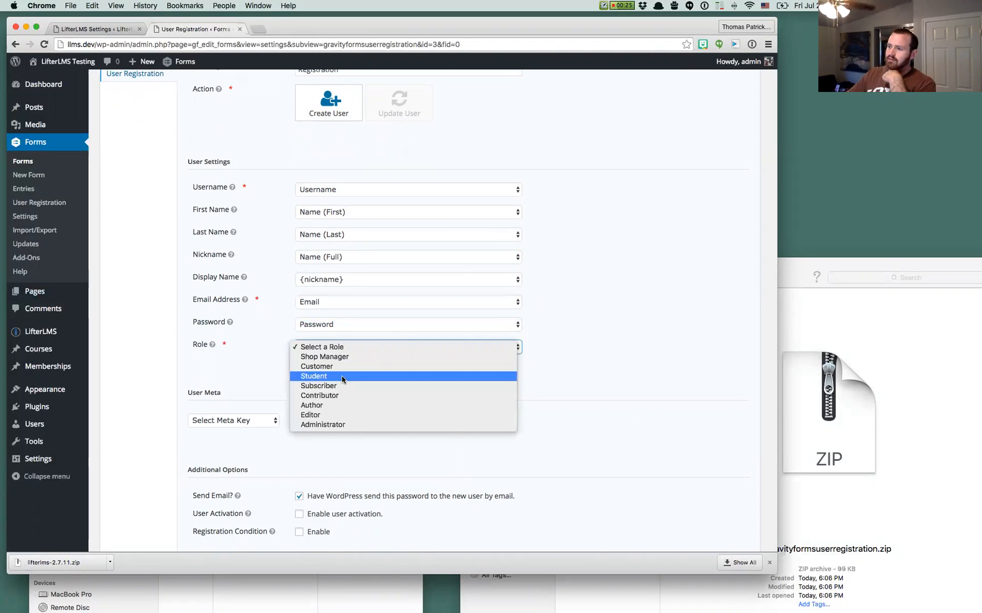
left_click(313, 376)
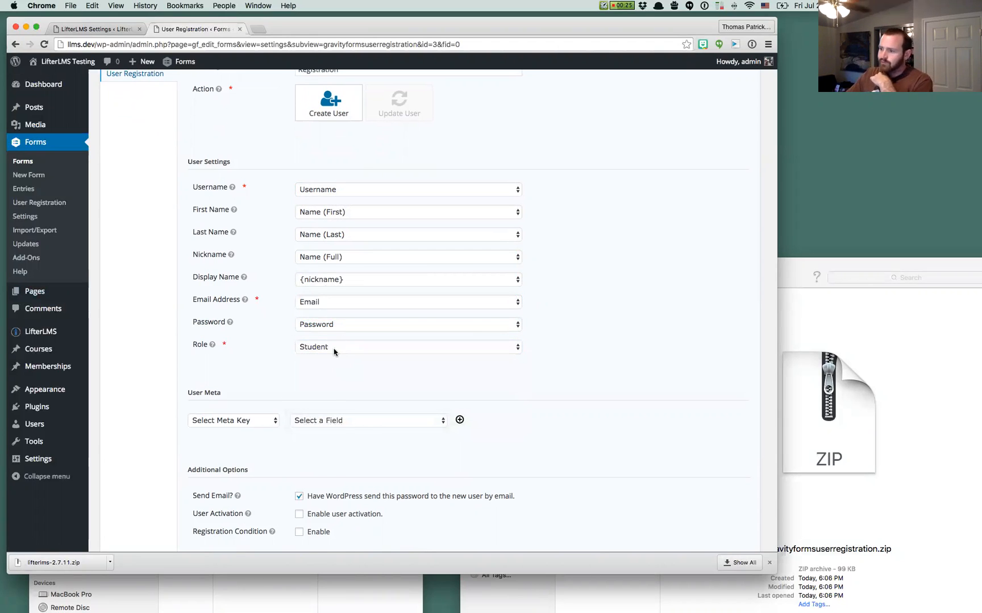
left_click(406, 347)
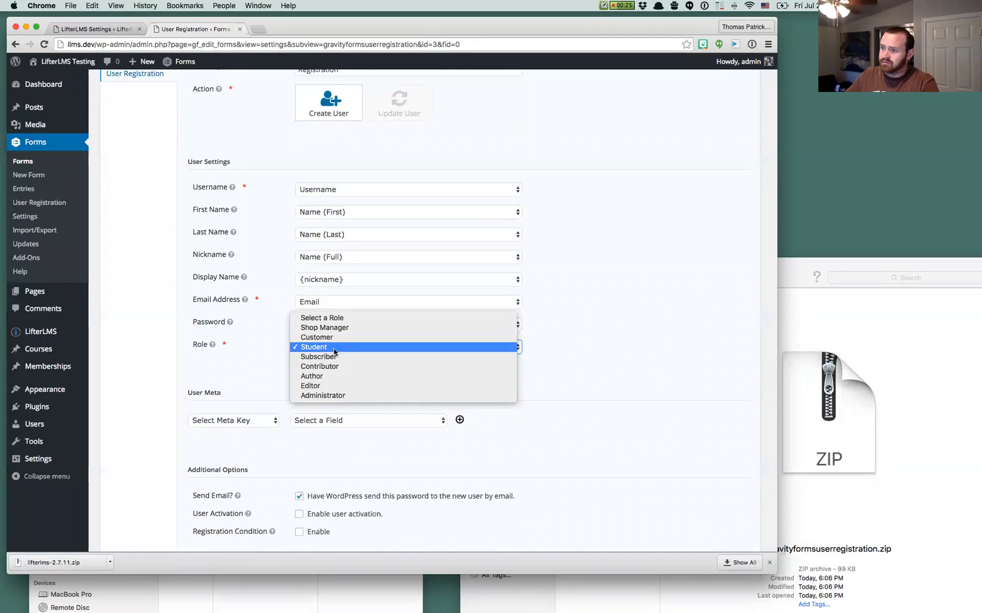
left_click(314, 346)
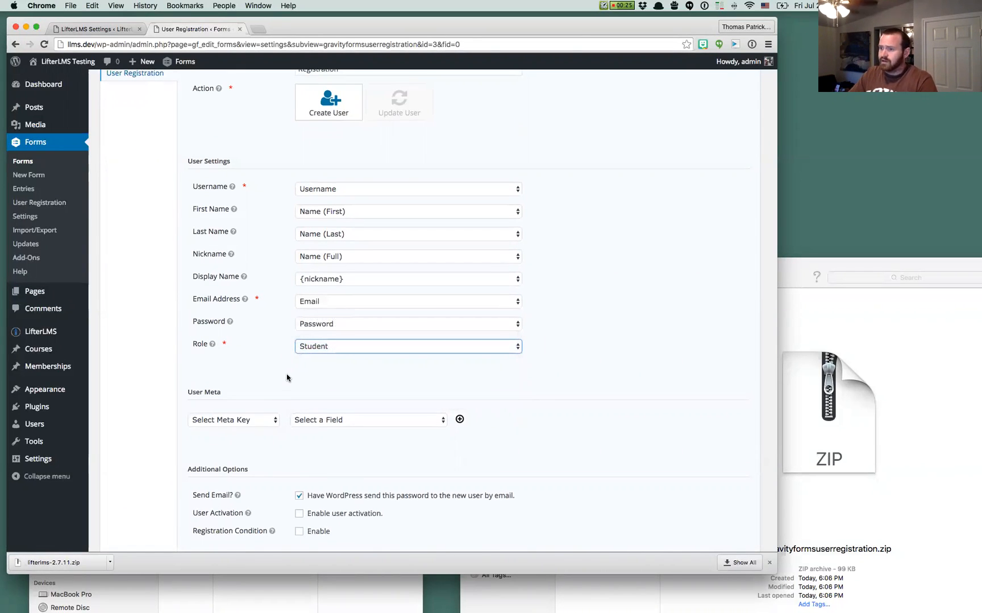
left_click(407, 346)
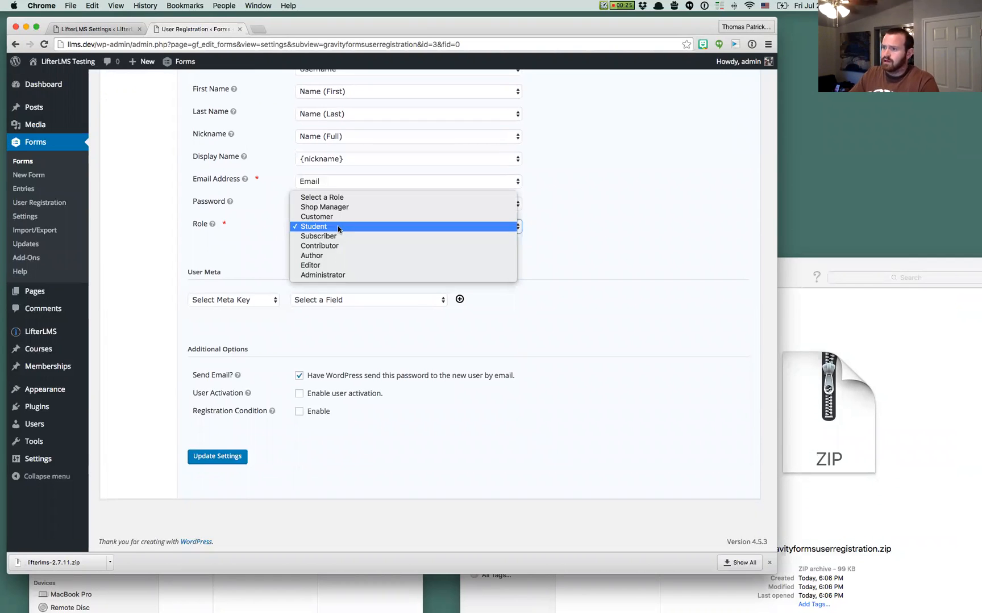
mouse_move(321, 264)
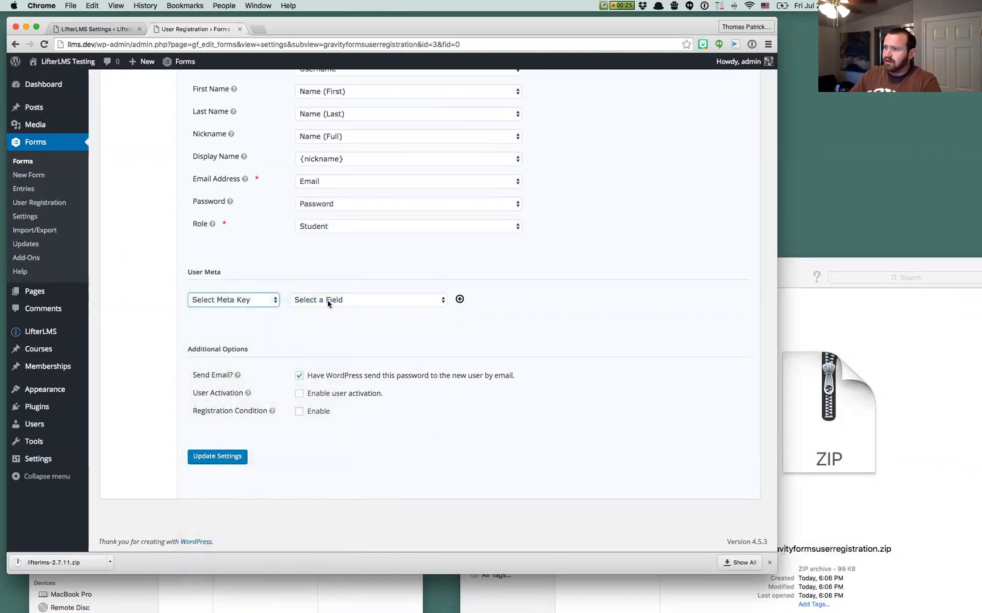
Step: Under User Meta, map the llms_phone meta key to the form's Phone field
left_click(367, 300)
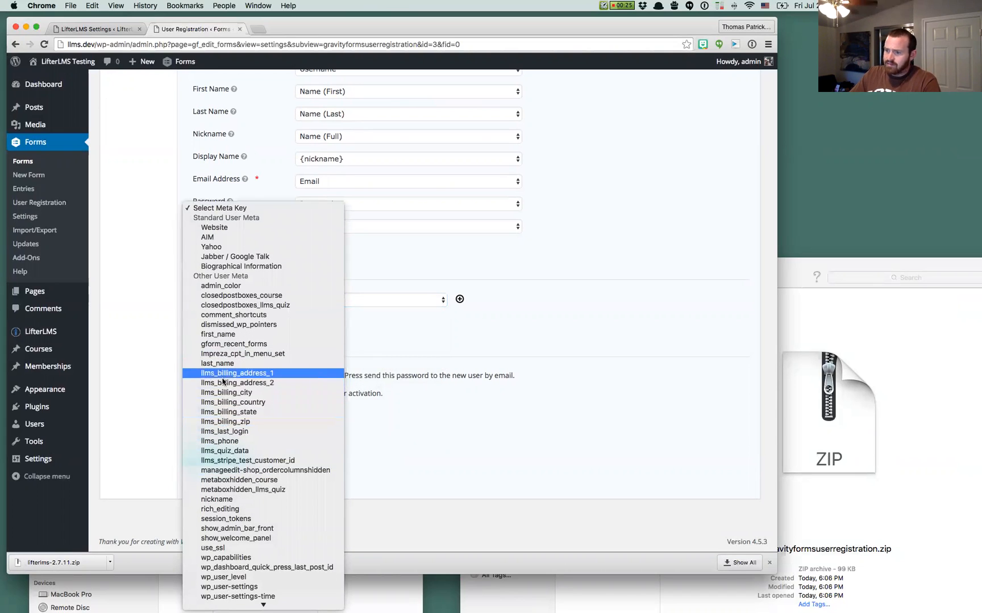
mouse_move(247, 462)
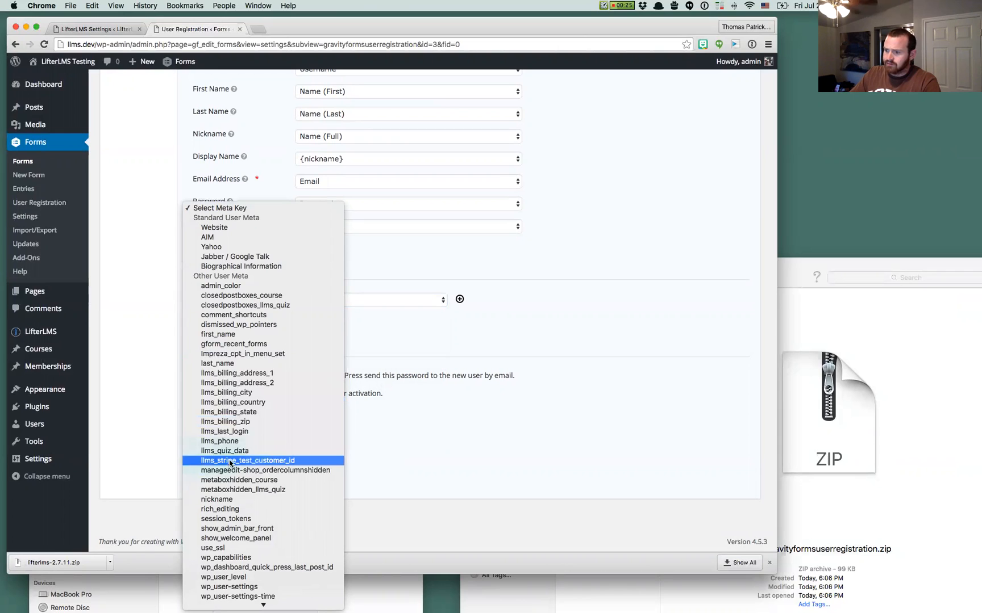
mouse_move(219, 440)
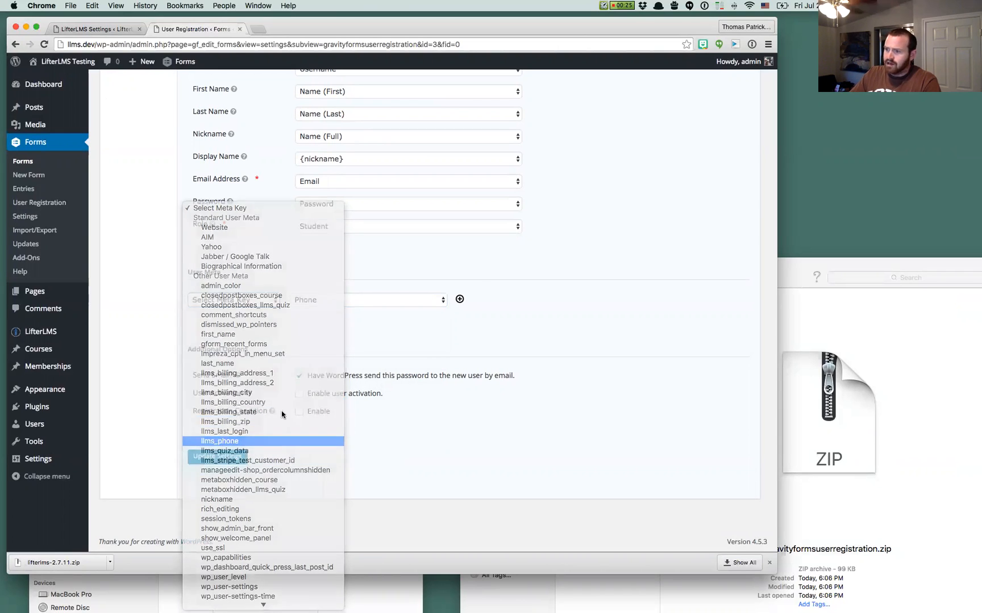
left_click(219, 440)
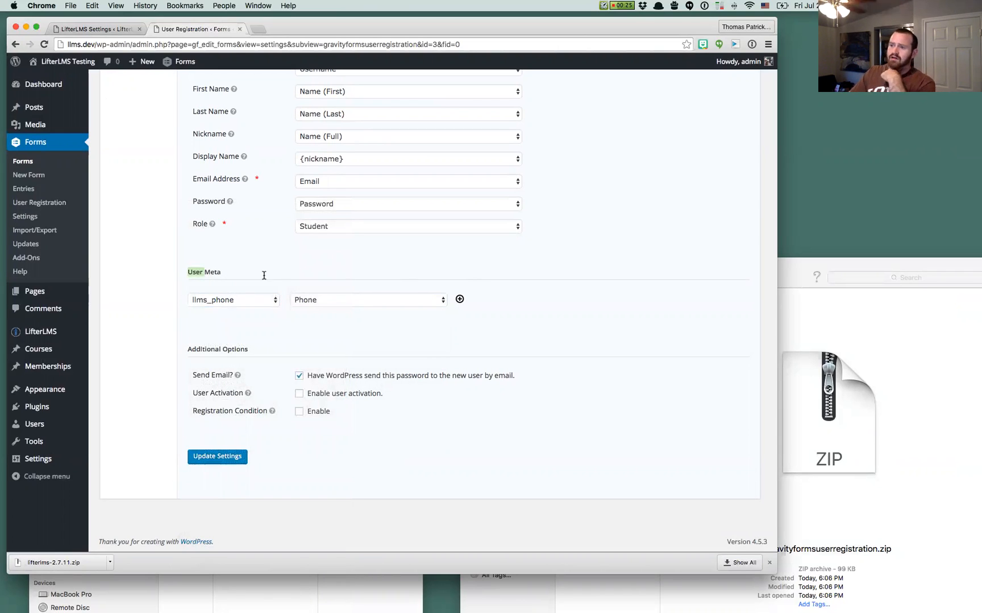
left_click(232, 300)
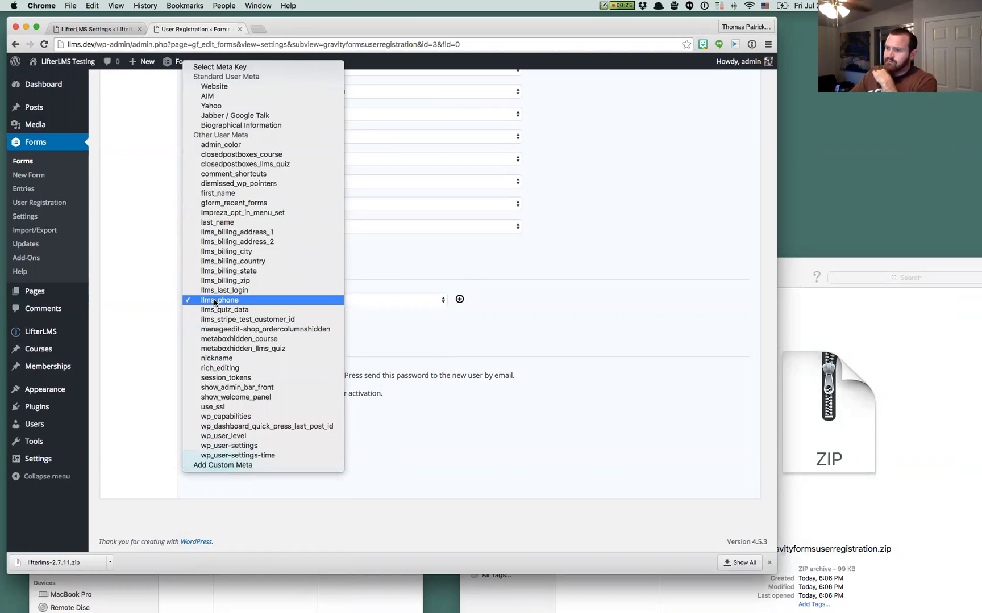
left_click(218, 300)
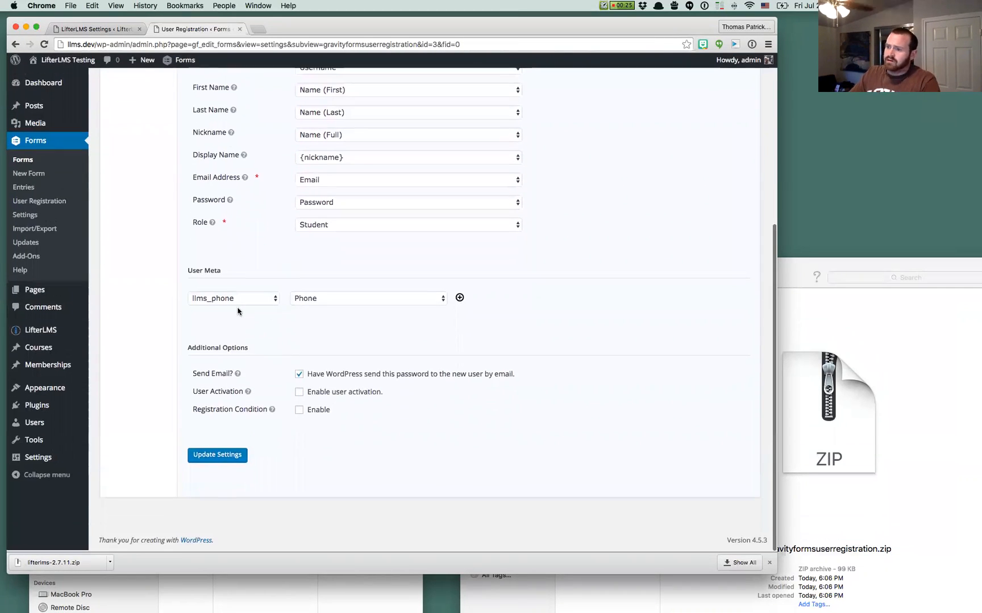
left_click(233, 298)
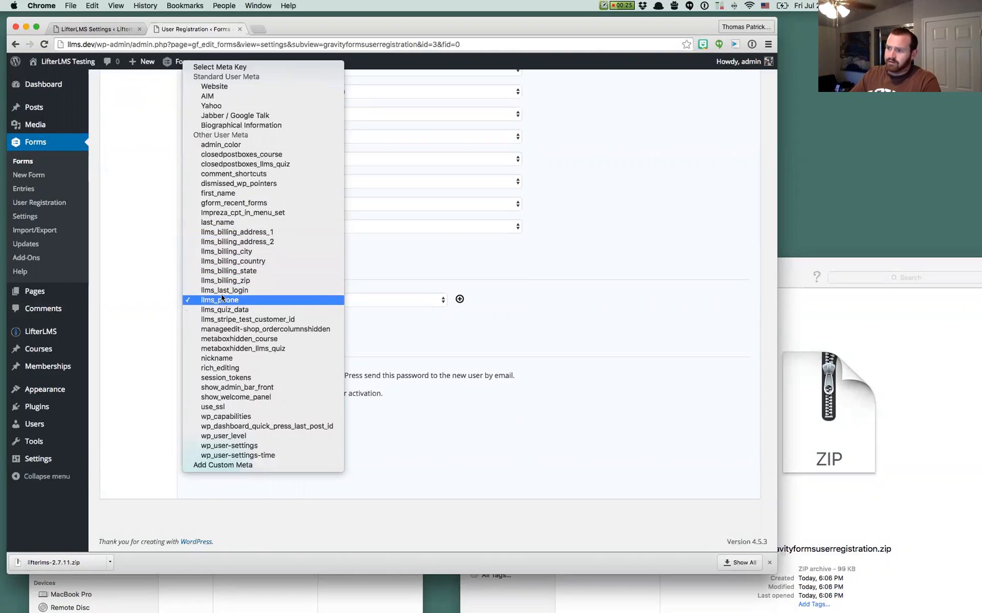
left_click(218, 300)
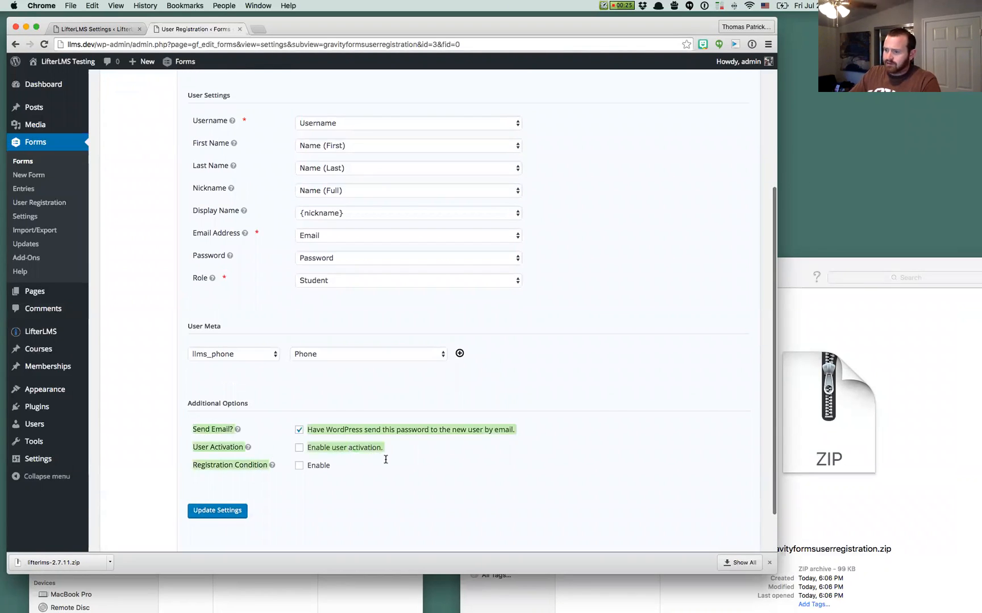
mouse_move(238, 430)
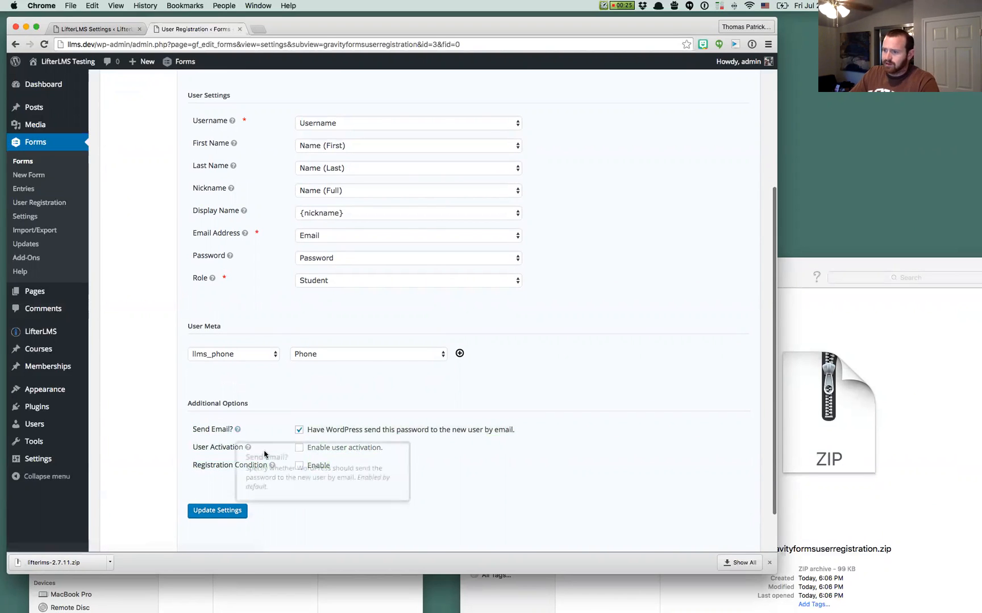
mouse_move(248, 446)
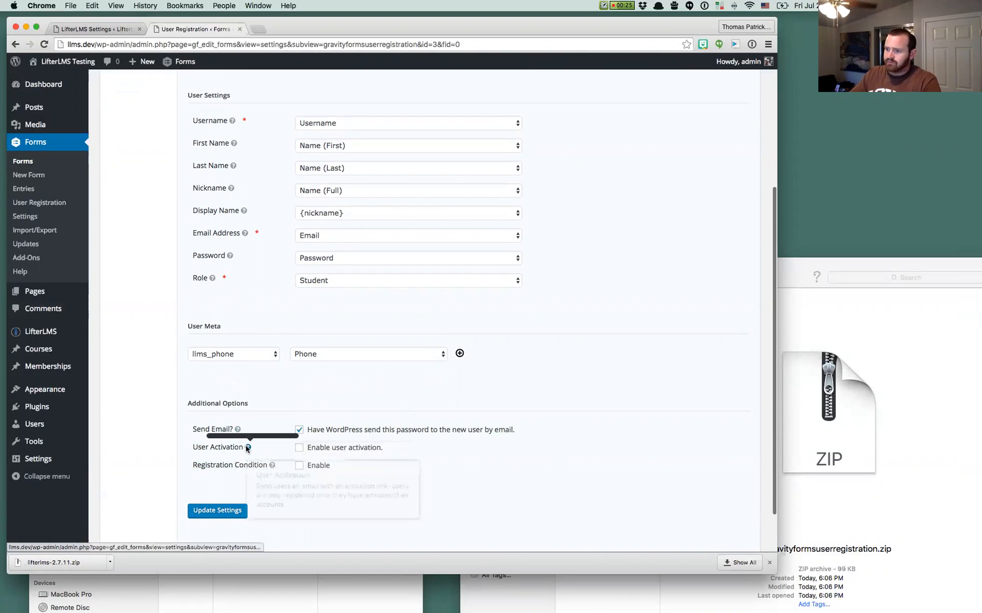
Step: Try the Enable user activation option and leave it switched off
left_click(299, 450)
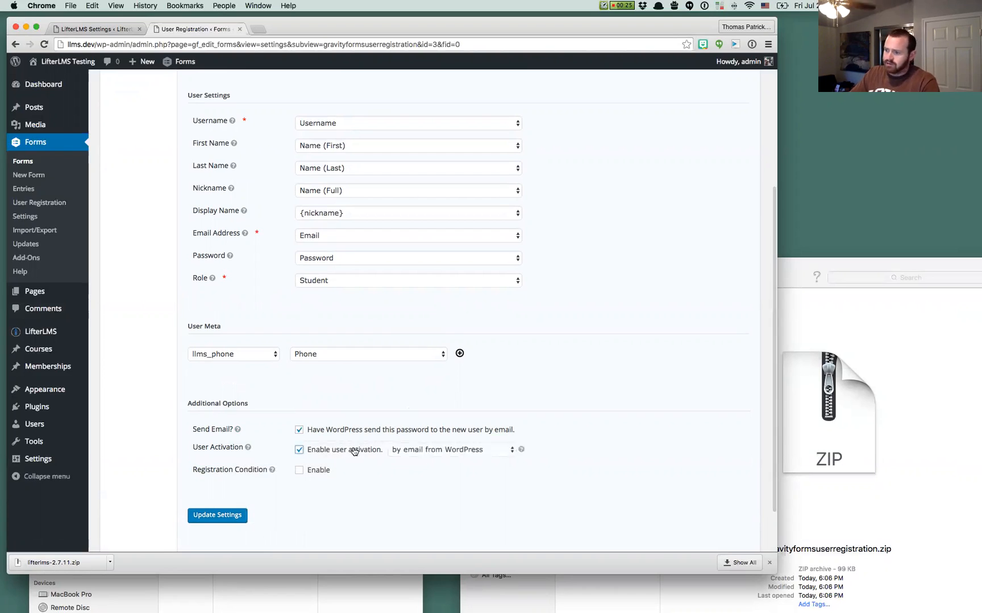
left_click(451, 450)
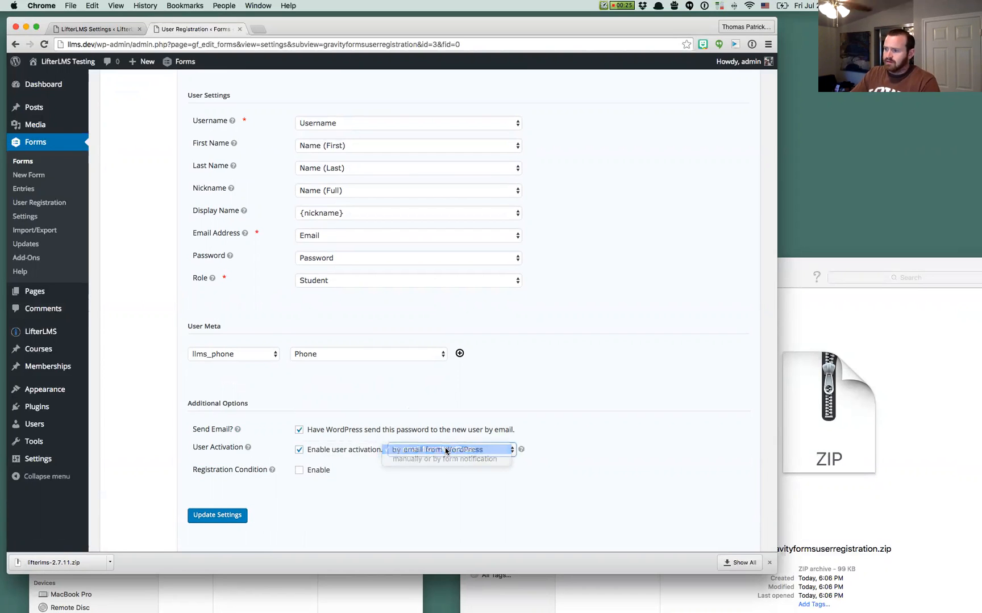
left_click(299, 450)
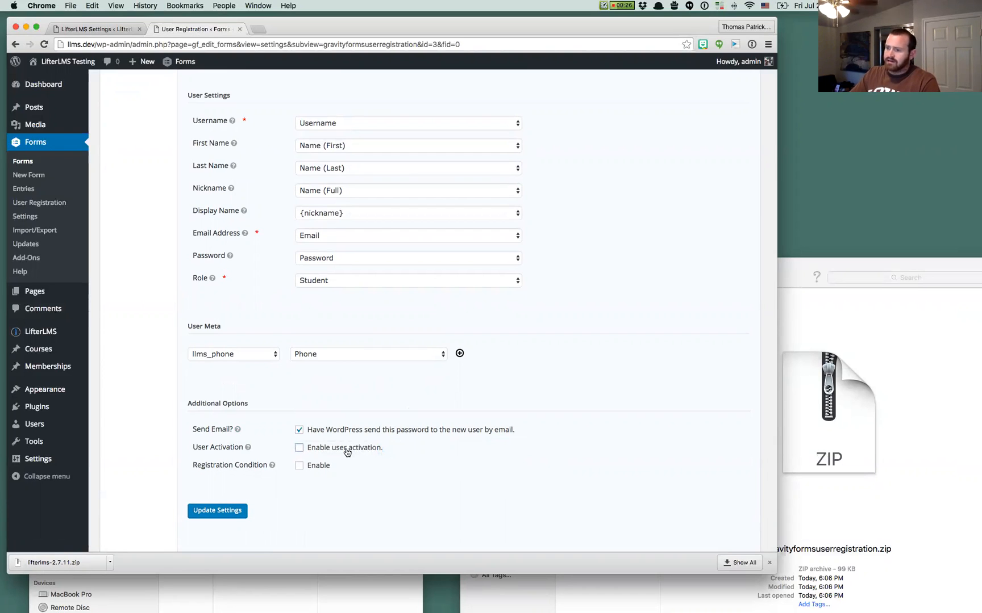
left_click(299, 448)
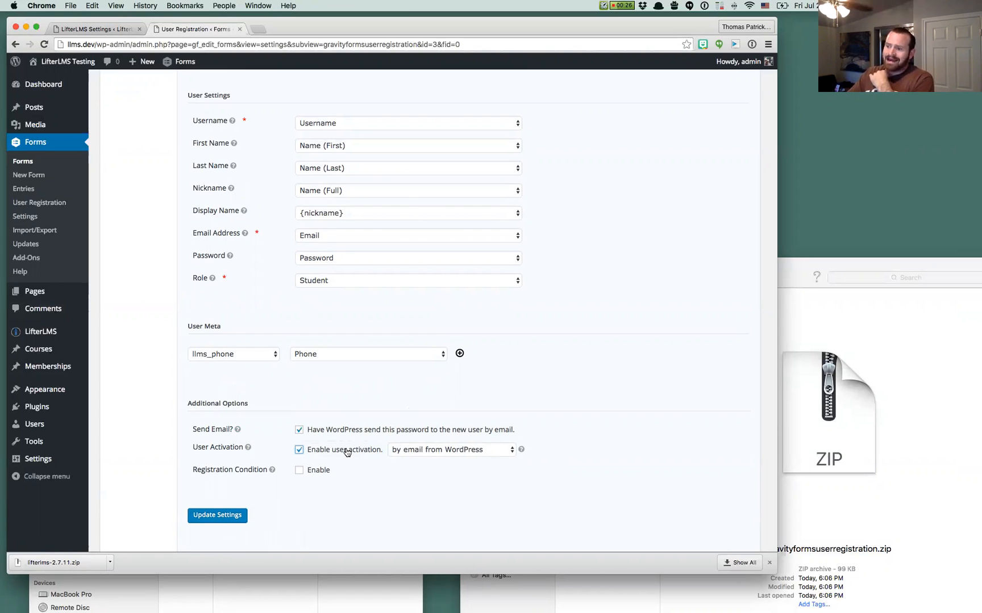
left_click(299, 450)
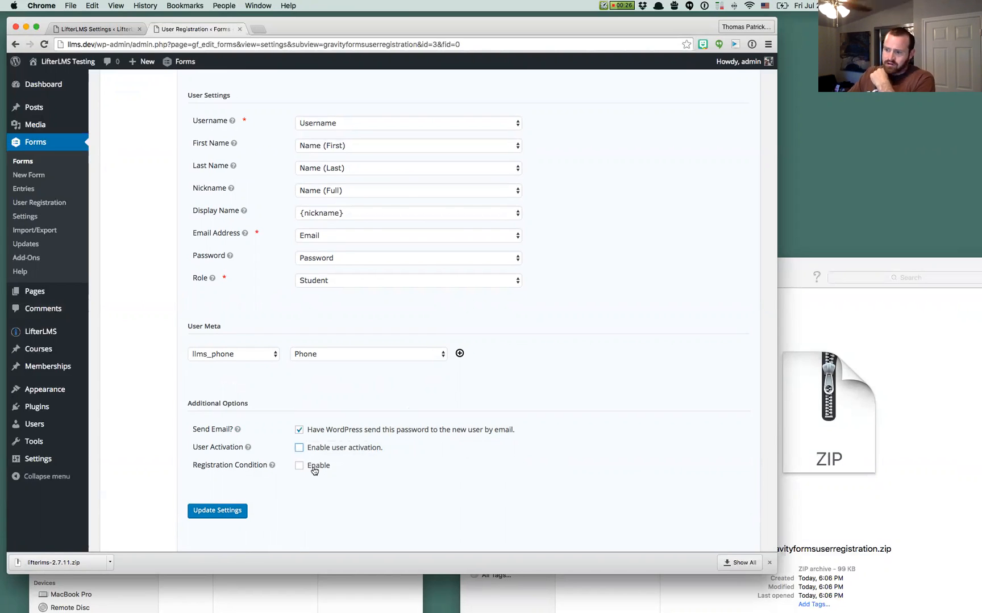
Step: Toggle Registration Condition, inspect its field choices, and leave it disabled
left_click(298, 464)
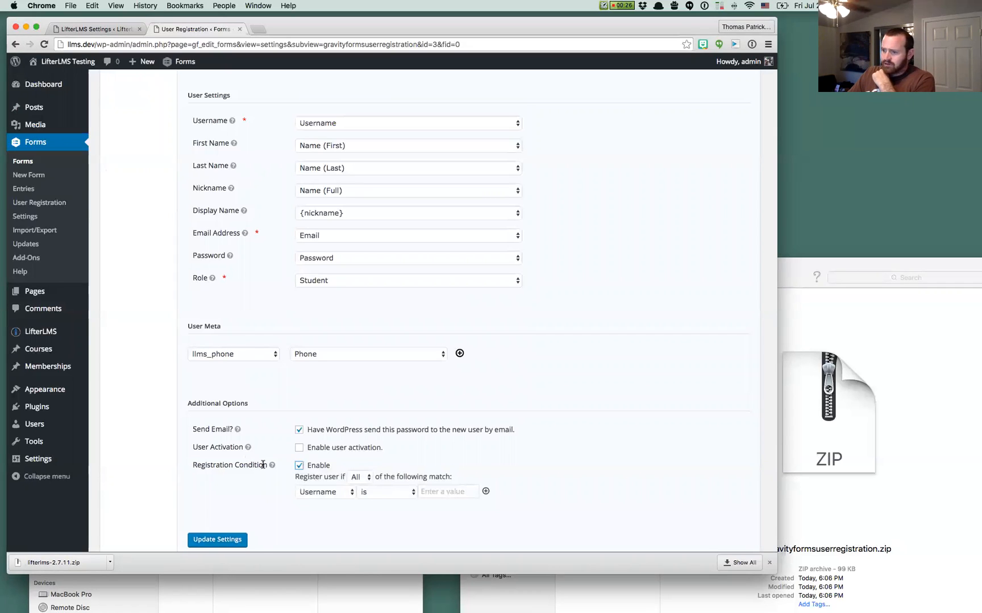
left_click(299, 465)
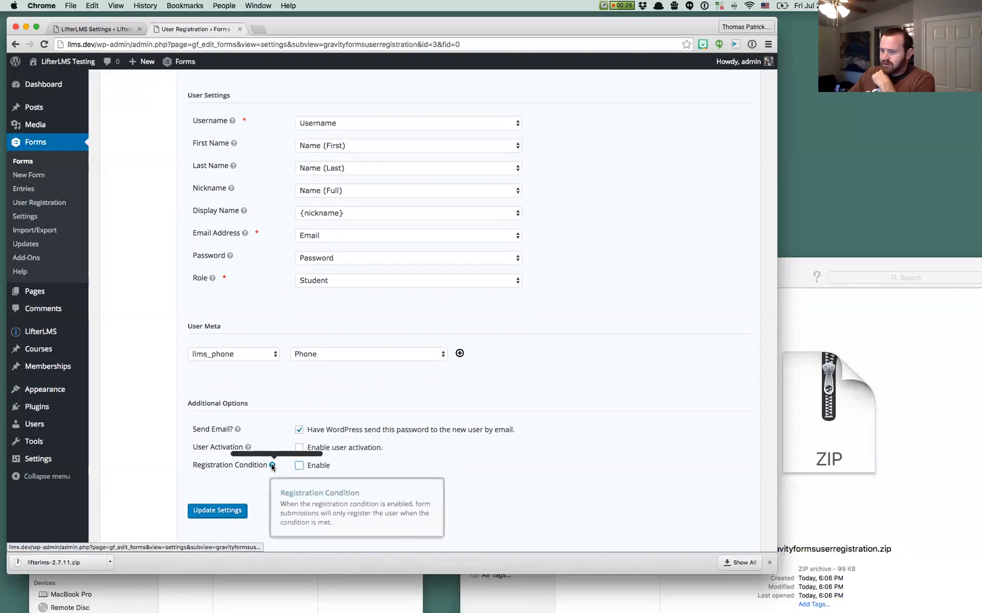
left_click(299, 465)
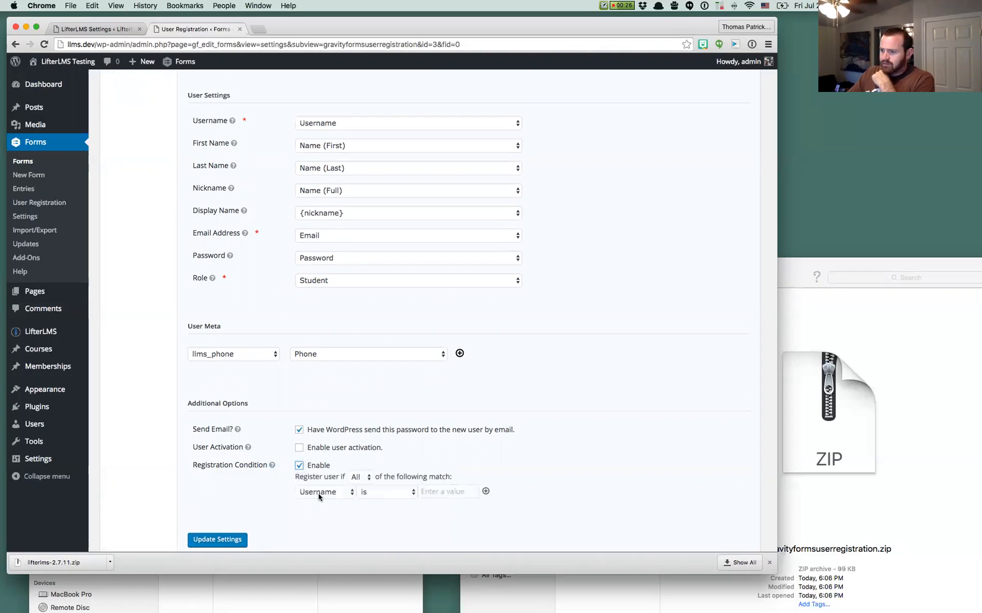
left_click(323, 492)
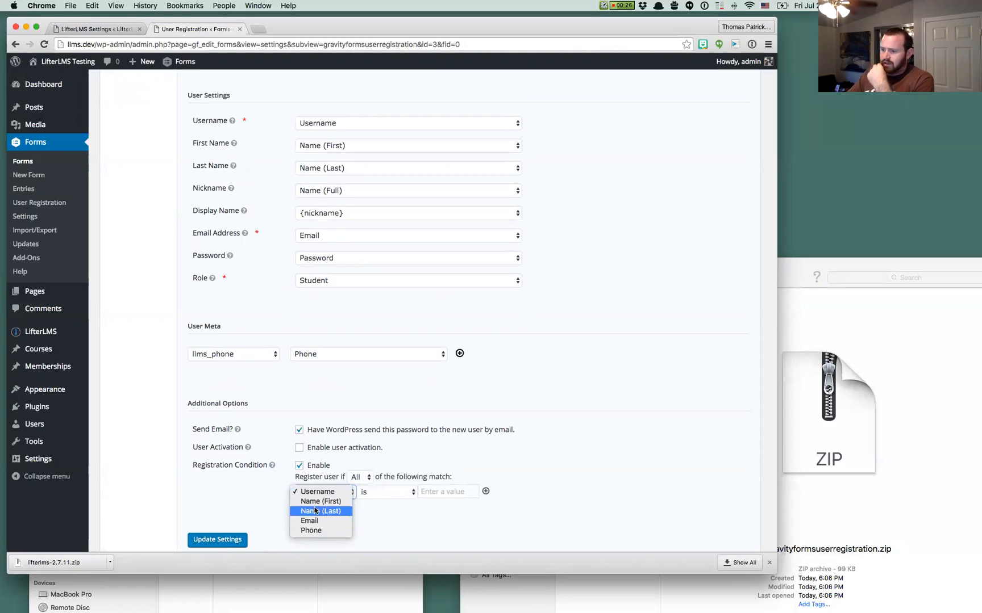
left_click(299, 465)
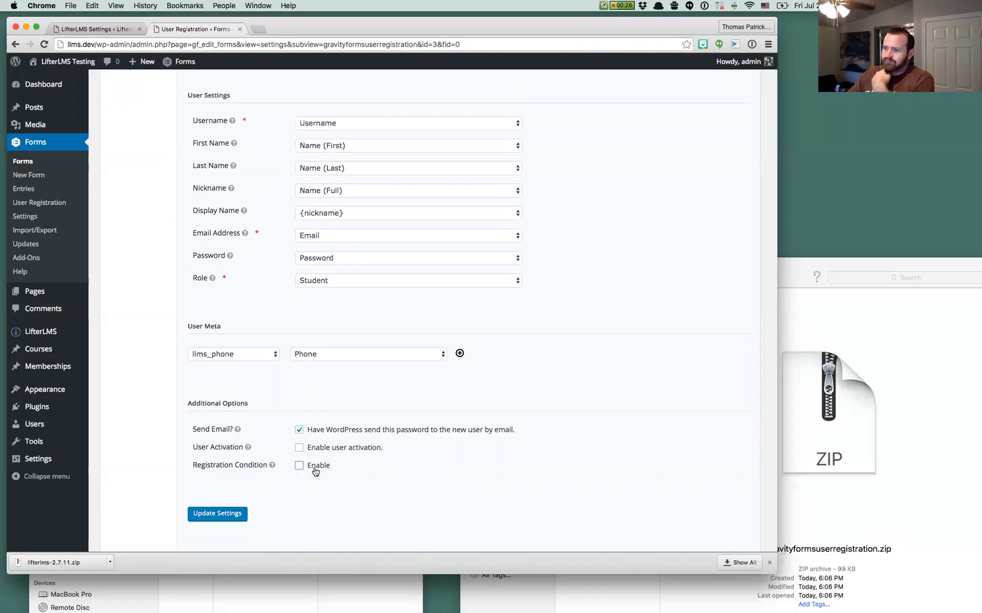
left_click(299, 465)
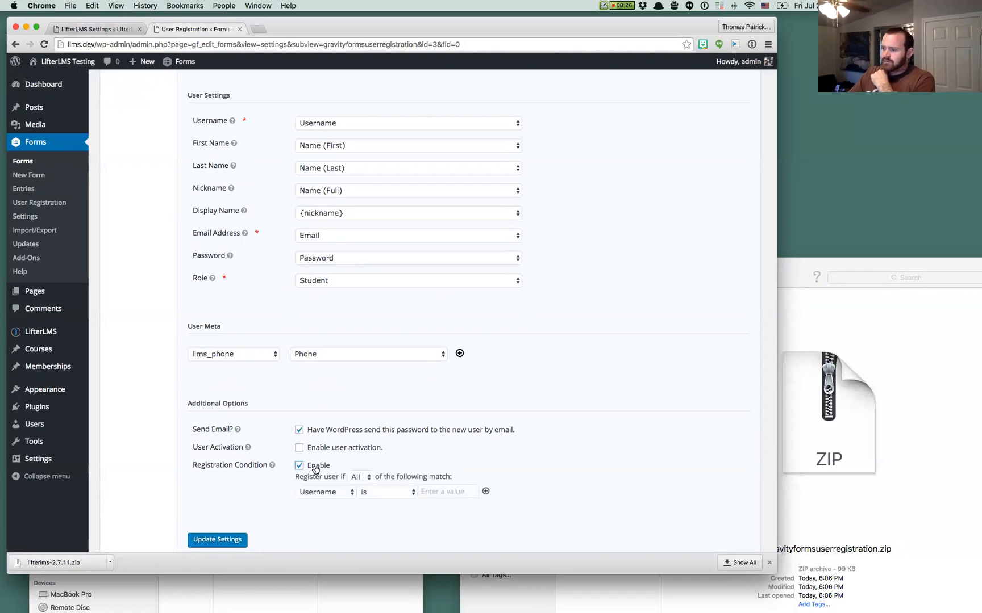
left_click(298, 464)
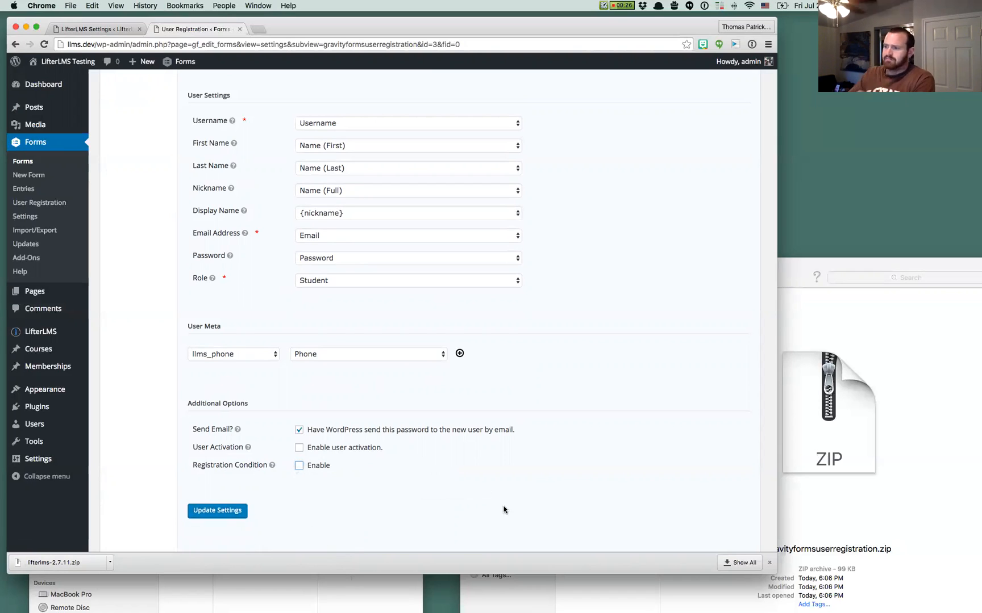
Step: Save the feed with Update Settings and return to the LifterLMS integration settings
scroll("down", 3)
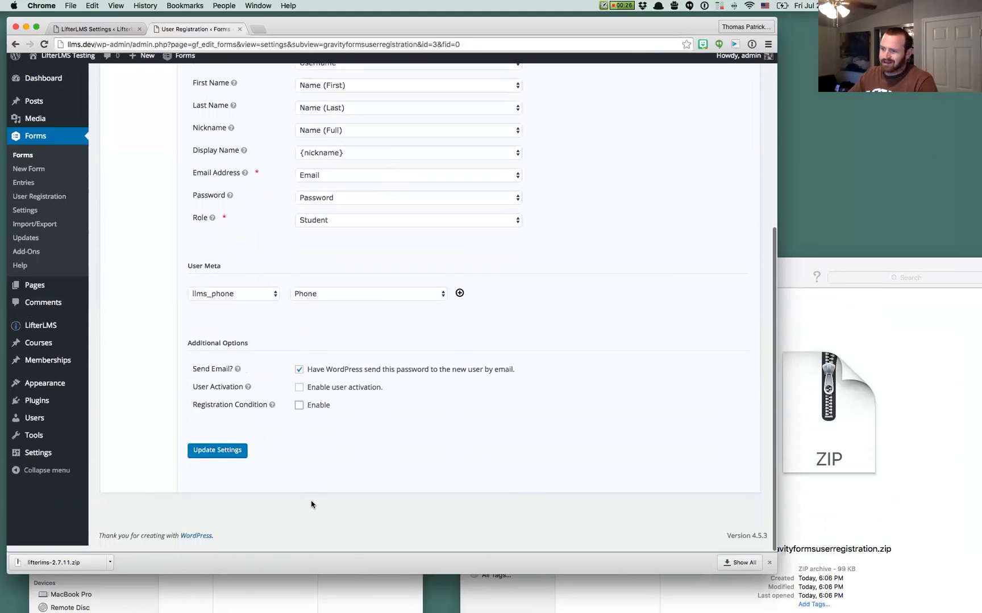
left_click(217, 450)
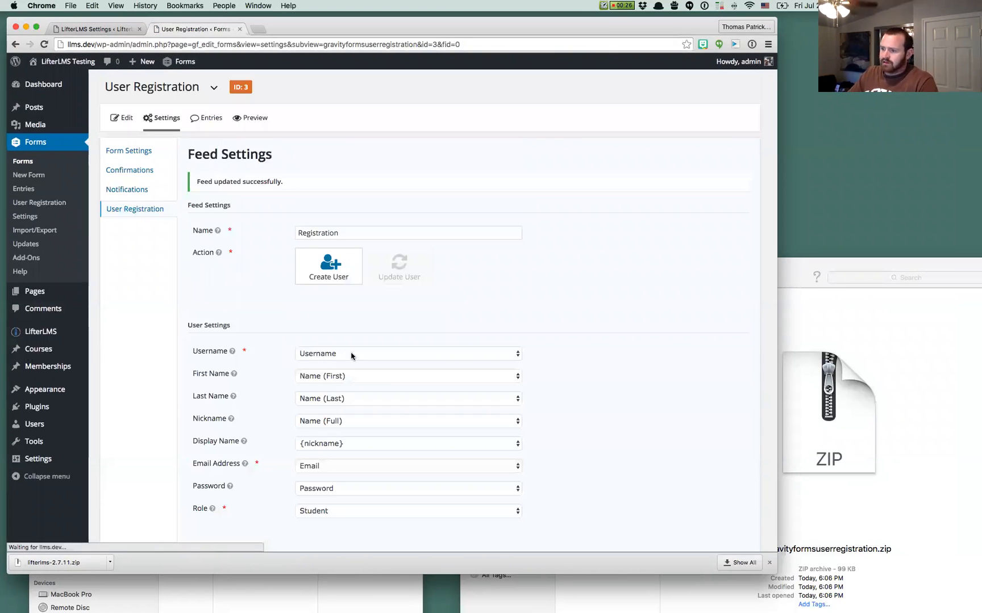
scroll("down", 3)
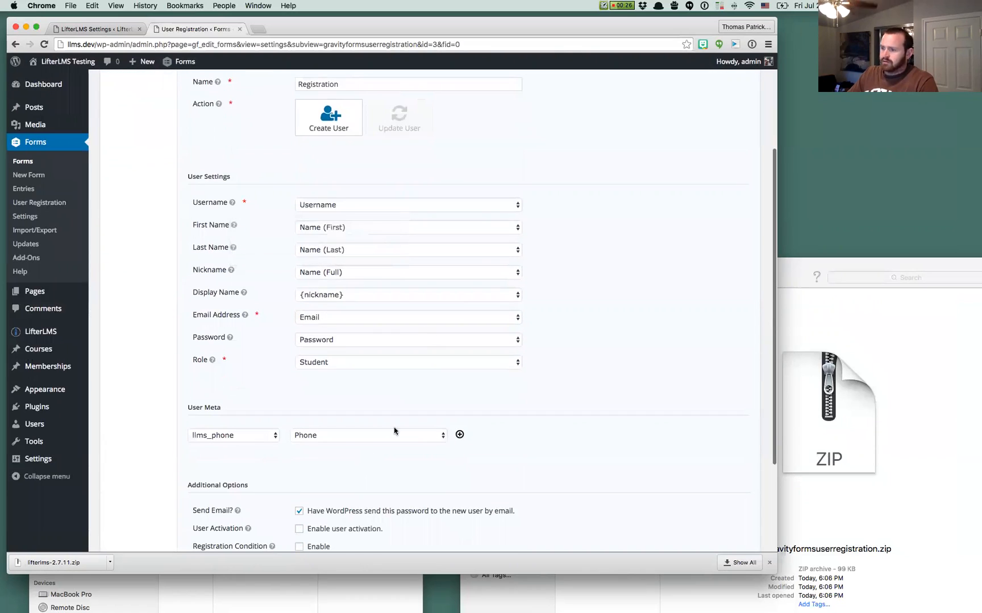
scroll("down", 3)
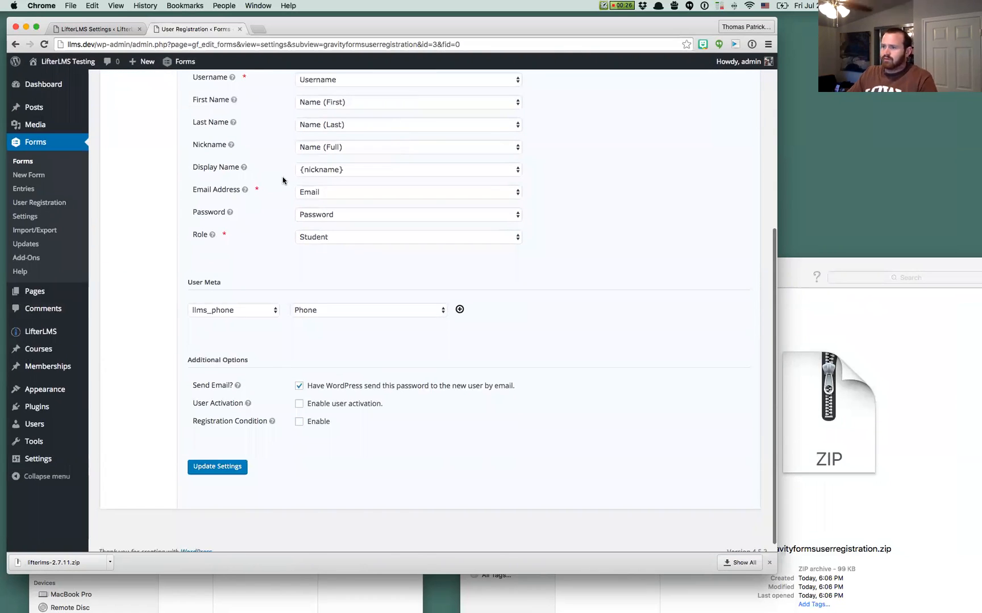
left_click(217, 467)
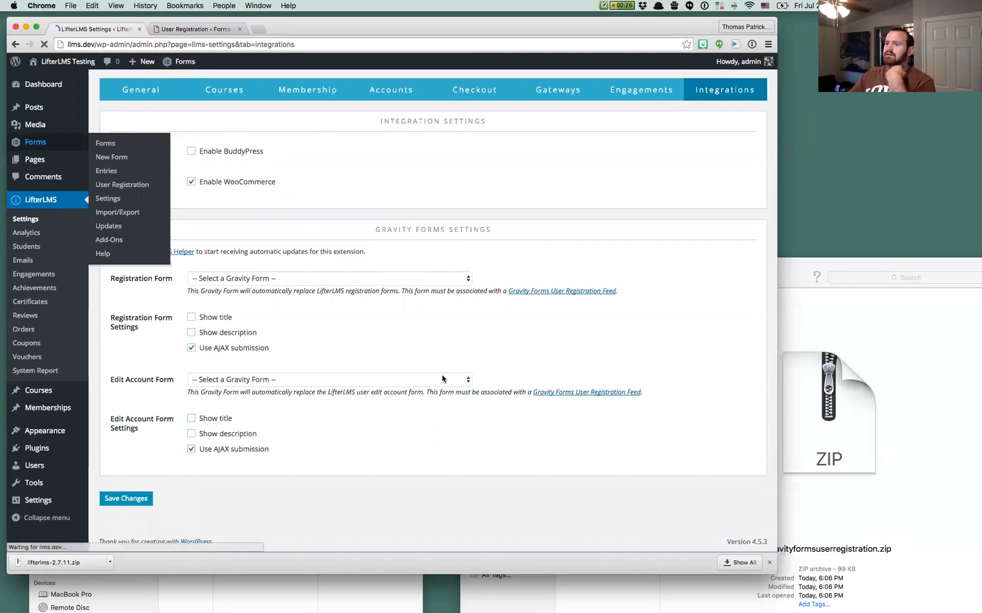
Step: Choose User Registration as the Registration Form with Show title and Show description, and save changes
left_click(328, 279)
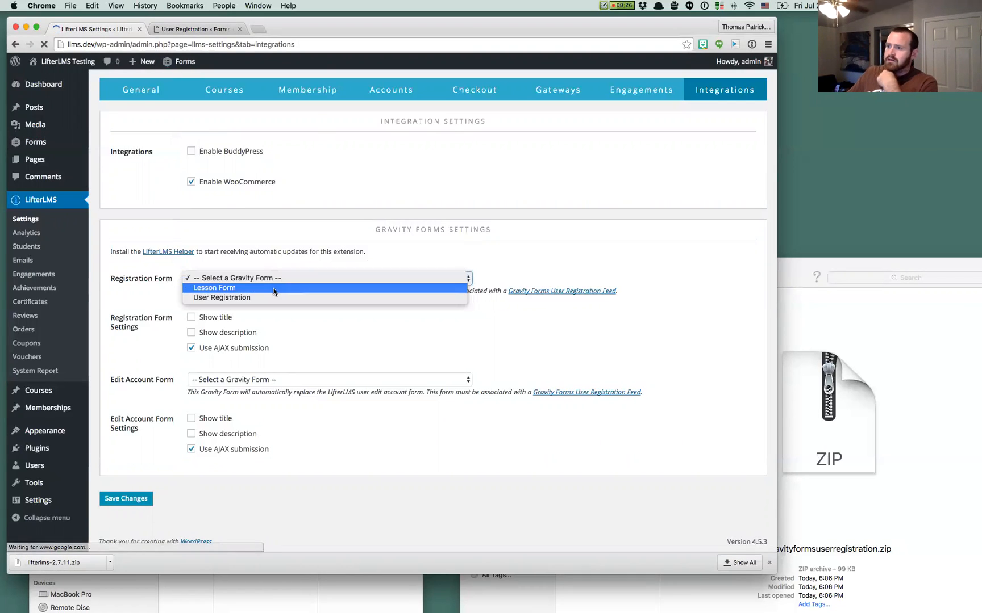
left_click(223, 298)
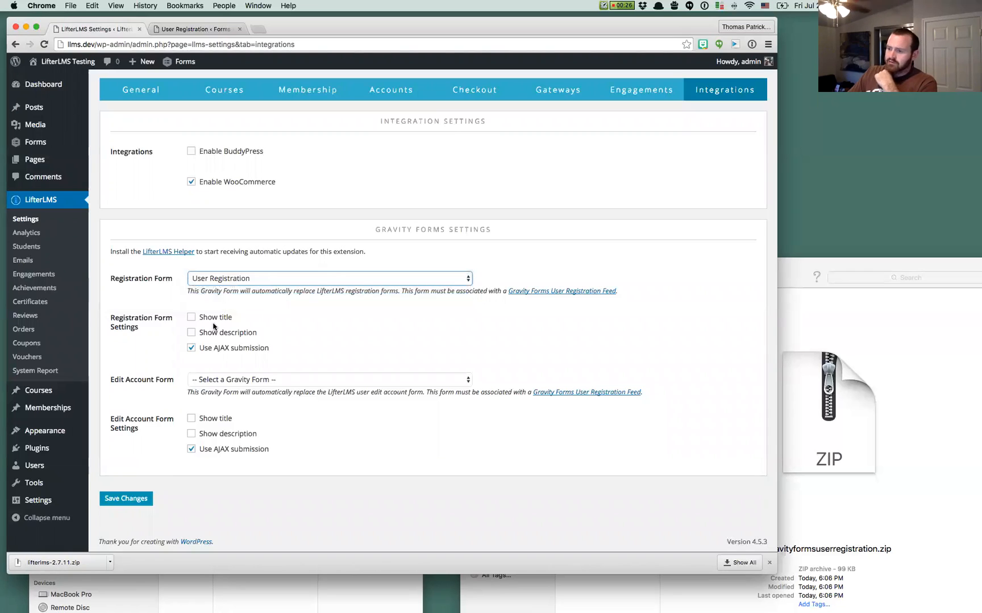
left_click(190, 317)
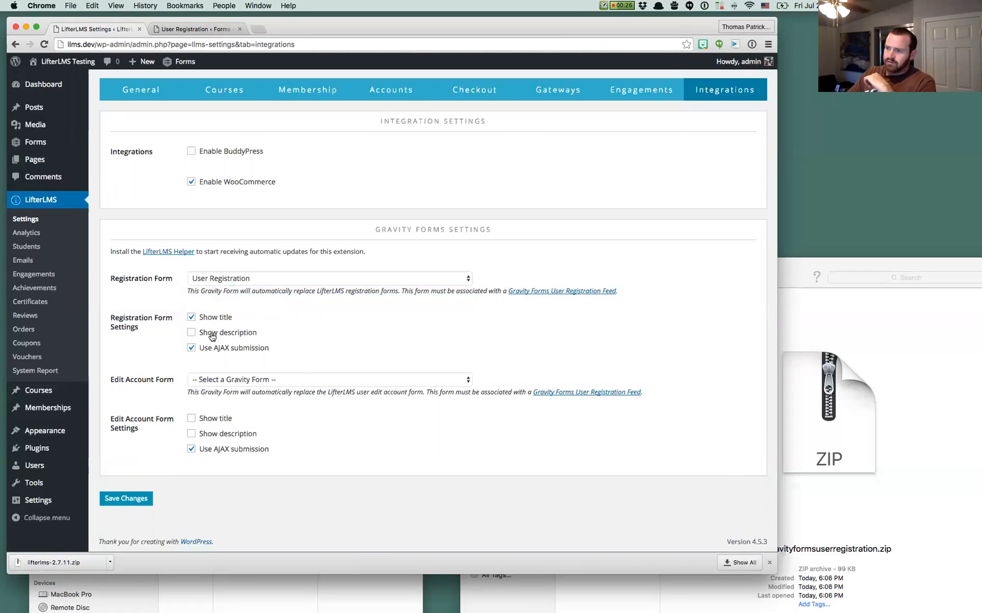
left_click(125, 499)
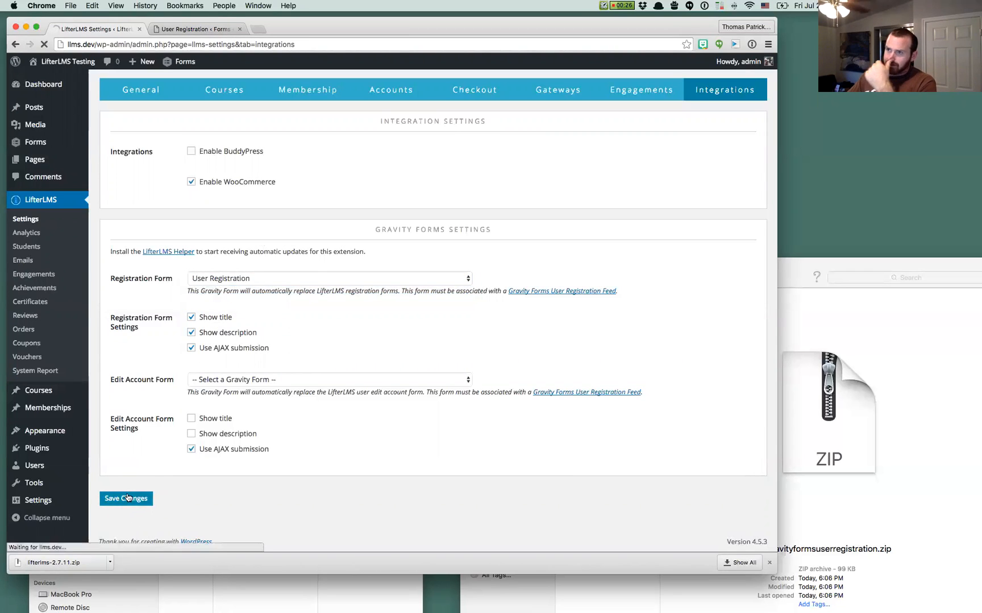
left_click(125, 499)
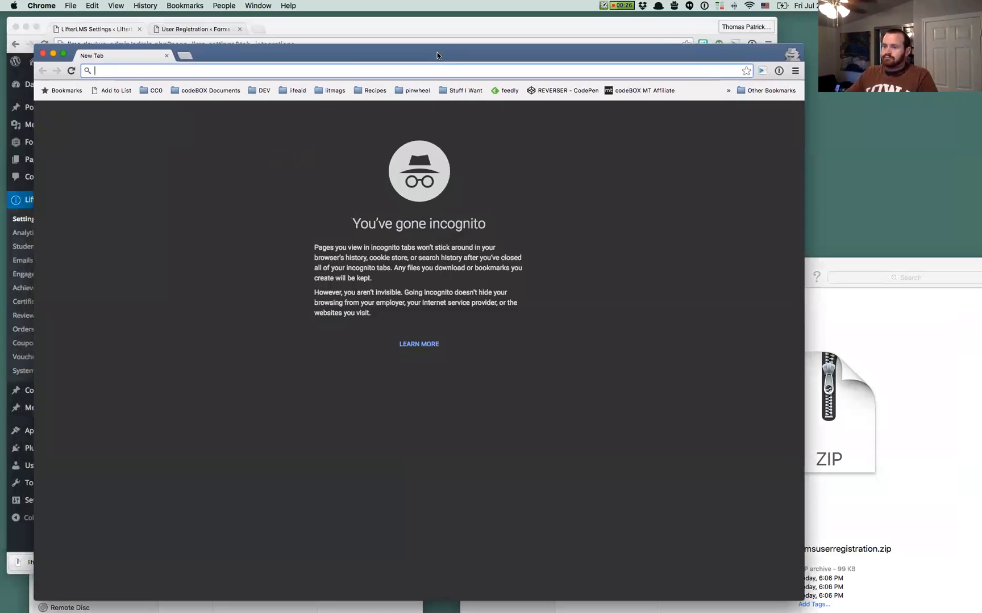
Step: Browse llms.dev logged out and review the User Registration form on the My Courses page
type("llms.dev")
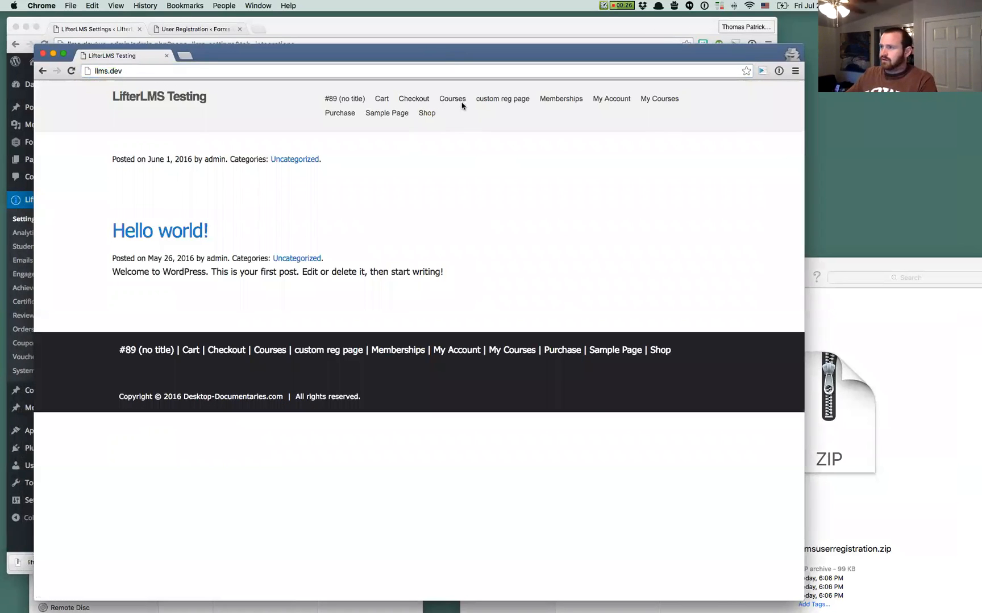
left_click(659, 99)
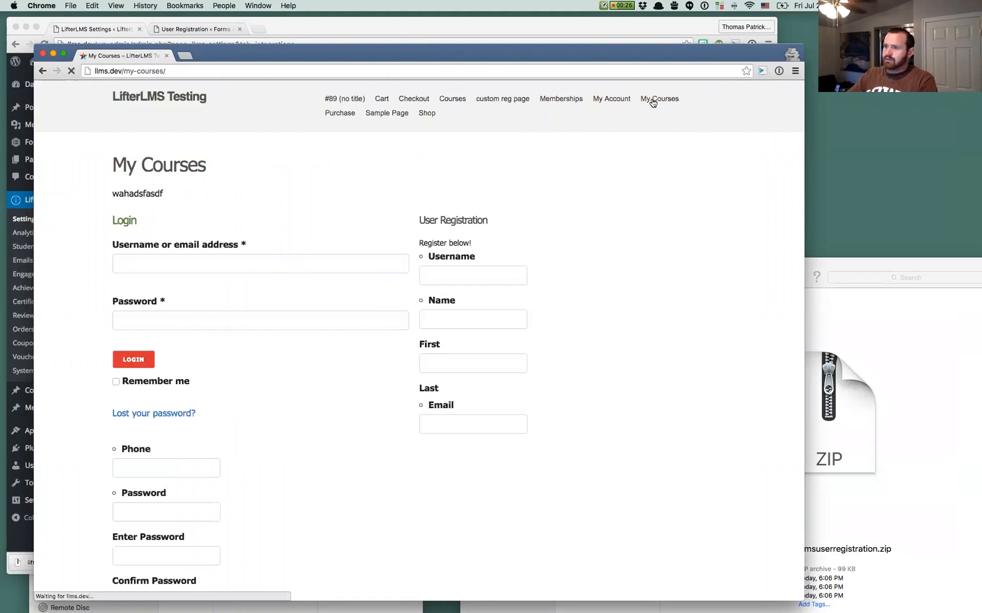
scroll("down", 3)
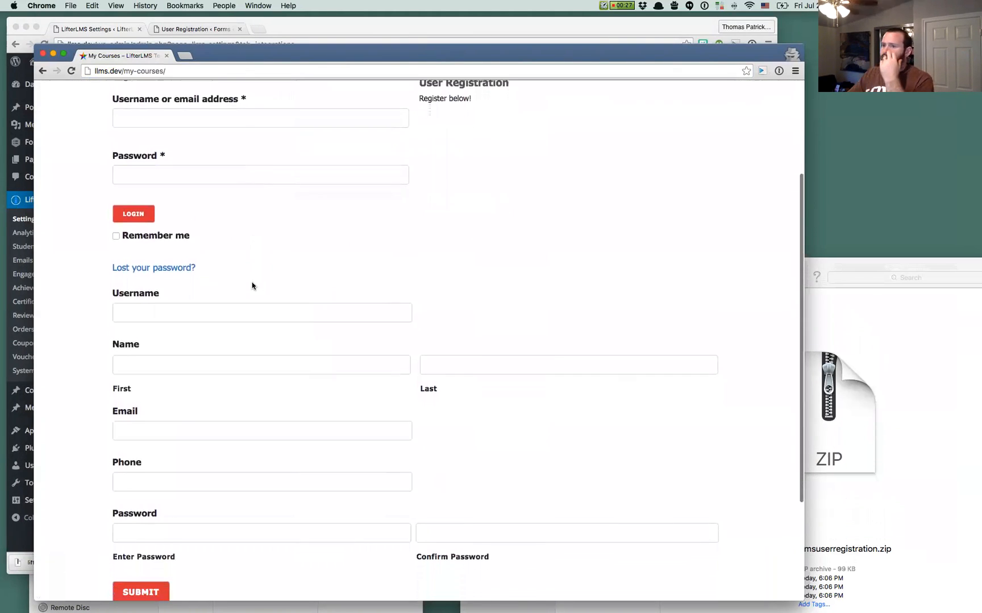
scroll("down", 3)
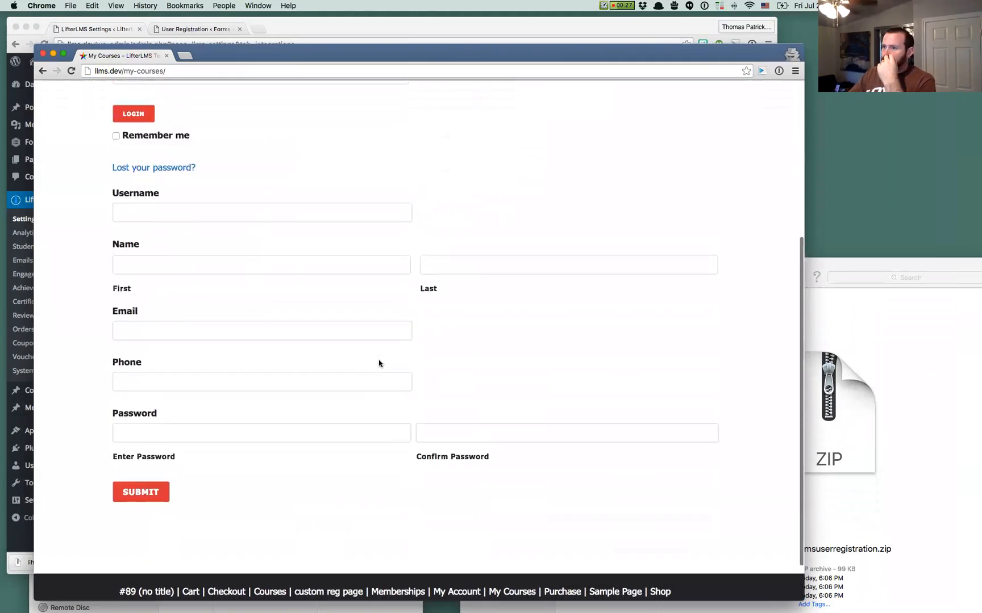
scroll("up", 3)
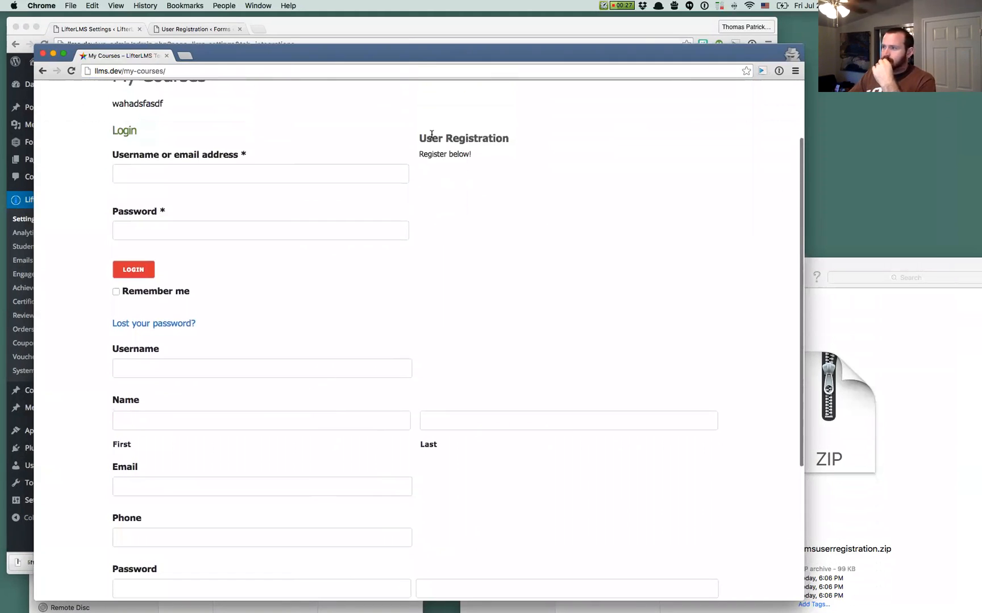
left_click(95, 28)
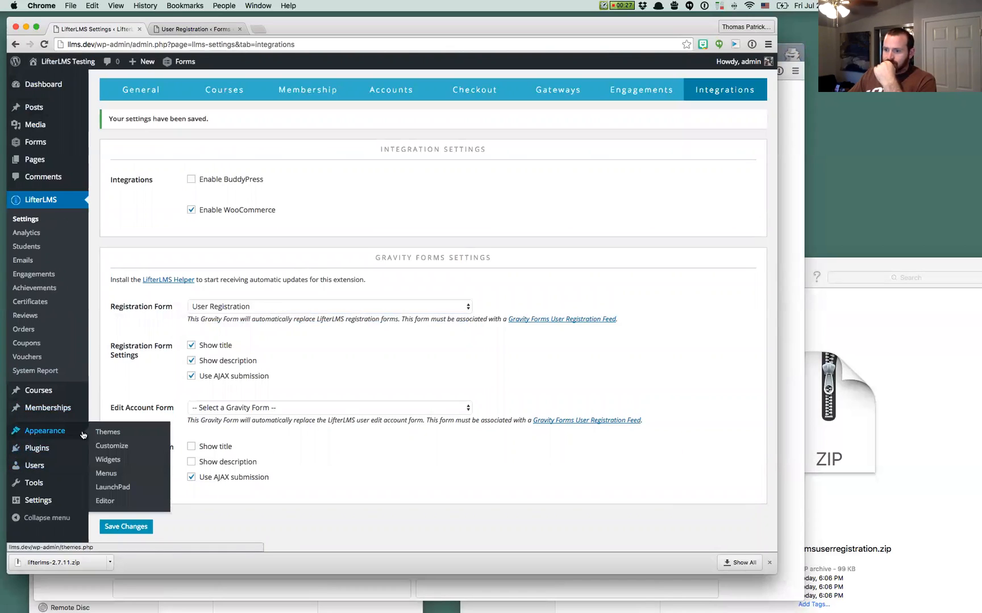
Step: Save Appearance > LaunchPad > LifterLMS Account settings and confirm the saved notice
left_click(113, 488)
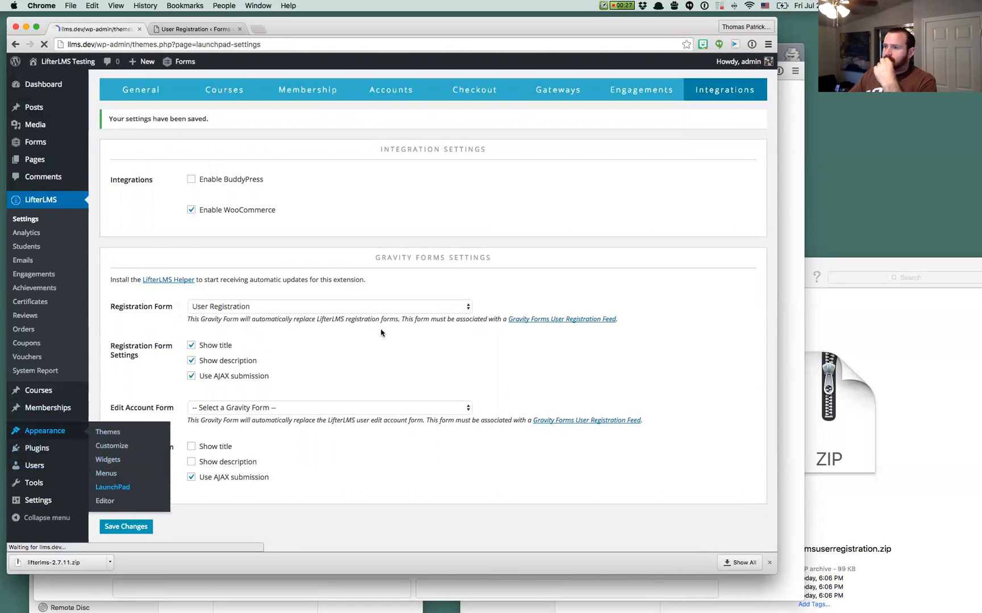
left_click(112, 487)
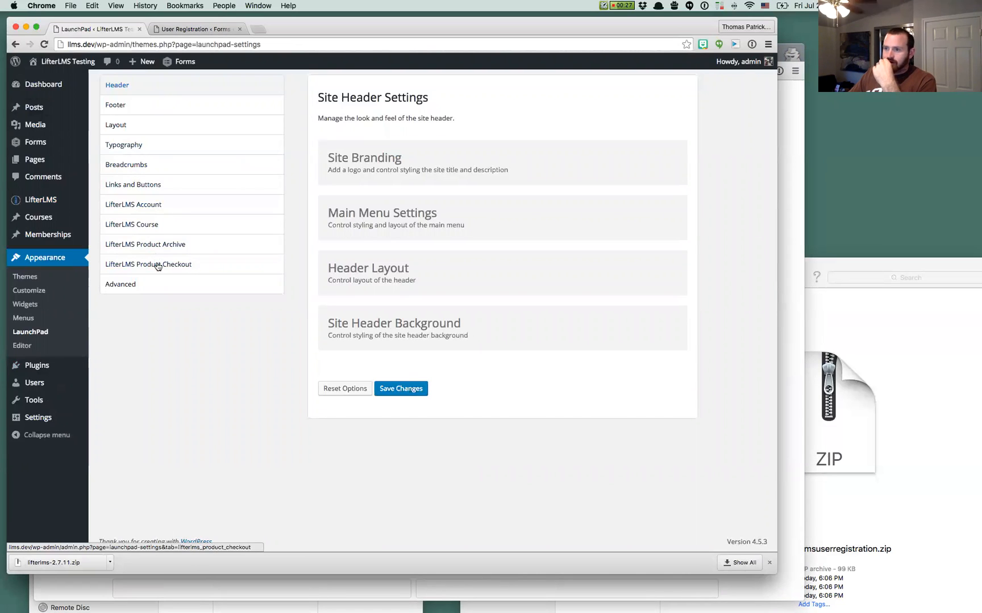
mouse_move(133, 184)
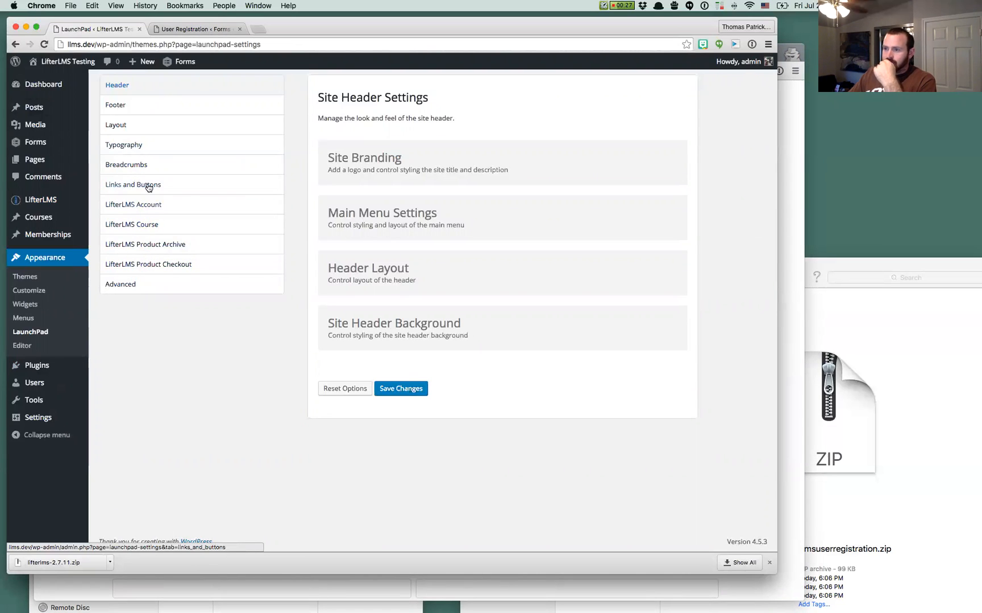
left_click(134, 204)
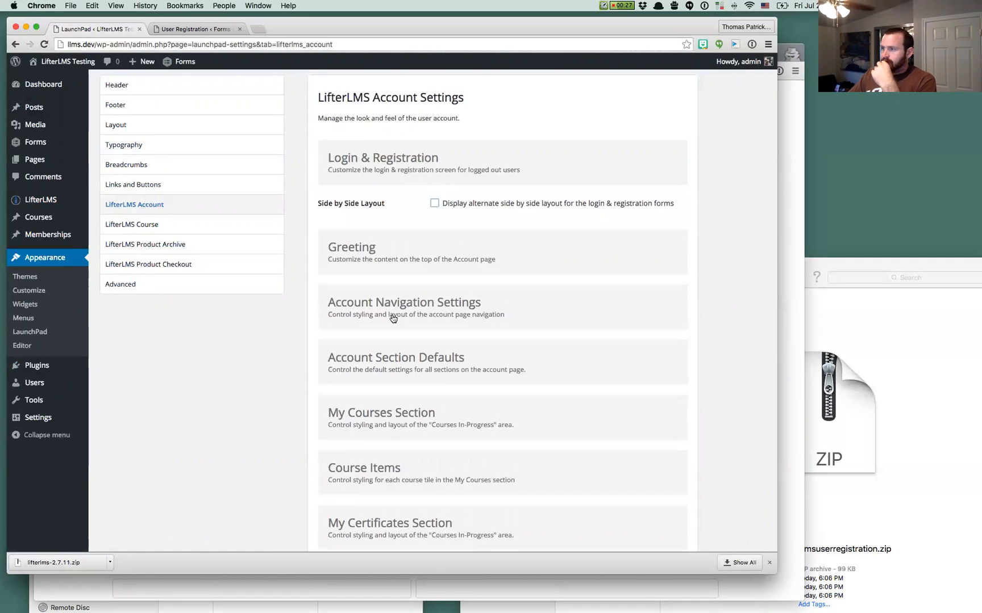
scroll("down", 3)
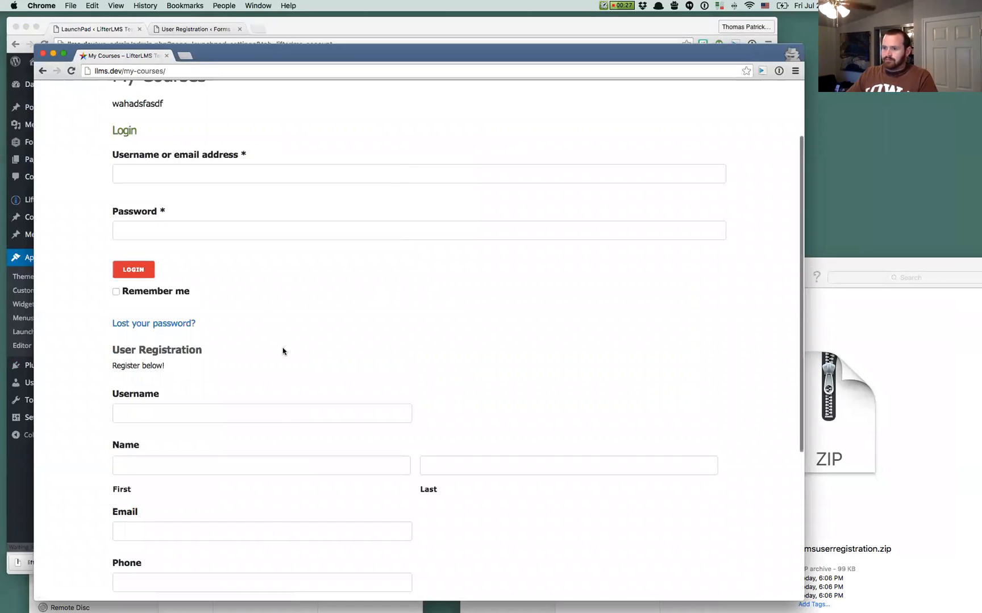
scroll("down", 3)
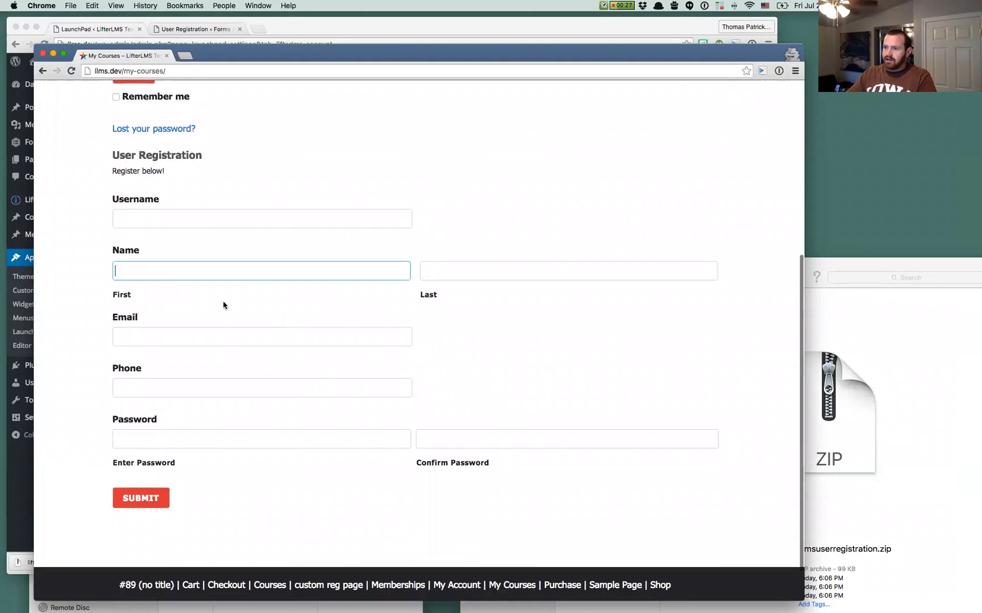
left_click(94, 28)
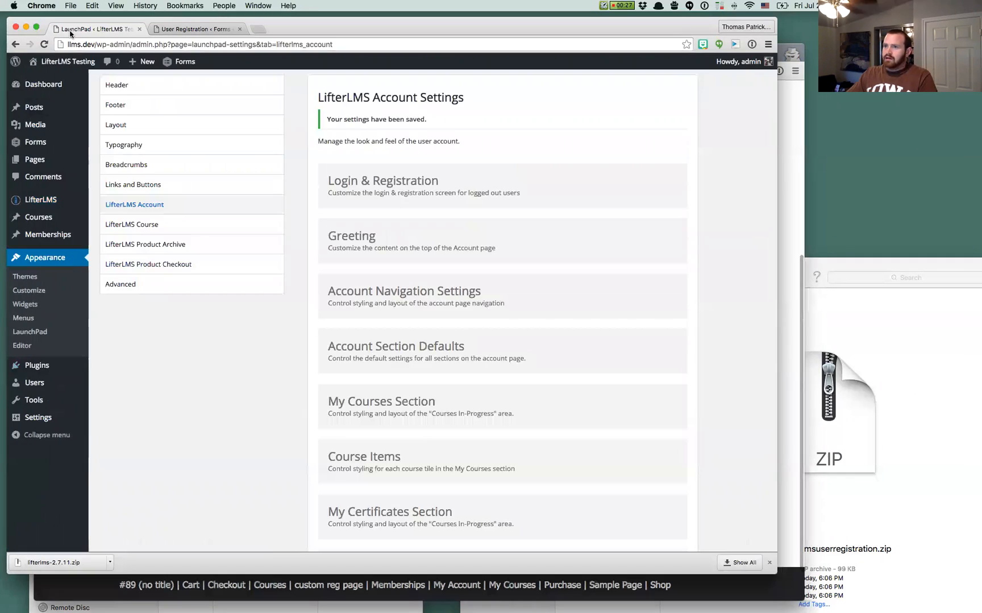
Step: In LifterLMS Integrations, set the Registration Form to the User Registration Gravity Form
left_click(198, 28)
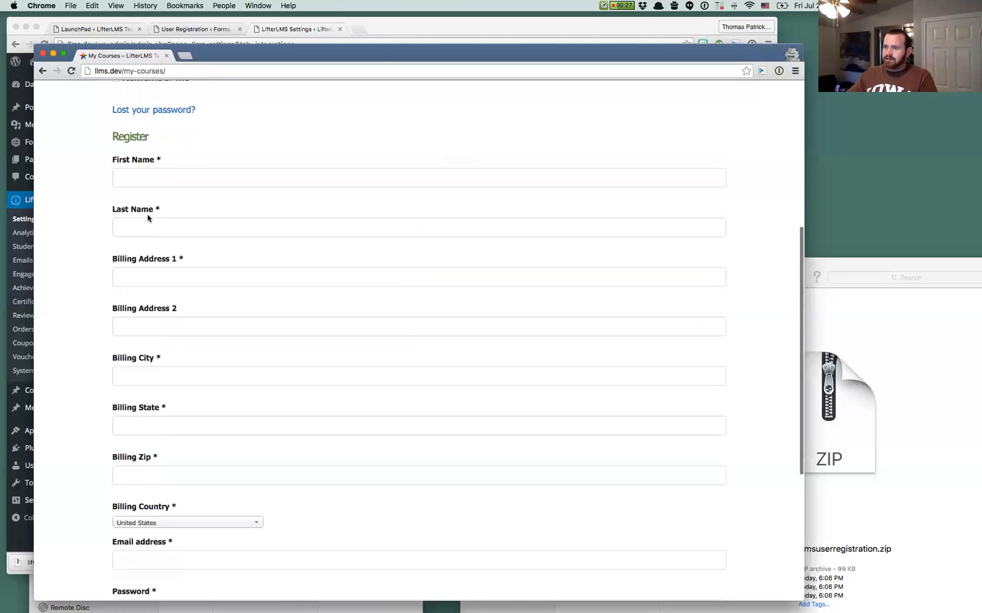
scroll("up", 3)
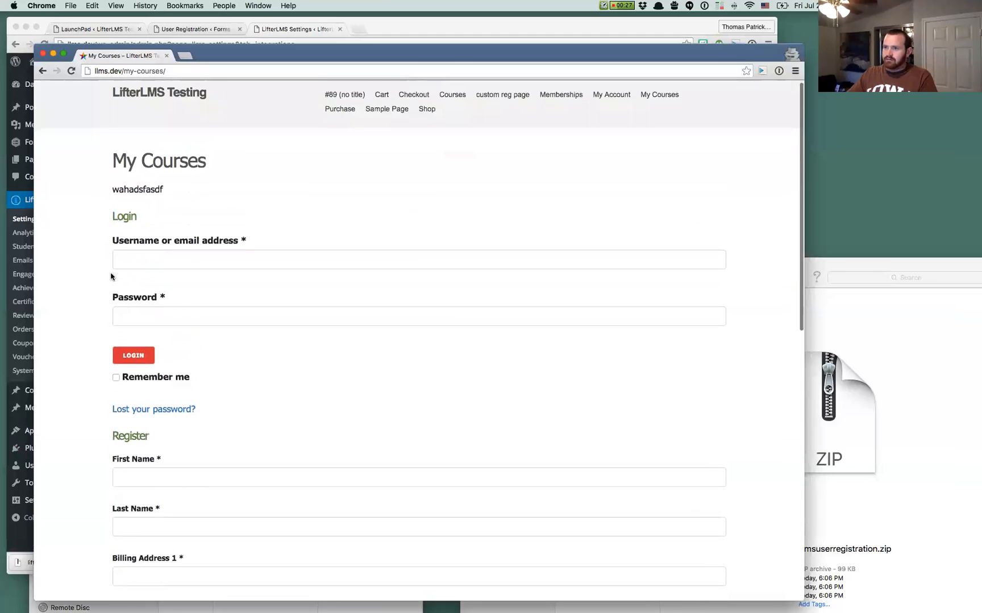
scroll("down", 3)
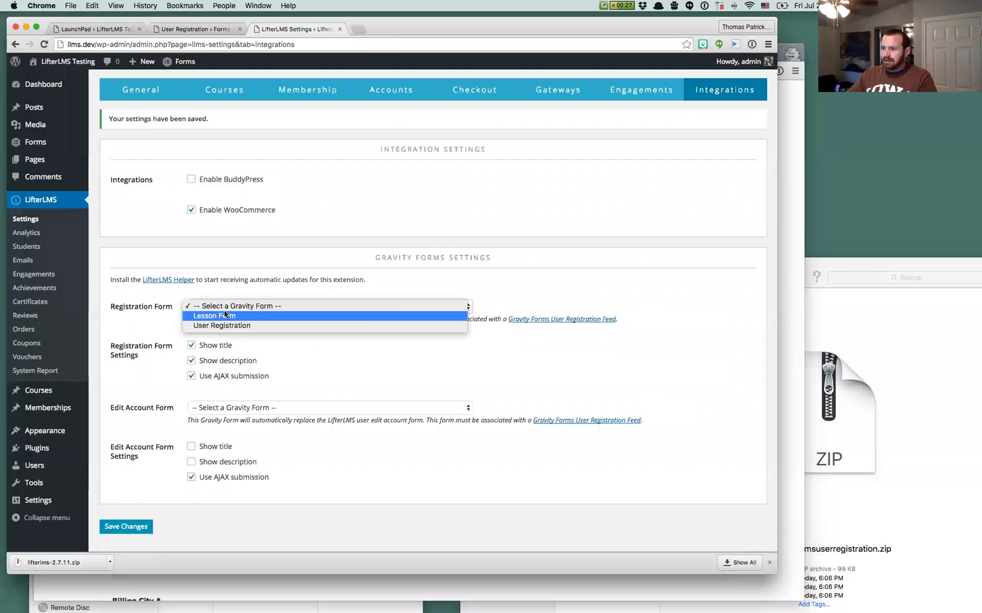
left_click(221, 326)
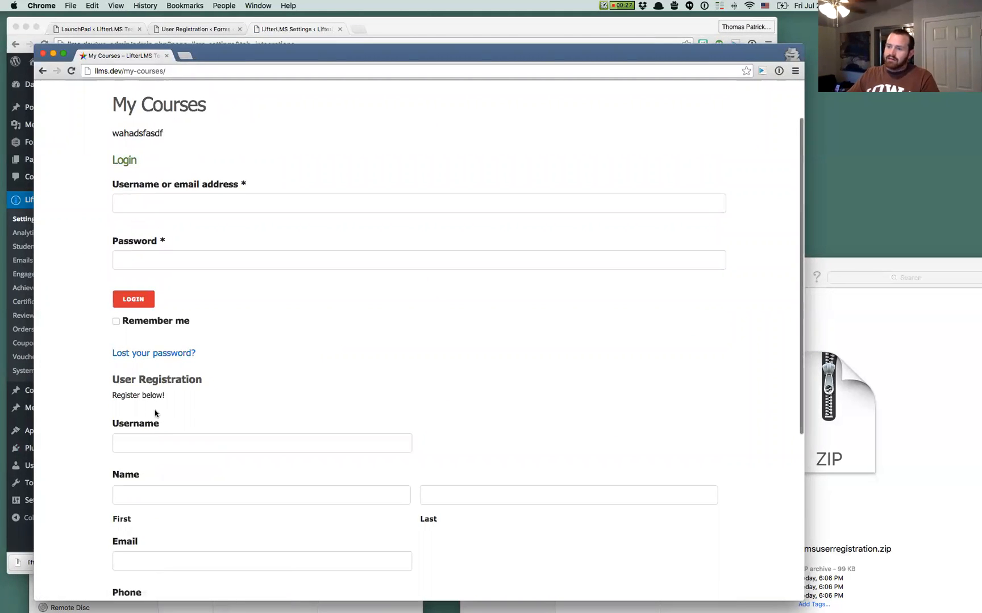
Step: Submit the User Registration form with test data, hitting a password-mismatch error
scroll("down", 3)
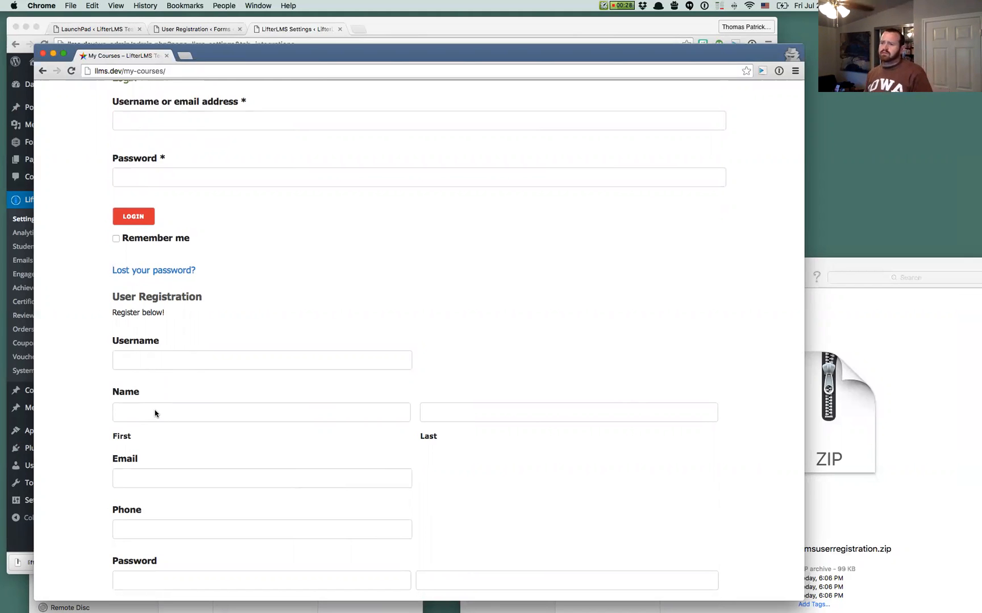
mouse_move(391, 311)
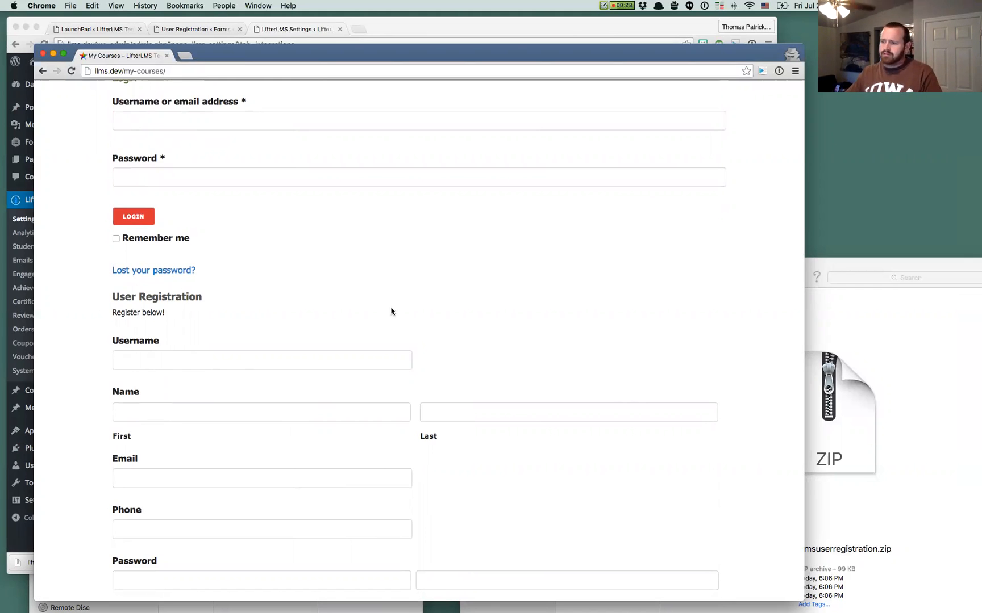
scroll("down", 3)
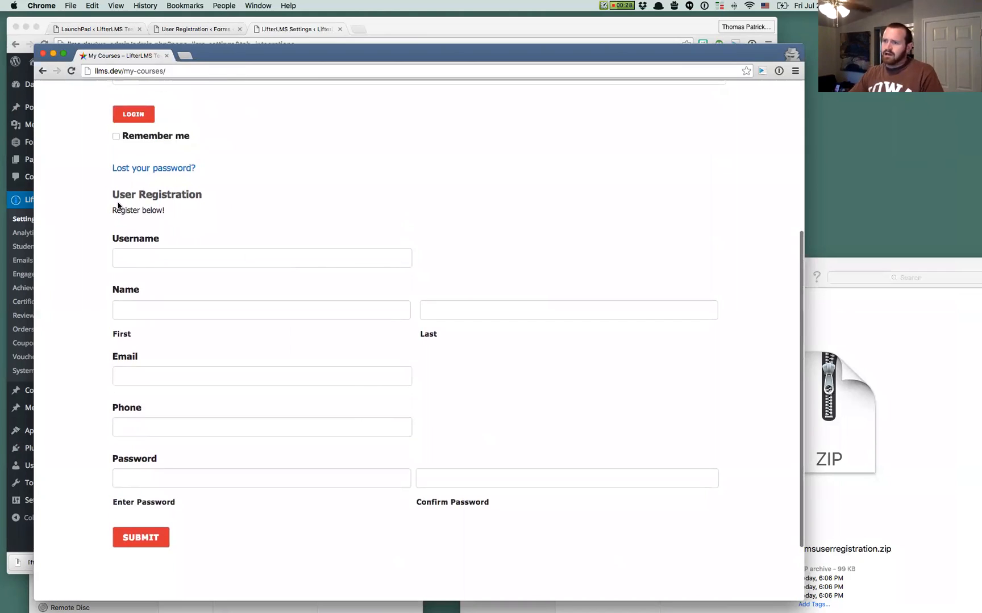
left_click(261, 258)
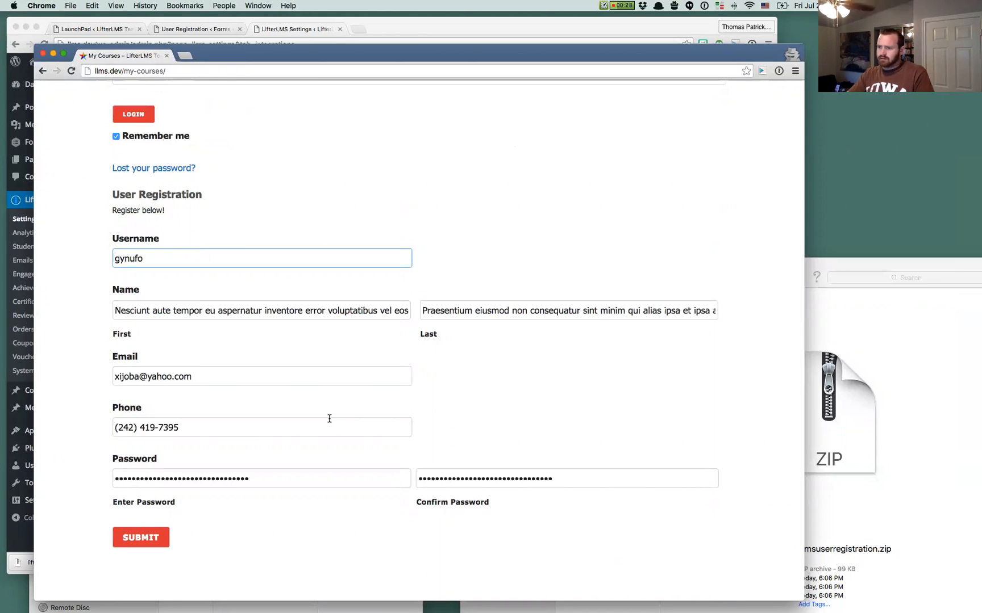
left_click(262, 310)
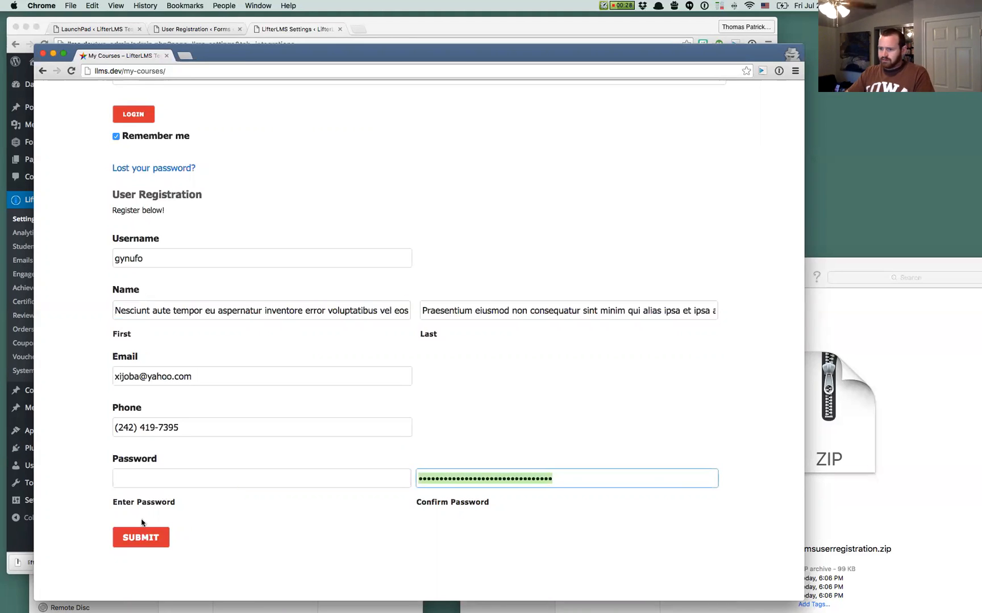
left_click(140, 537)
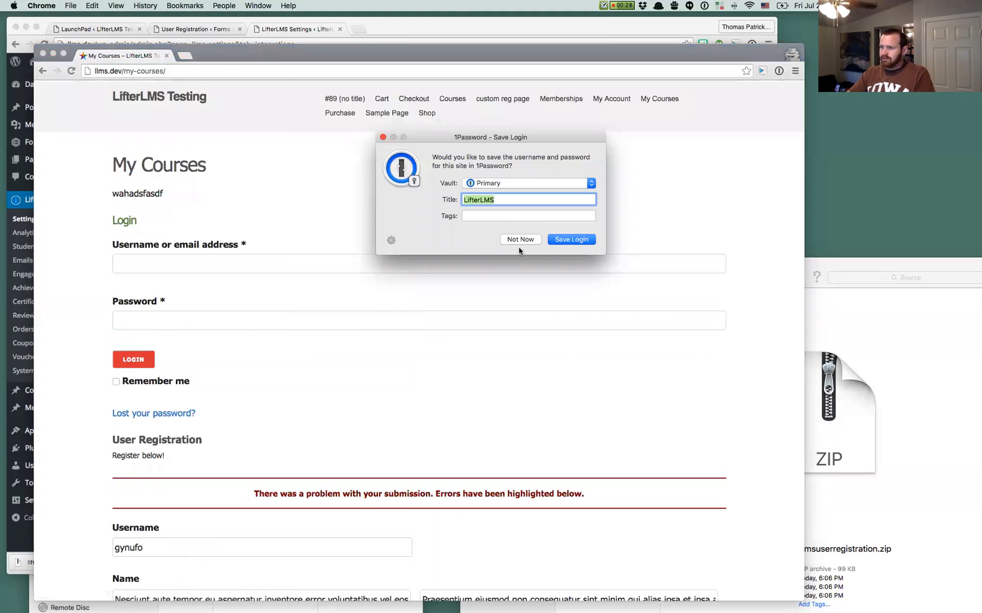
left_click(520, 239)
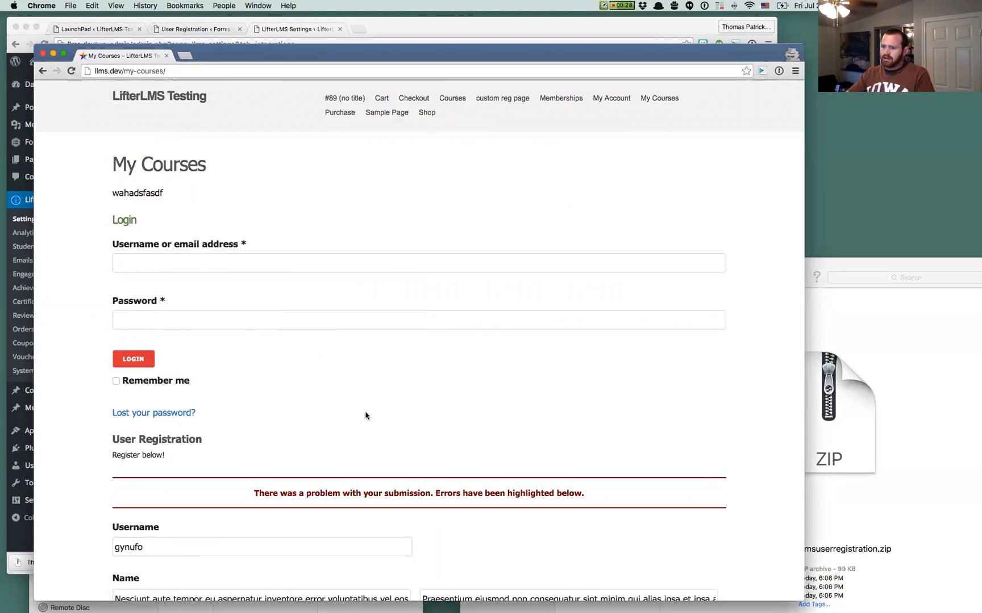
Step: Re-enter matching passwords and submit the registration successfully
scroll("down", 3)
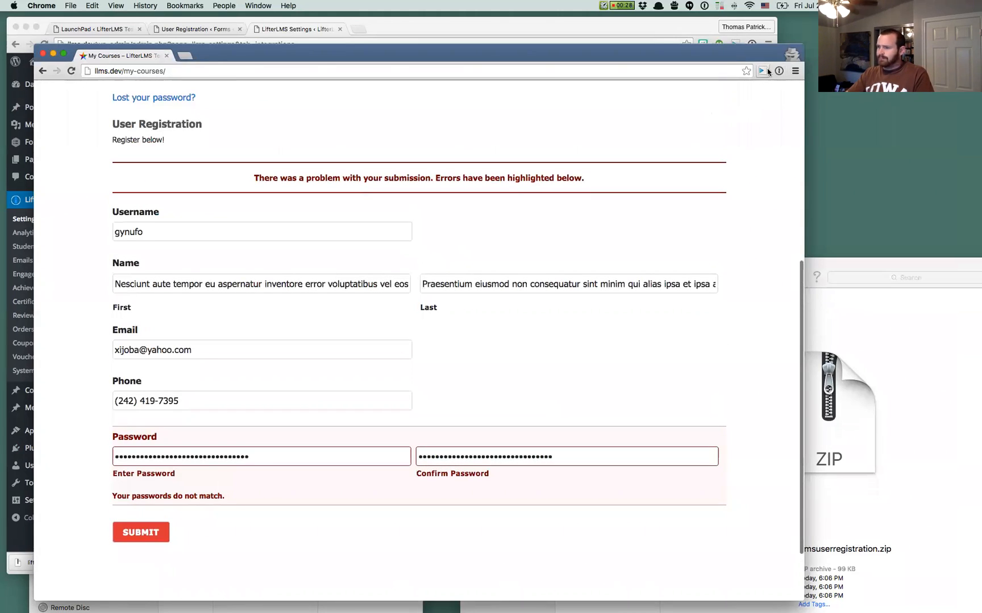
left_click(262, 349)
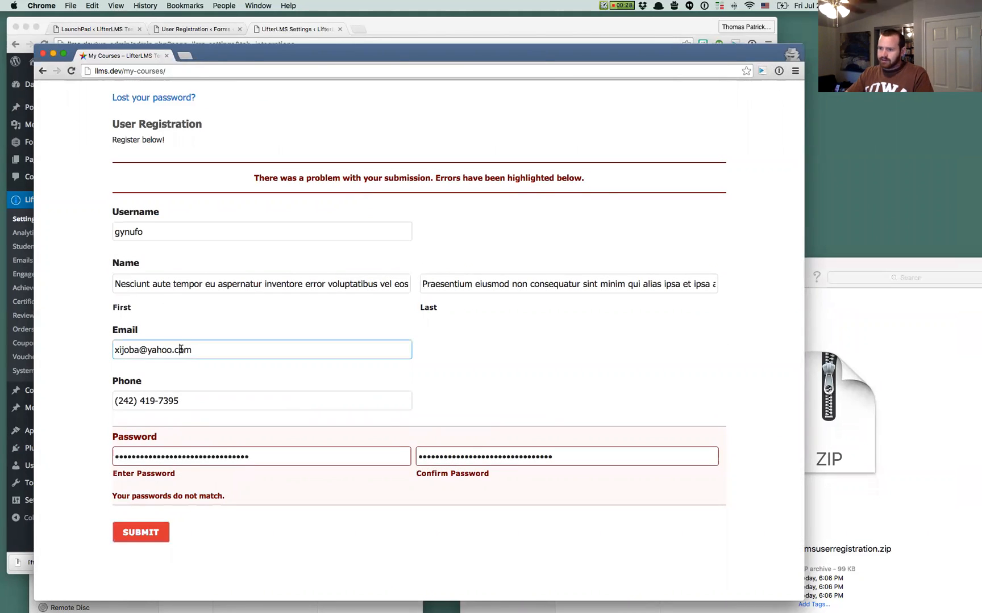
left_click(140, 532)
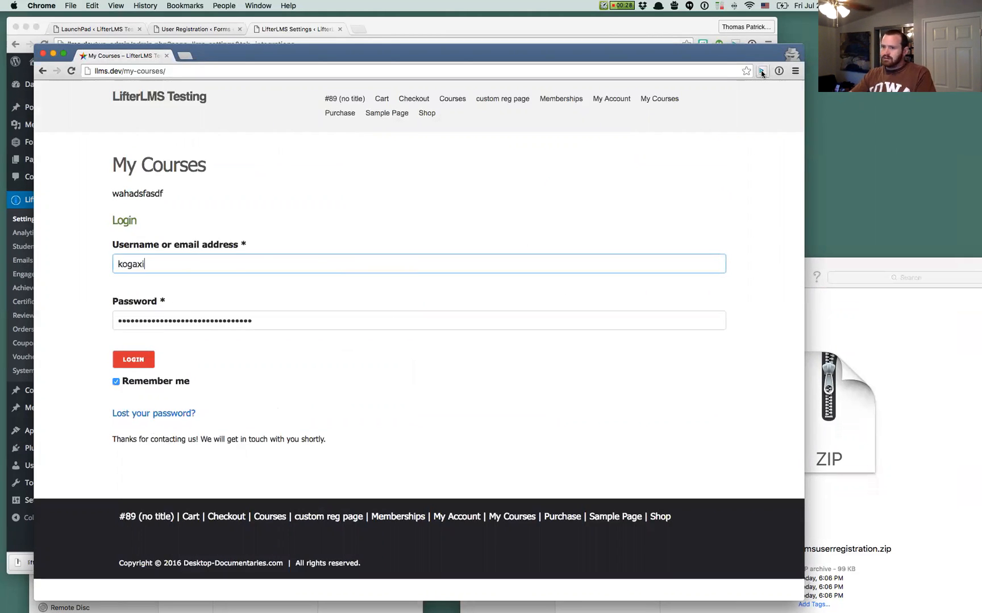
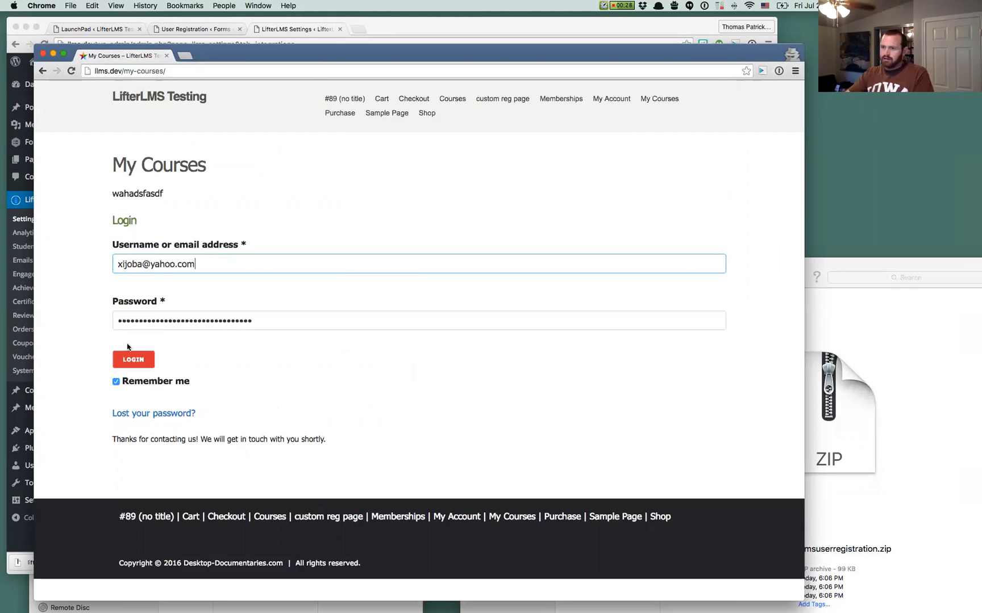
left_click(133, 359)
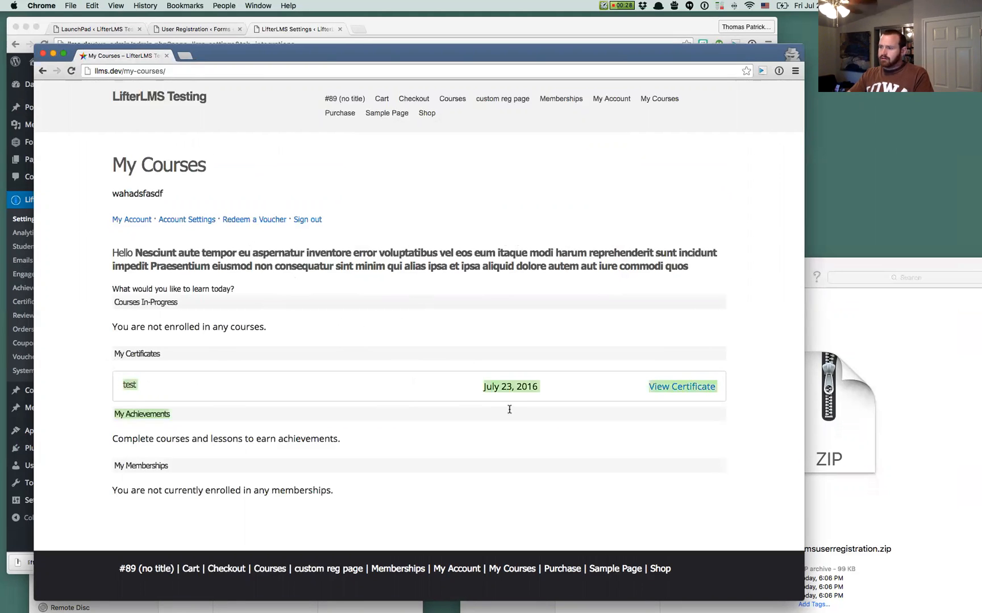
mouse_move(549, 389)
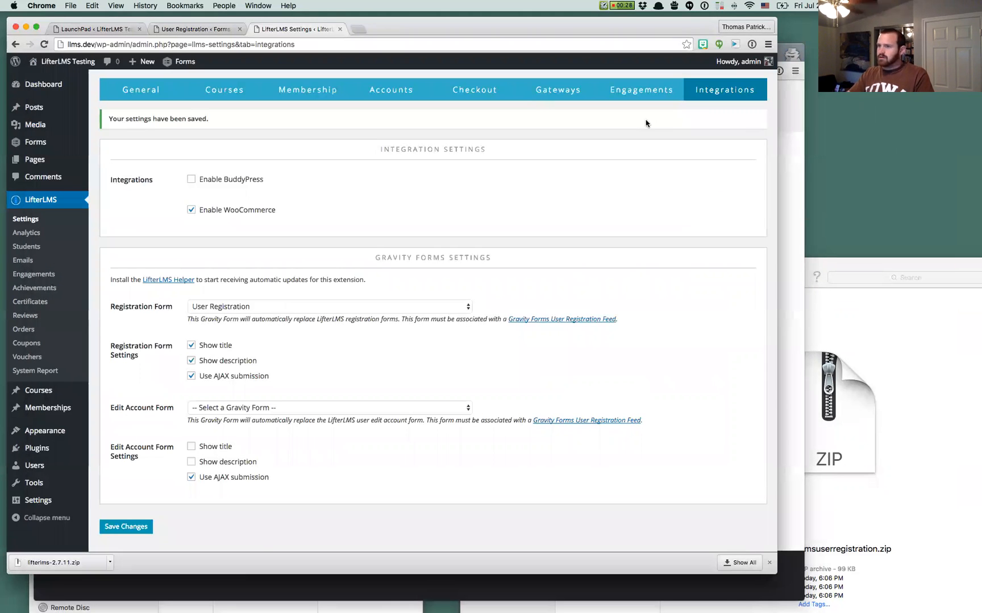
mouse_move(26, 316)
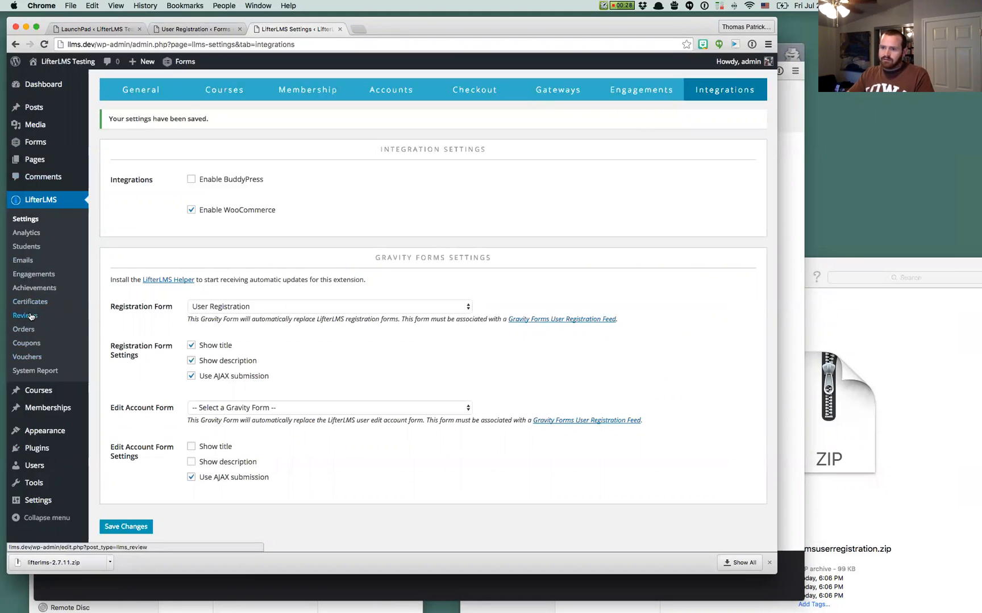
mouse_move(33, 274)
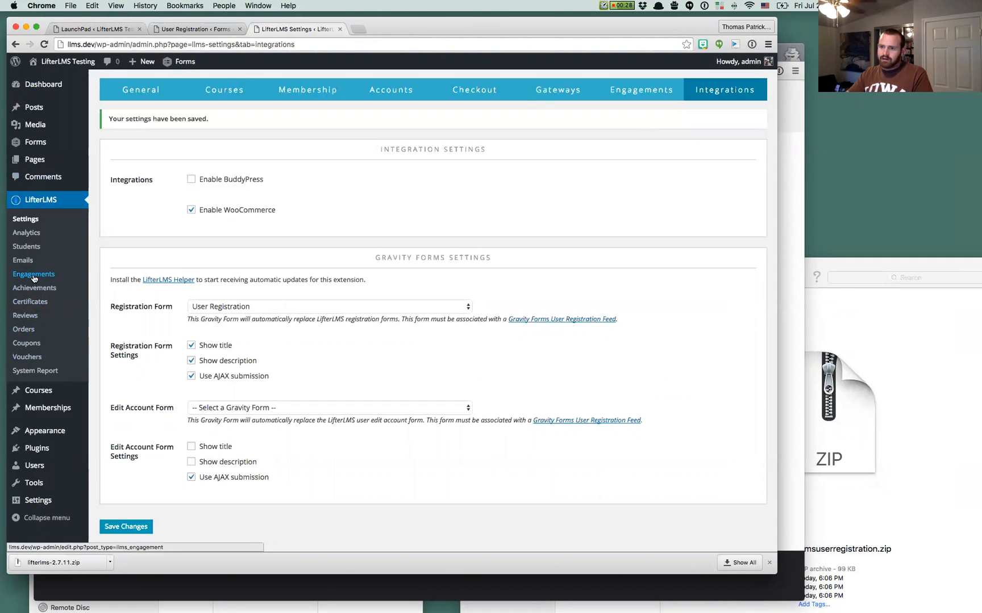
Step: Review the 'register' engagement, then return to the User Registration feed settings
left_click(33, 274)
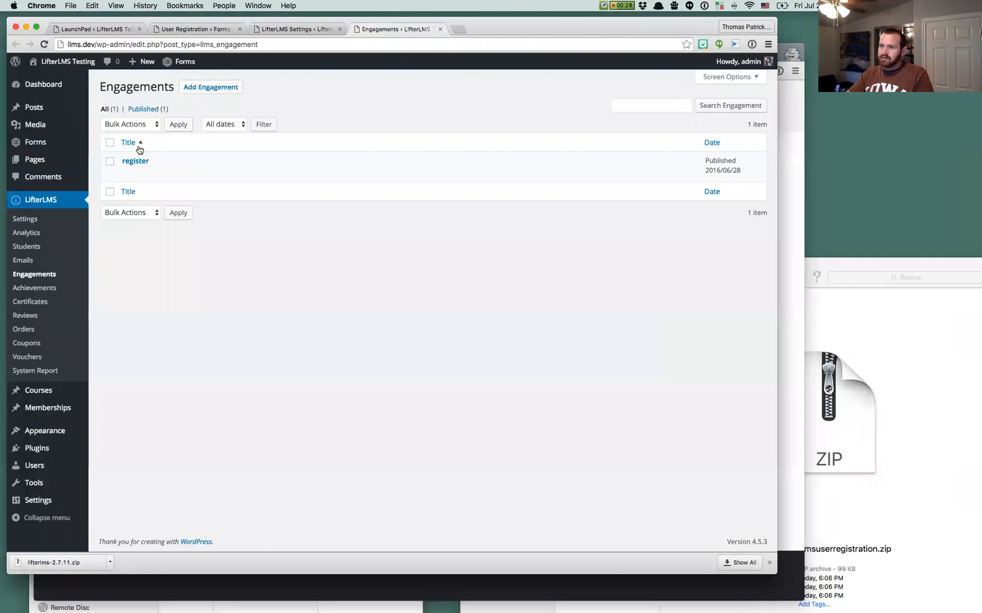
left_click(136, 161)
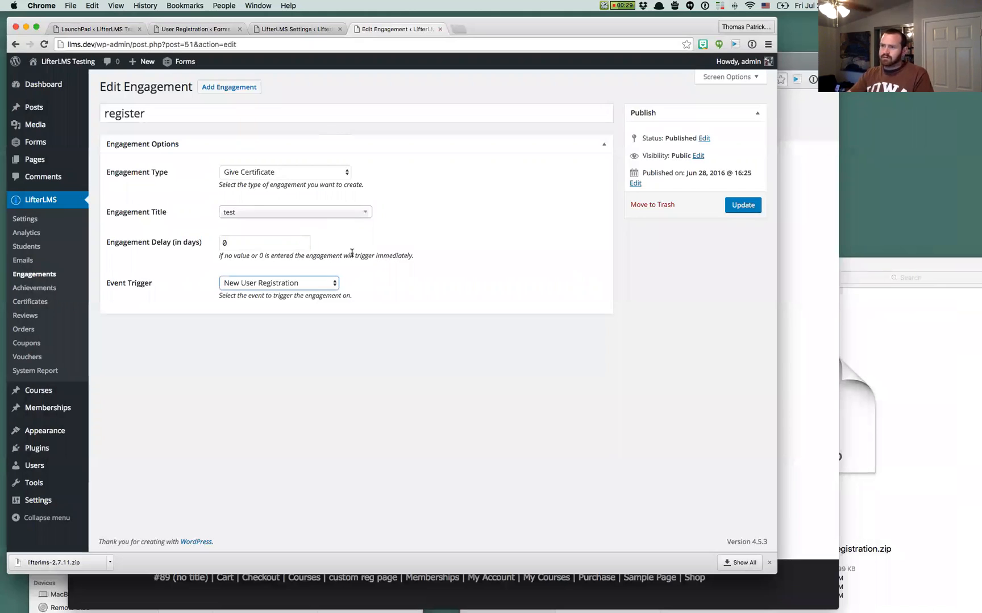
left_click(294, 28)
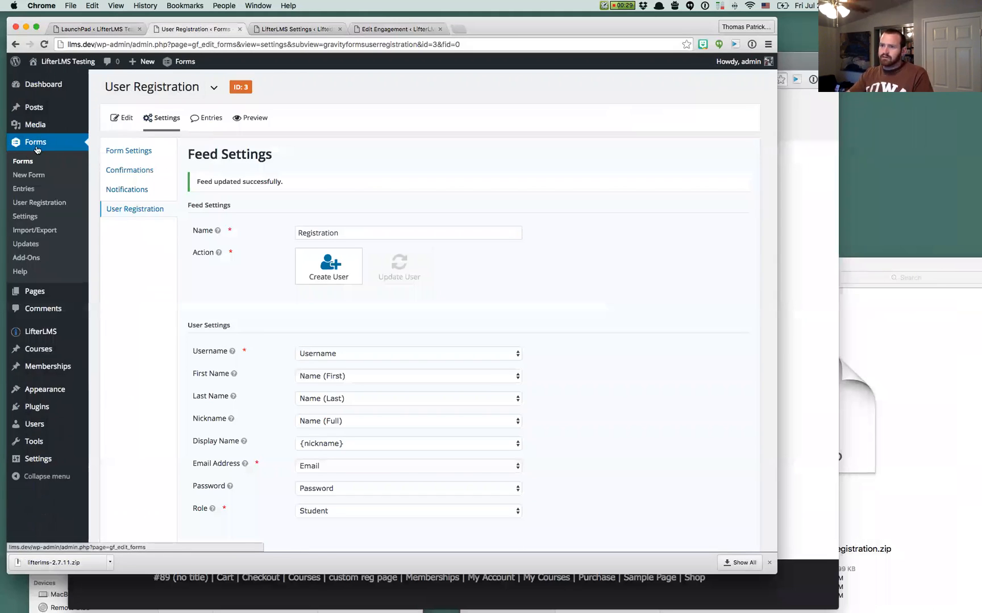
Step: Create a new Gravity Form titled Edit Account Form with description 'edit your account below'
left_click(28, 175)
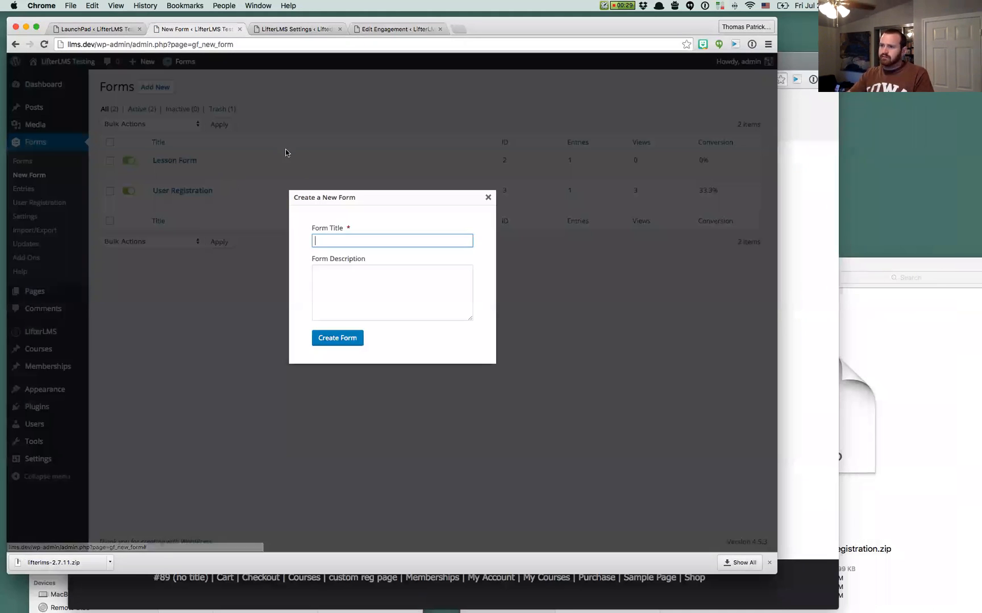
type("Edit Account Form")
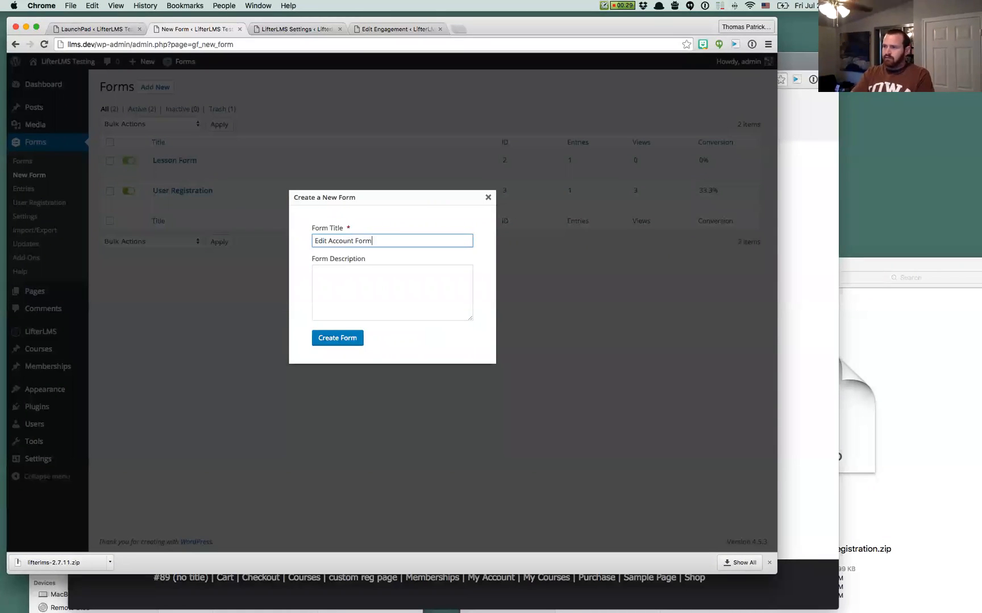
type("edit y")
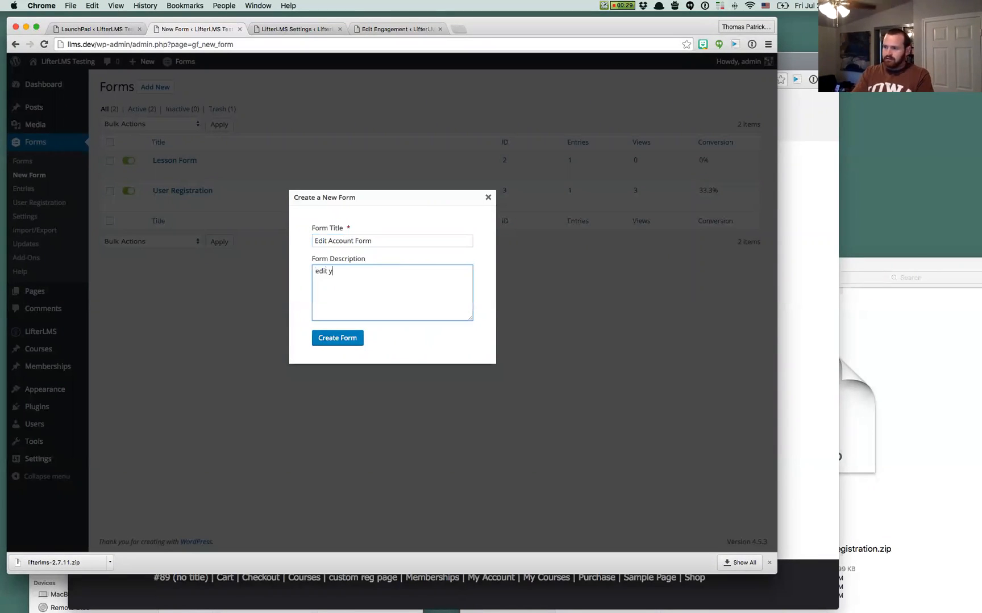
type("our account below")
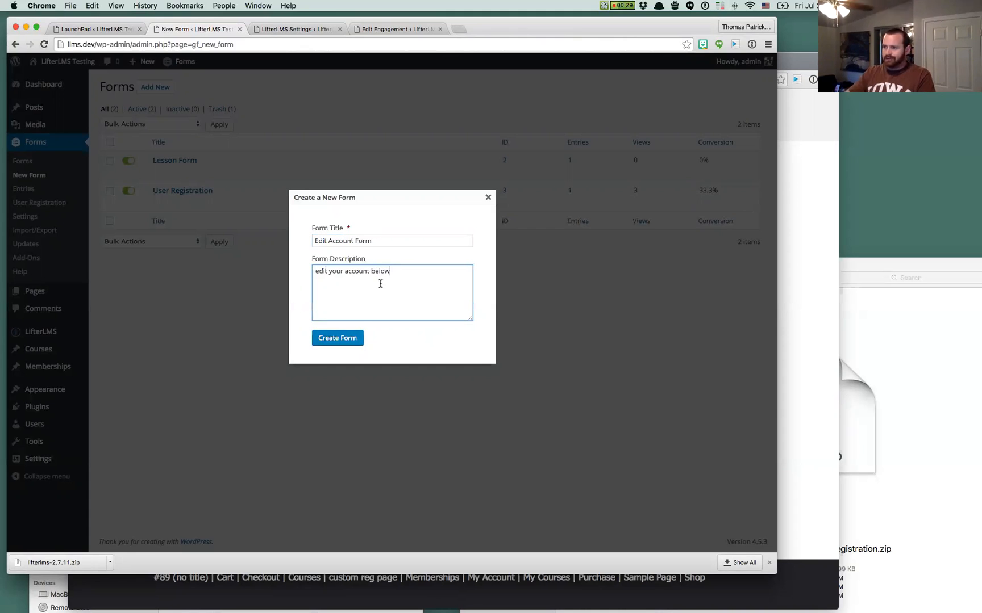
left_click(336, 339)
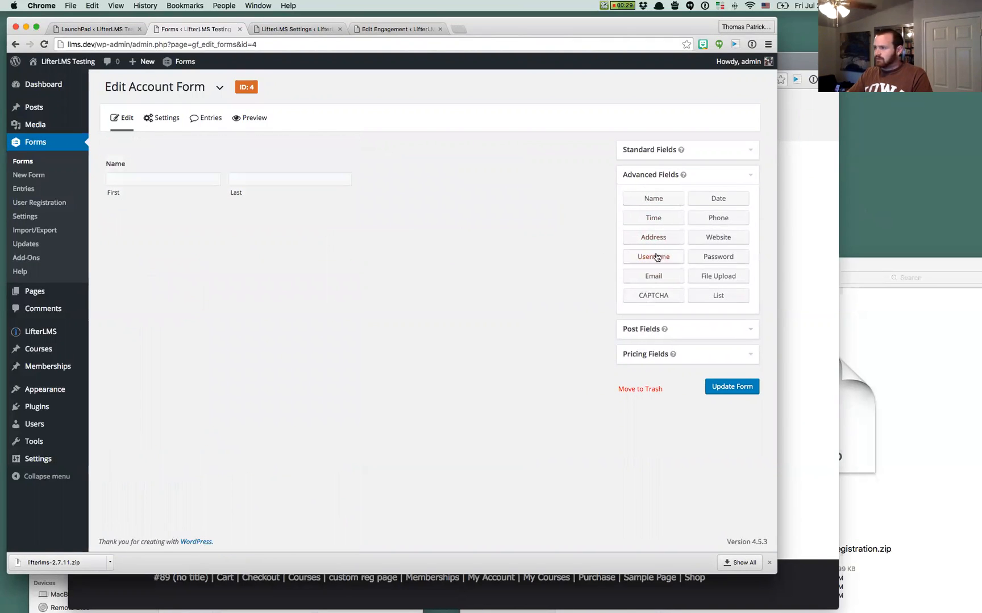
Step: Add Email, Phone and Password fields beneath Name and update the form
left_click(652, 256)
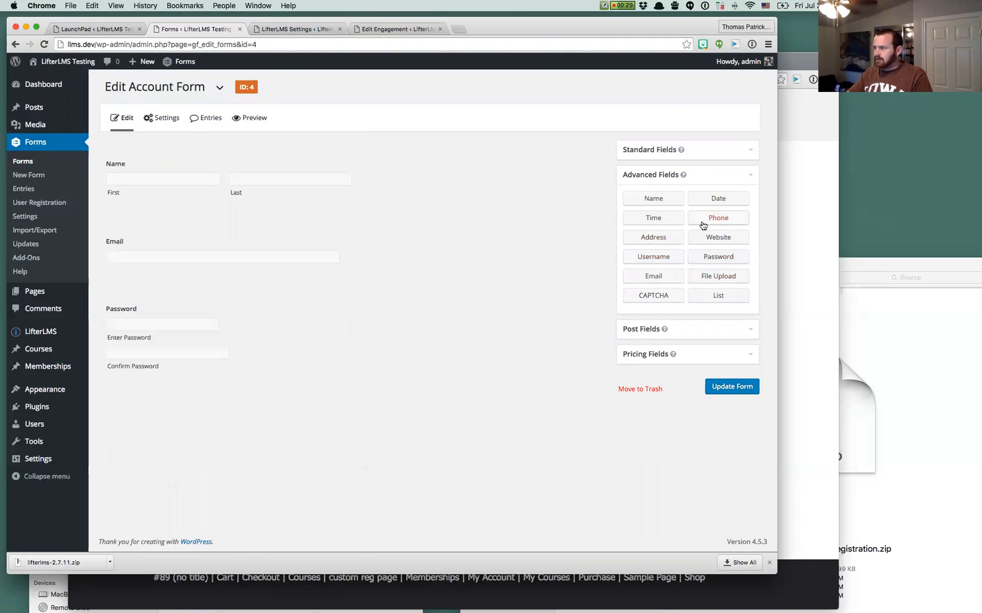
left_click(716, 217)
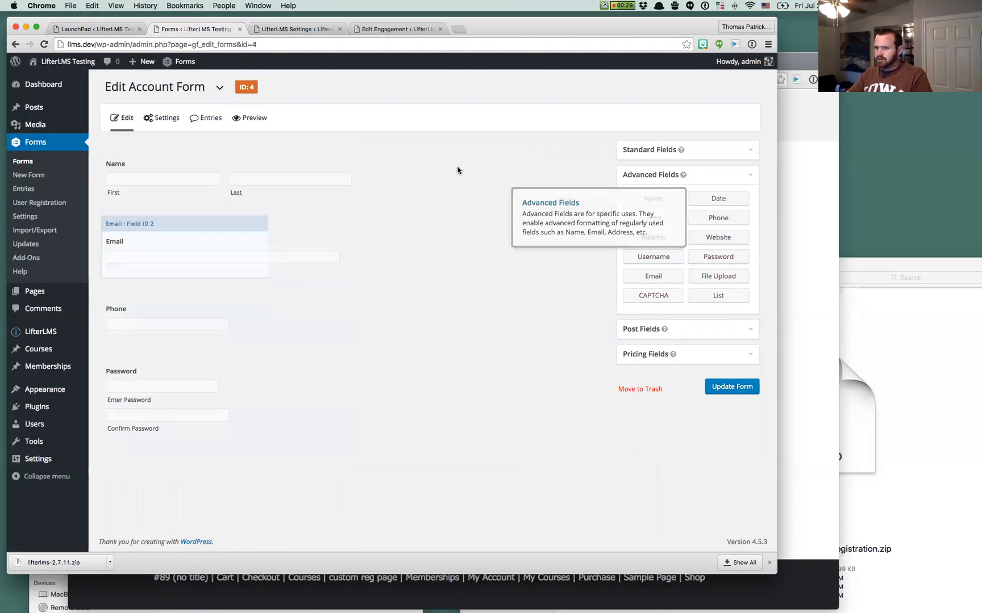
left_click(731, 387)
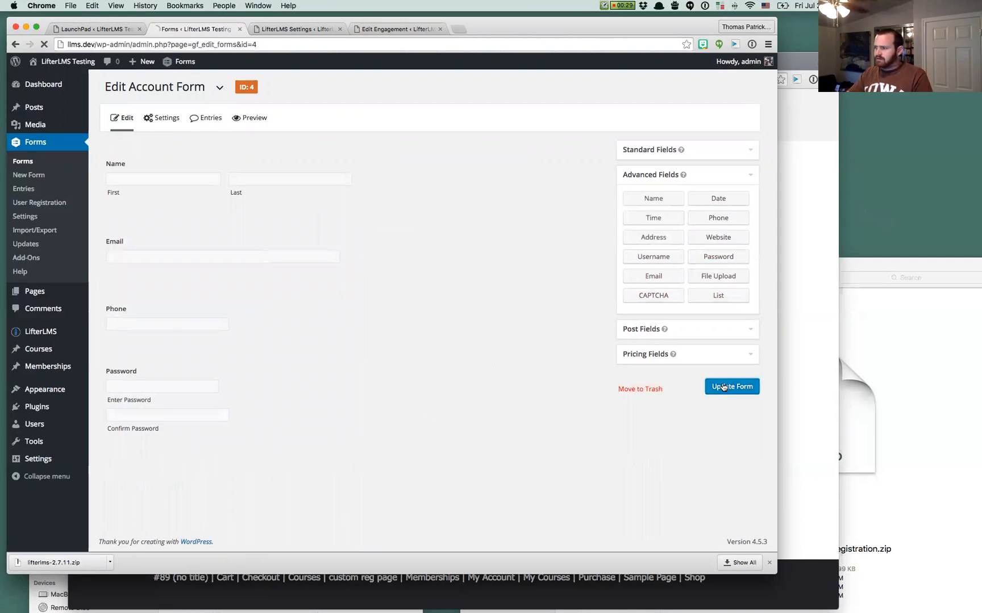
left_click(166, 118)
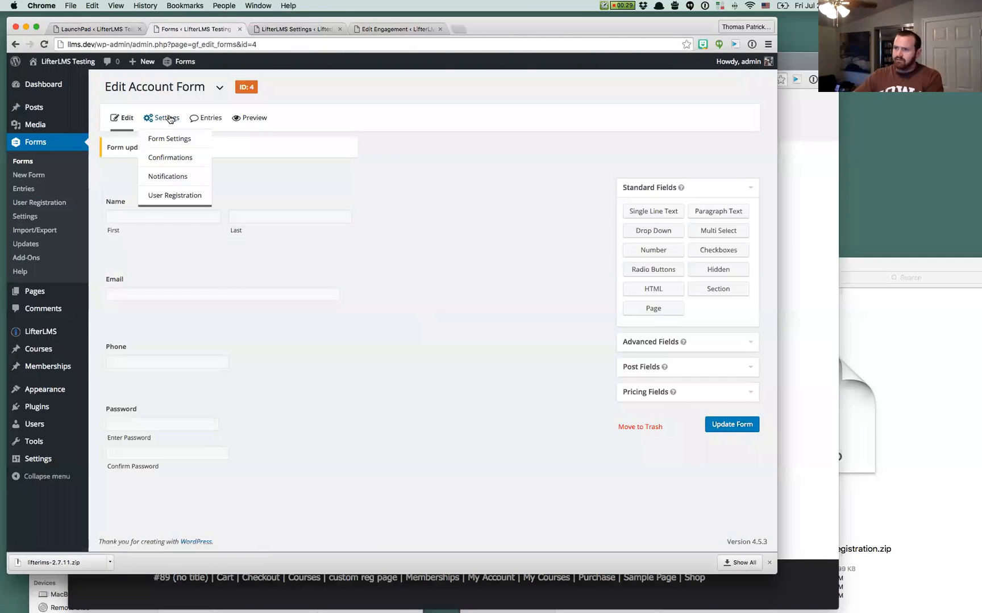
Step: Name the feed Update Account Info, set it to Update User, nickname from full name, display by nickname
left_click(173, 196)
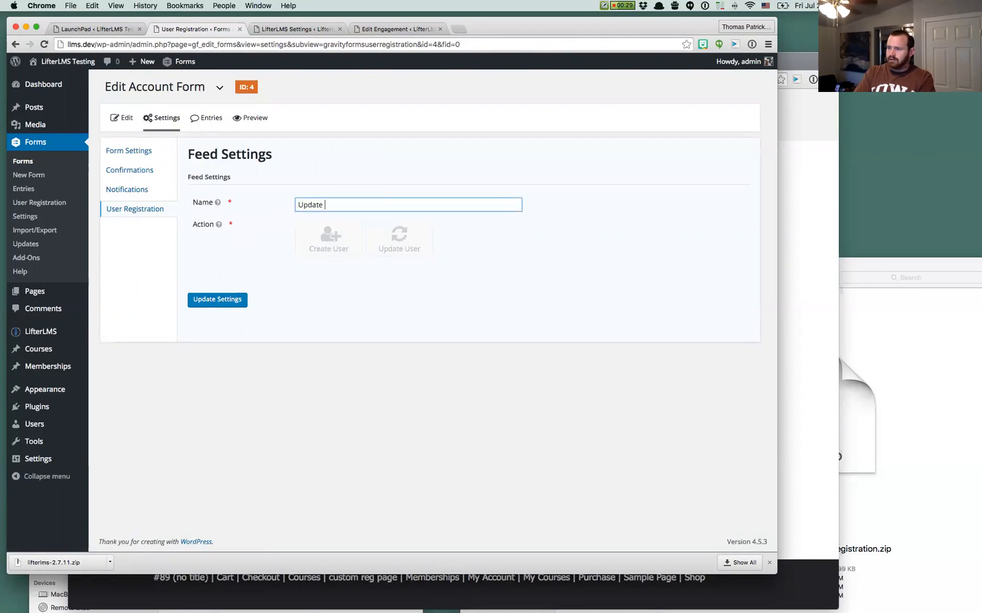
type("Account I")
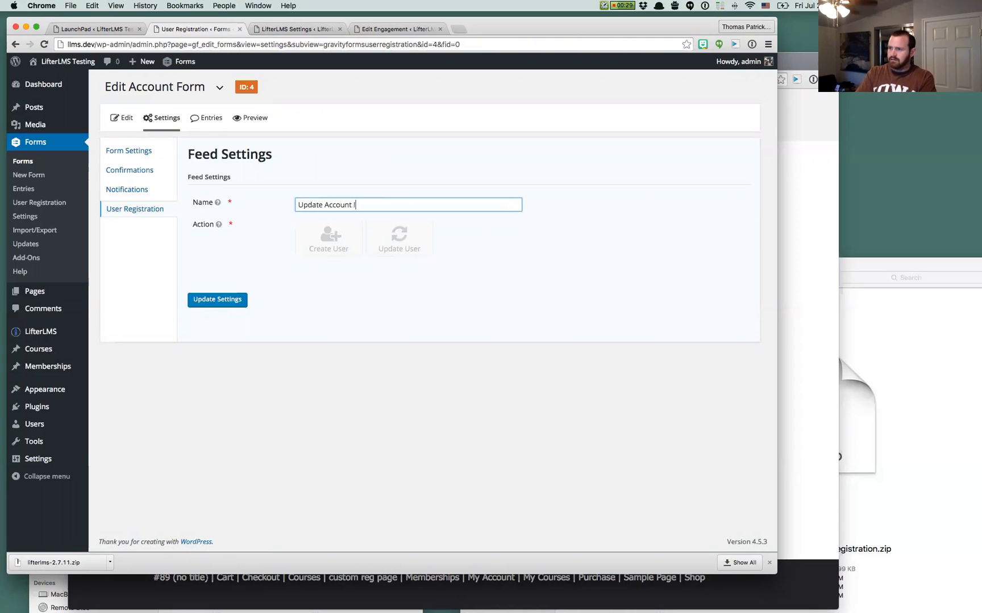
left_click(399, 237)
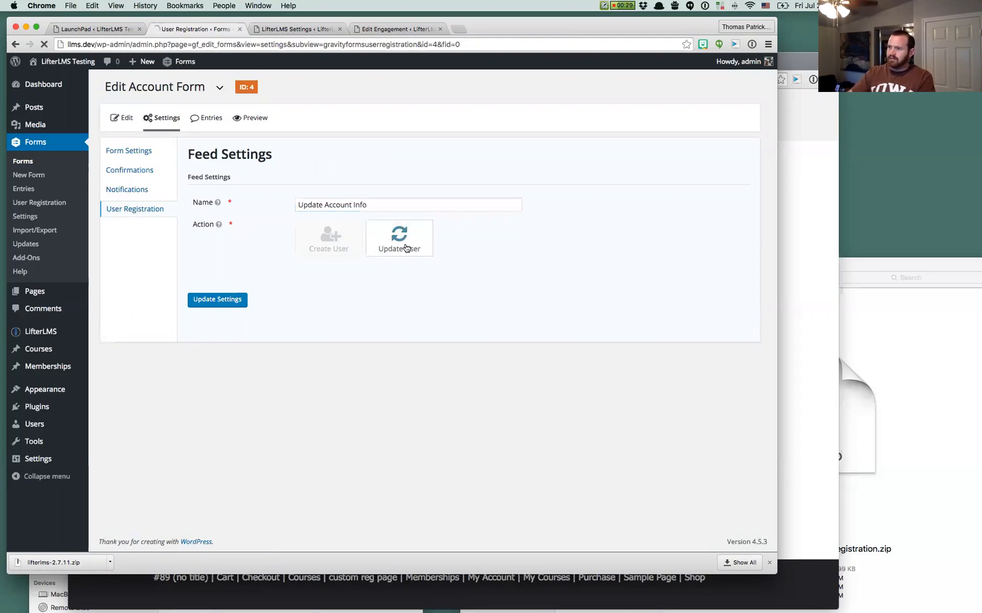
scroll("down", 3)
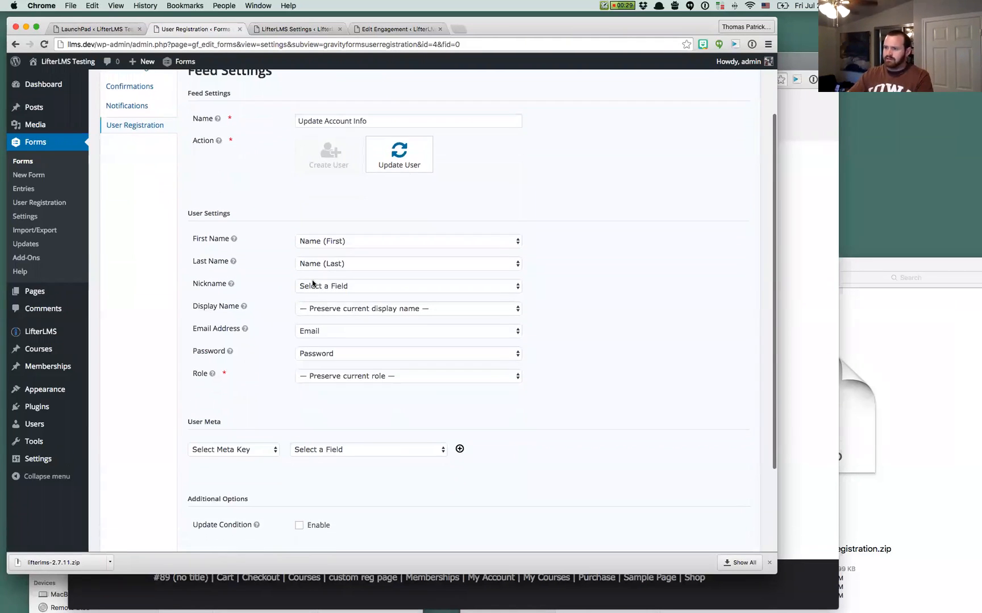
left_click(408, 287)
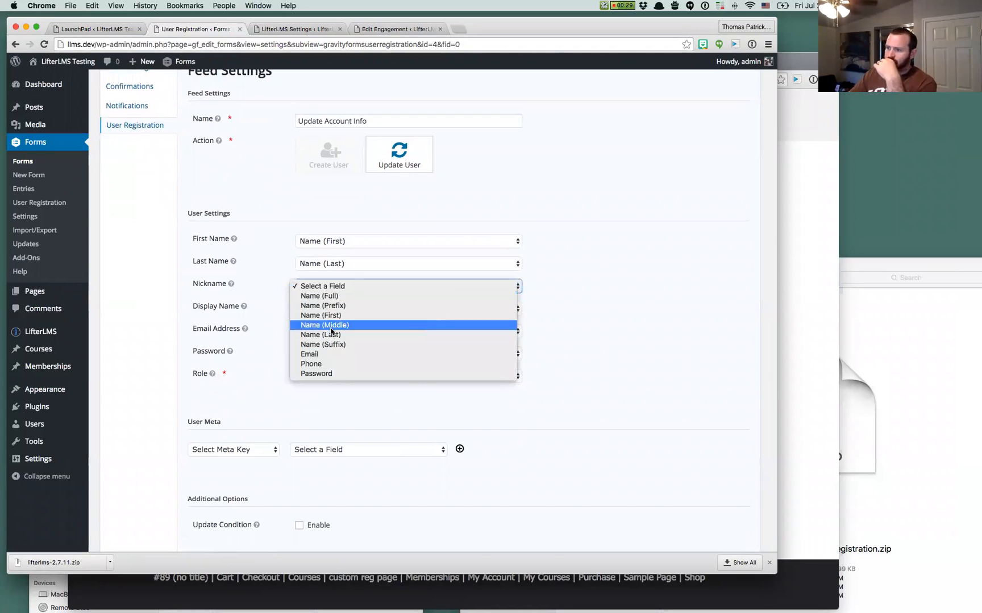
left_click(319, 295)
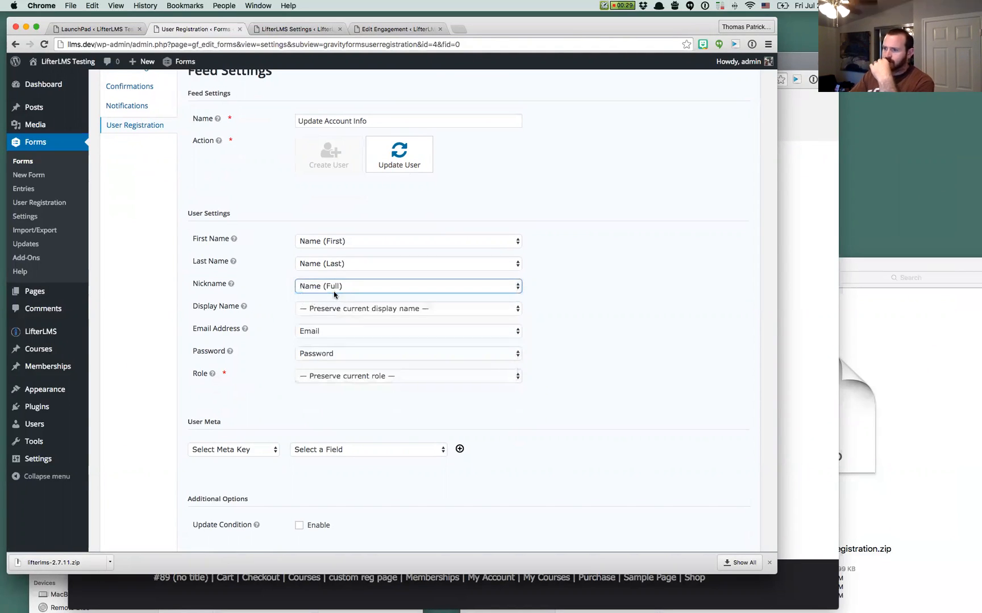
left_click(406, 308)
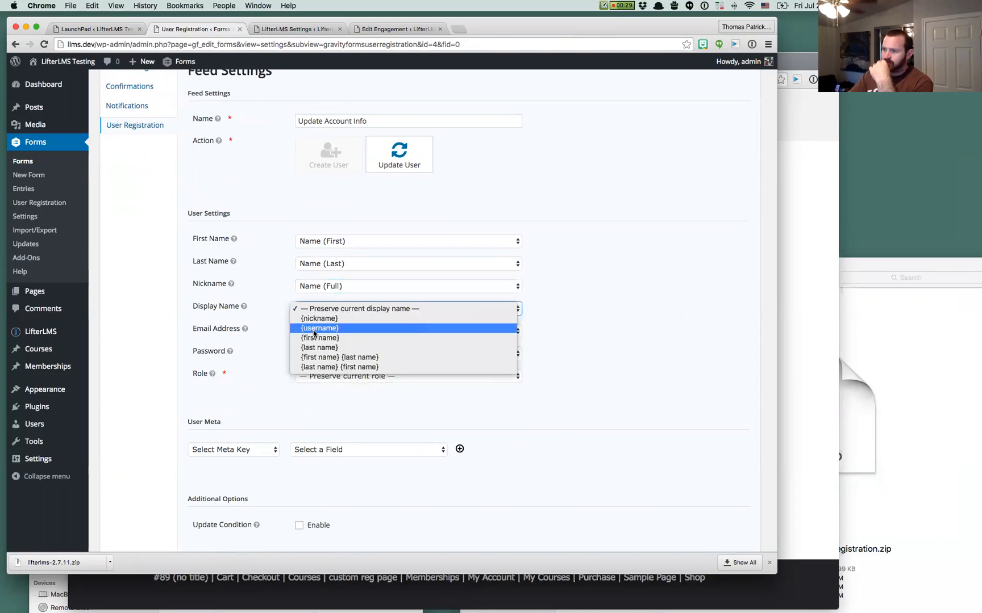
left_click(319, 318)
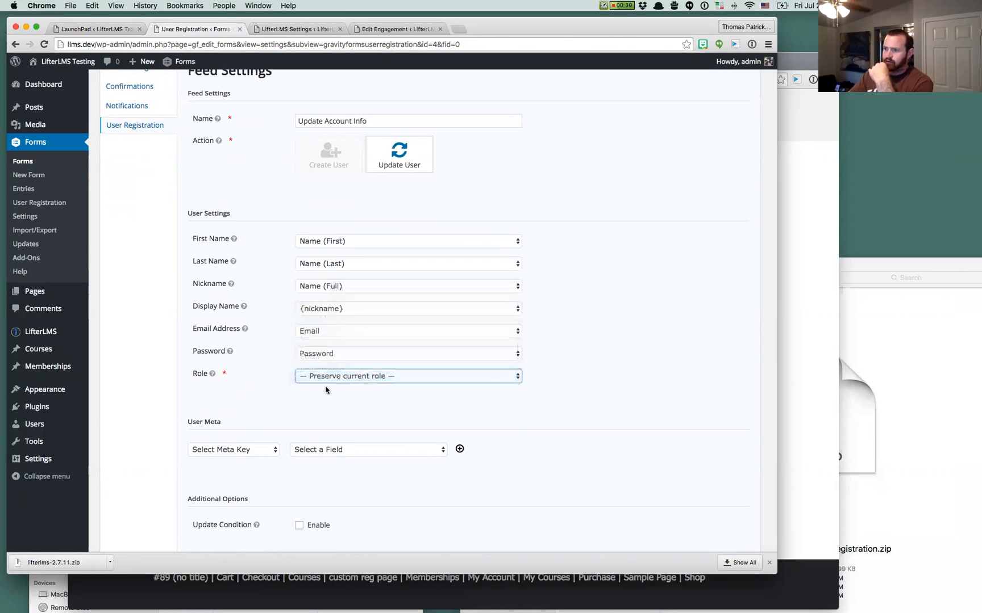
Step: Keep each user's current role and map a user meta key to the Phone field
left_click(408, 376)
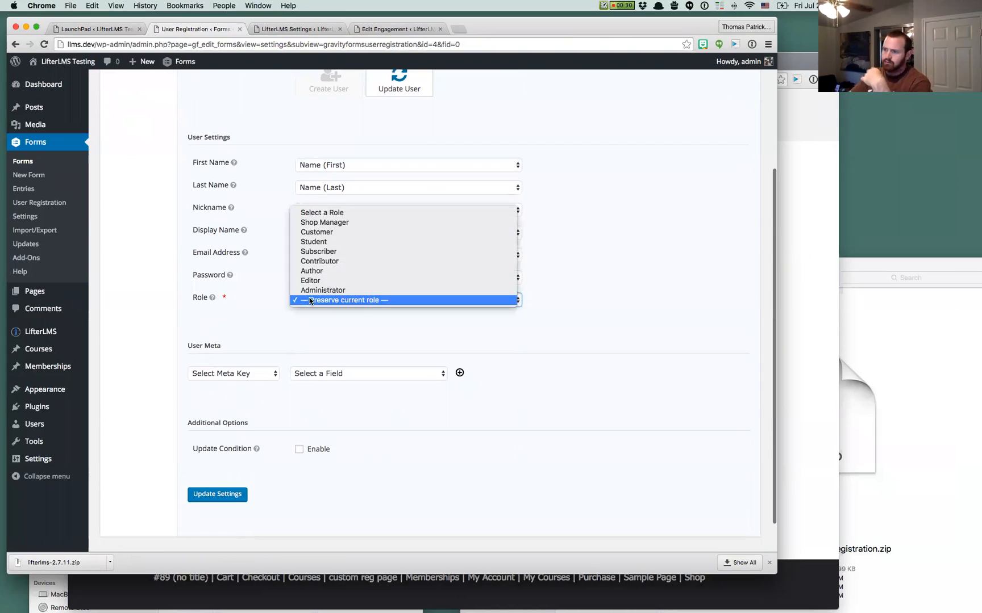
left_click(233, 372)
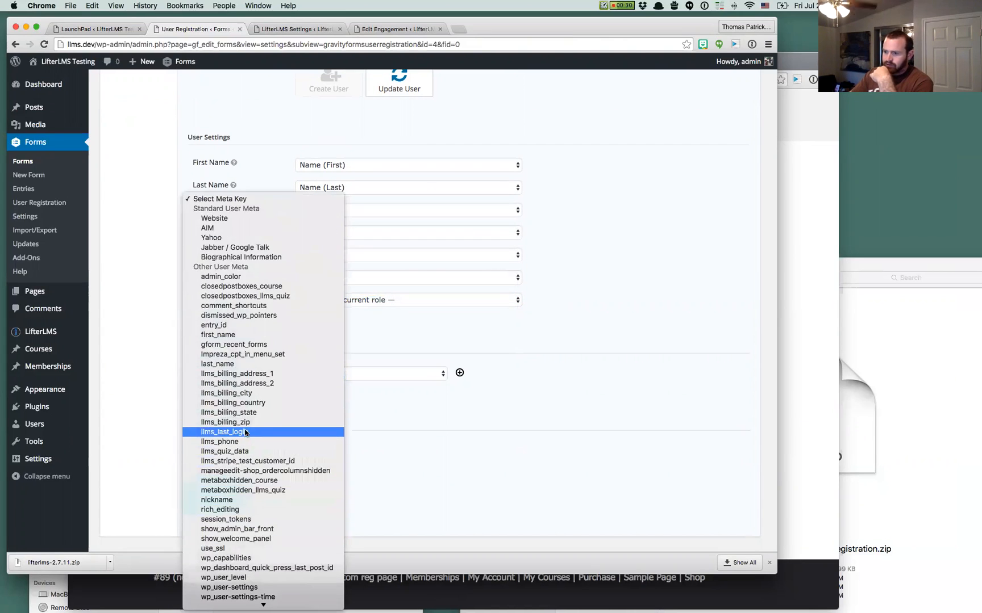
mouse_move(216, 440)
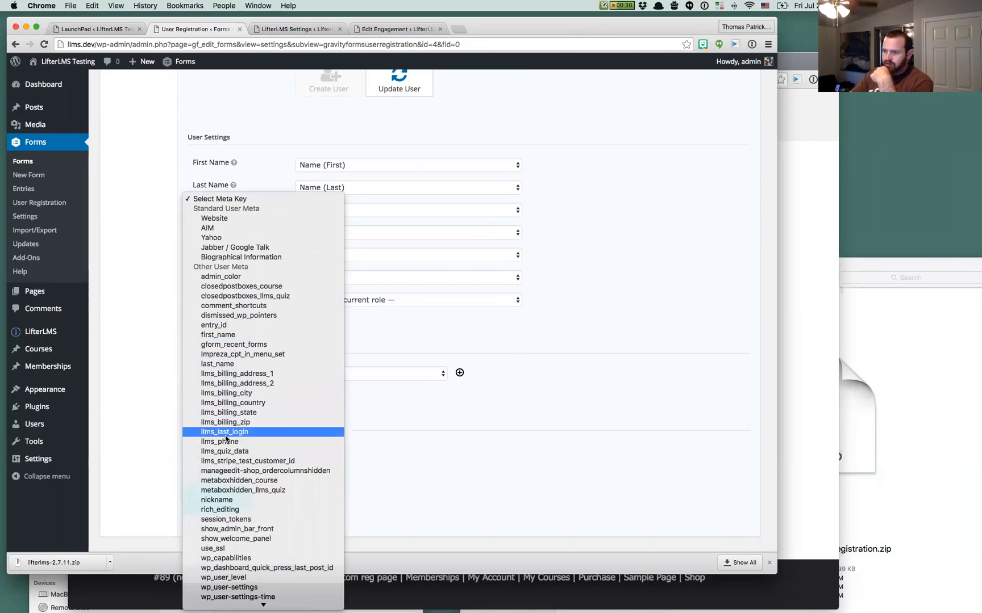
left_click(224, 432)
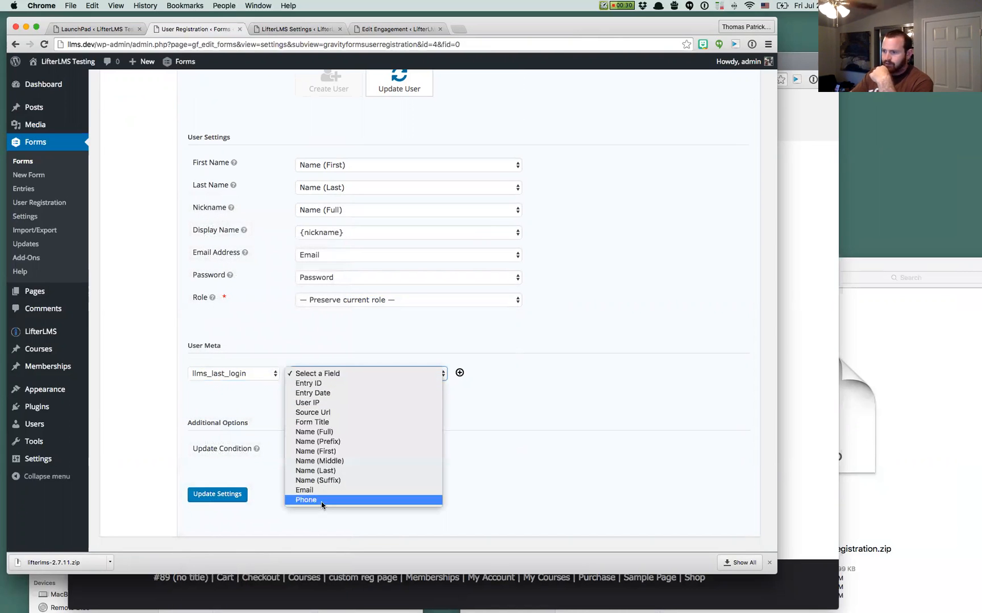
left_click(306, 500)
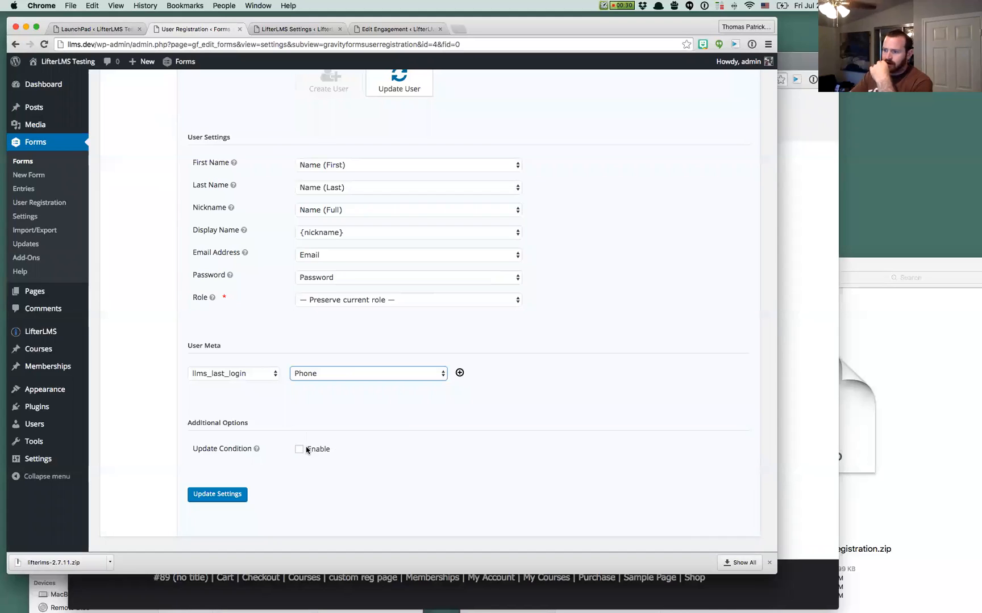
left_click(217, 495)
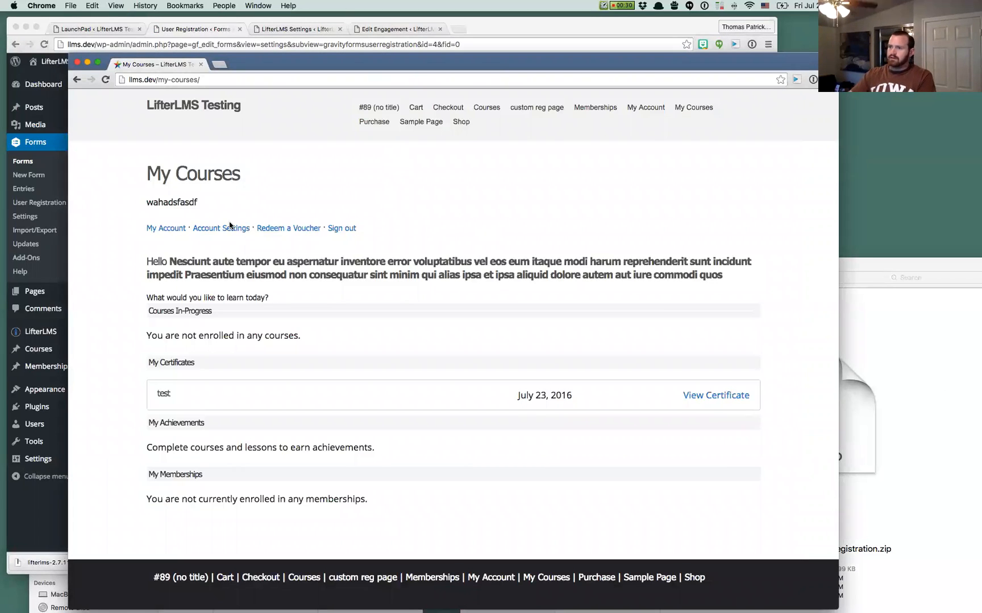
mouse_move(208, 237)
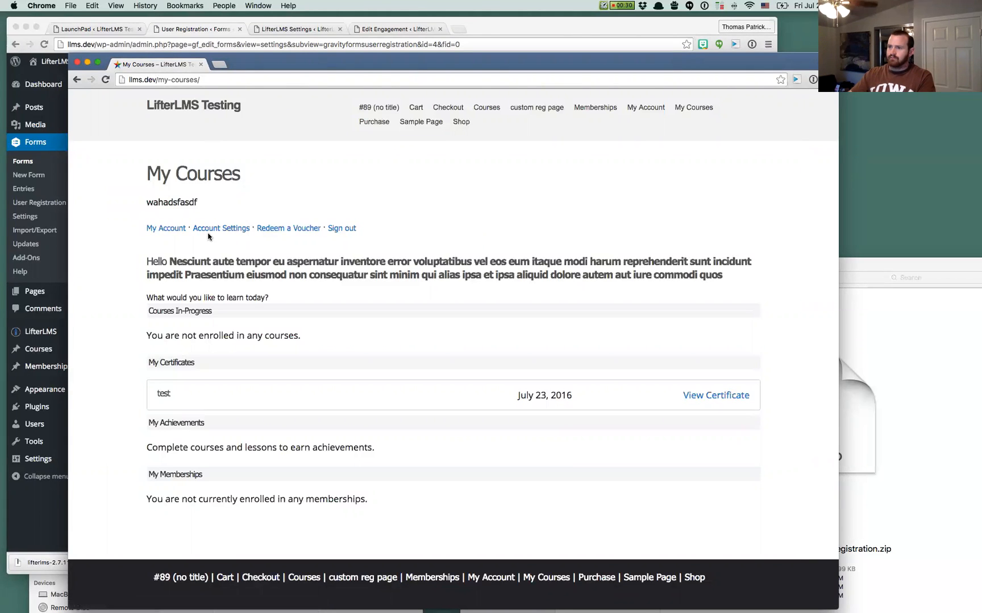
Step: Check the front-end Account Settings page, which still shows LifterLMS's default form
left_click(222, 229)
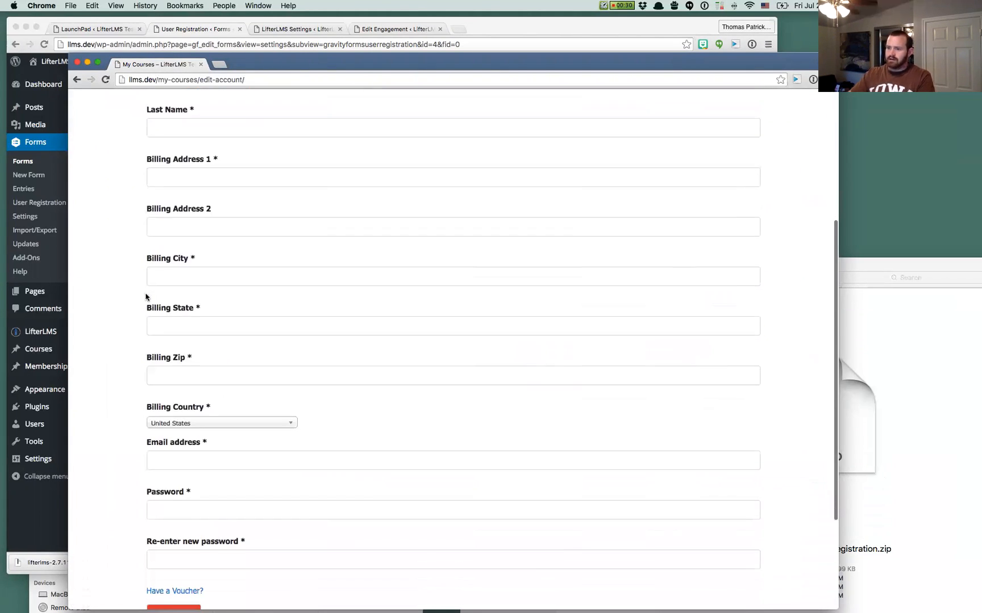
scroll("down", 3)
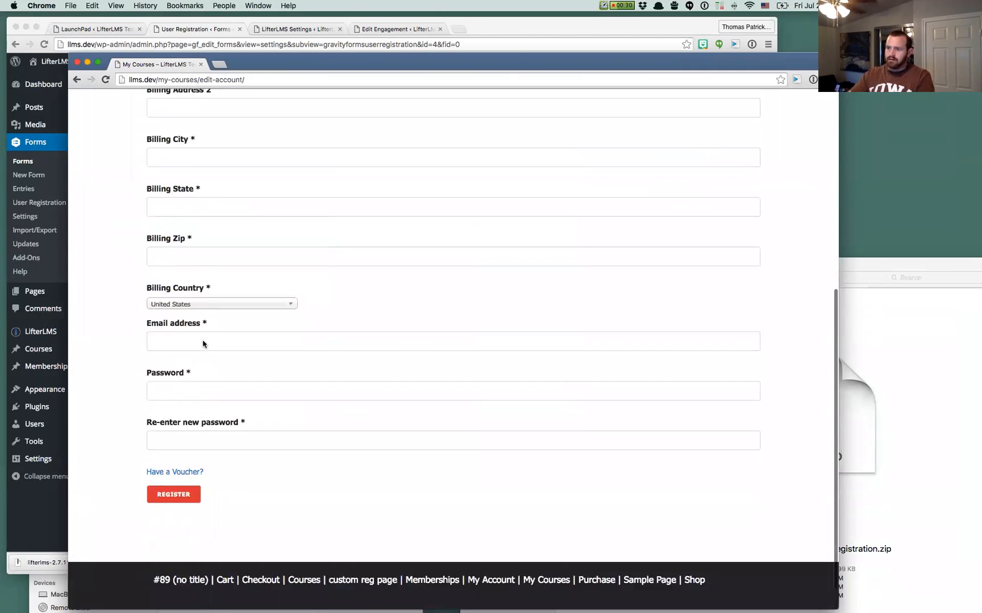
scroll("up", 3)
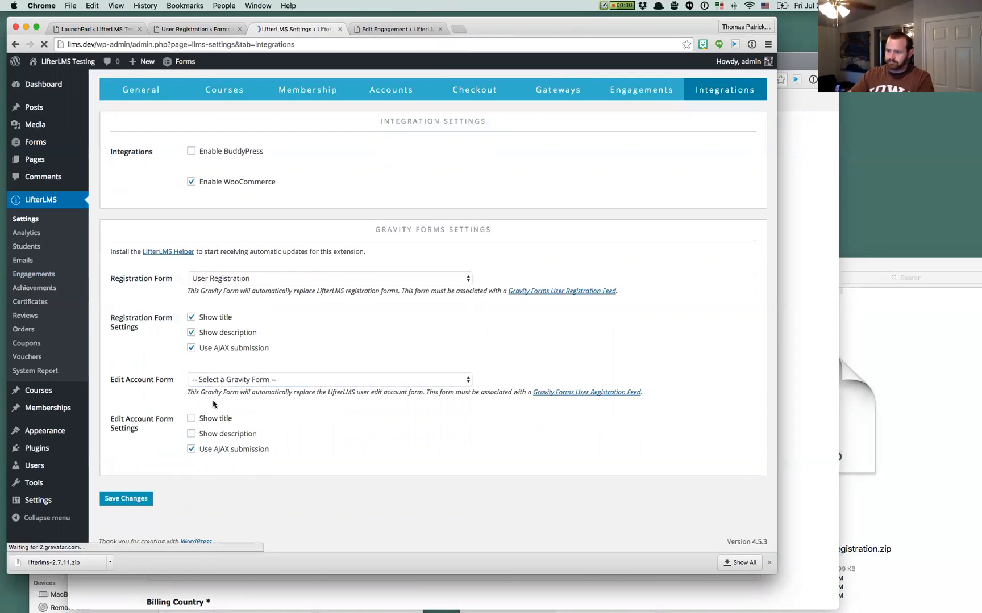
Step: Set Edit Account Form as the LifterLMS edit account form with its title shown
left_click(328, 379)
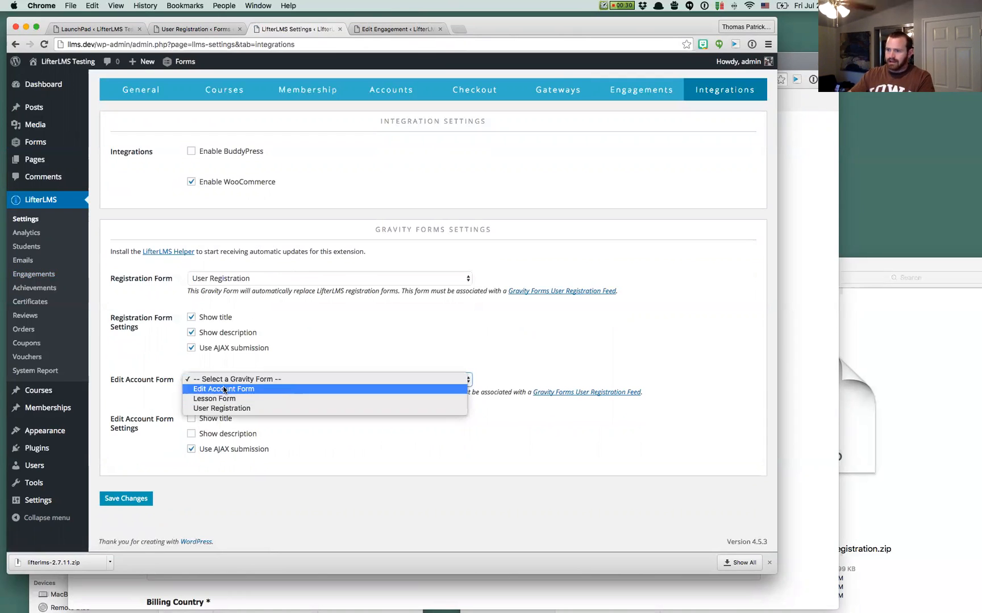
left_click(224, 389)
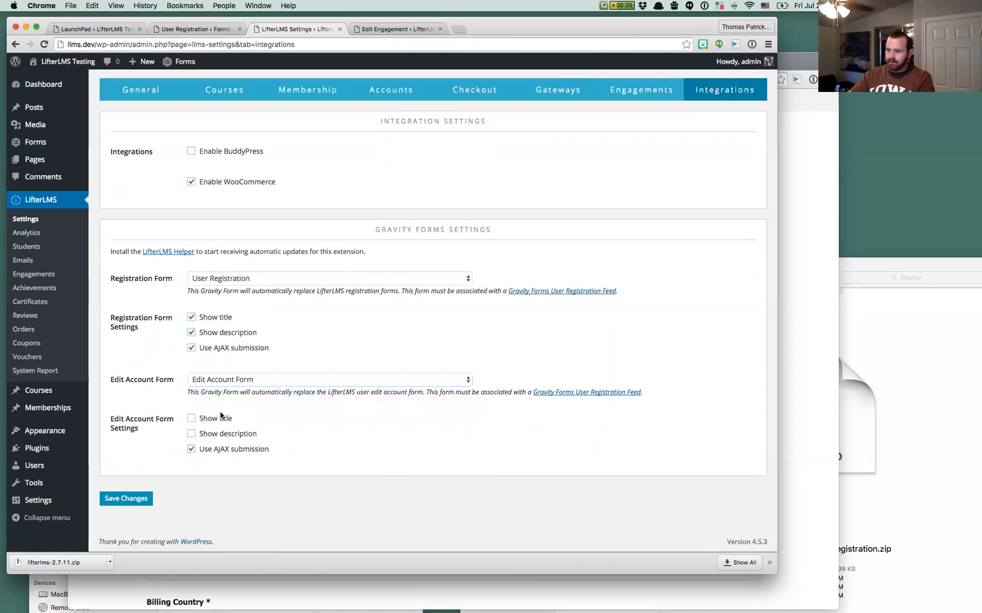
left_click(125, 499)
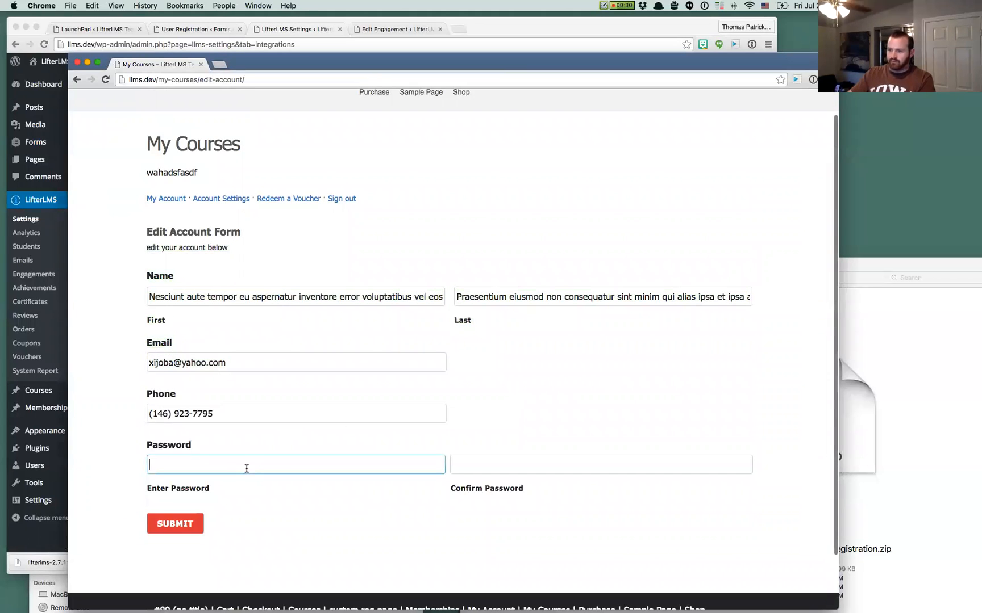
Step: Submit a password change through the new Edit Account Form and confirm it is accepted
left_click(175, 523)
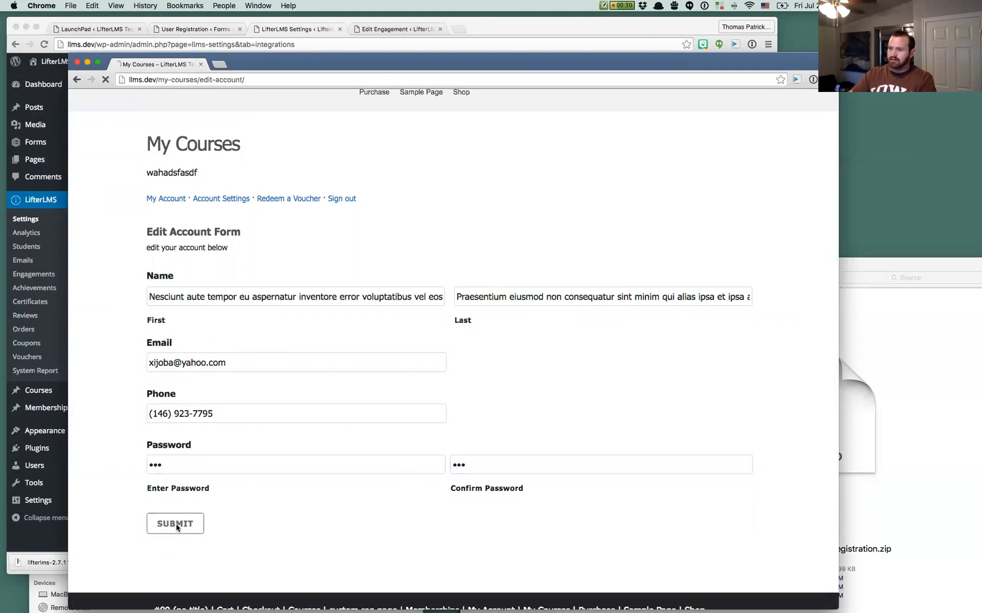
left_click(175, 524)
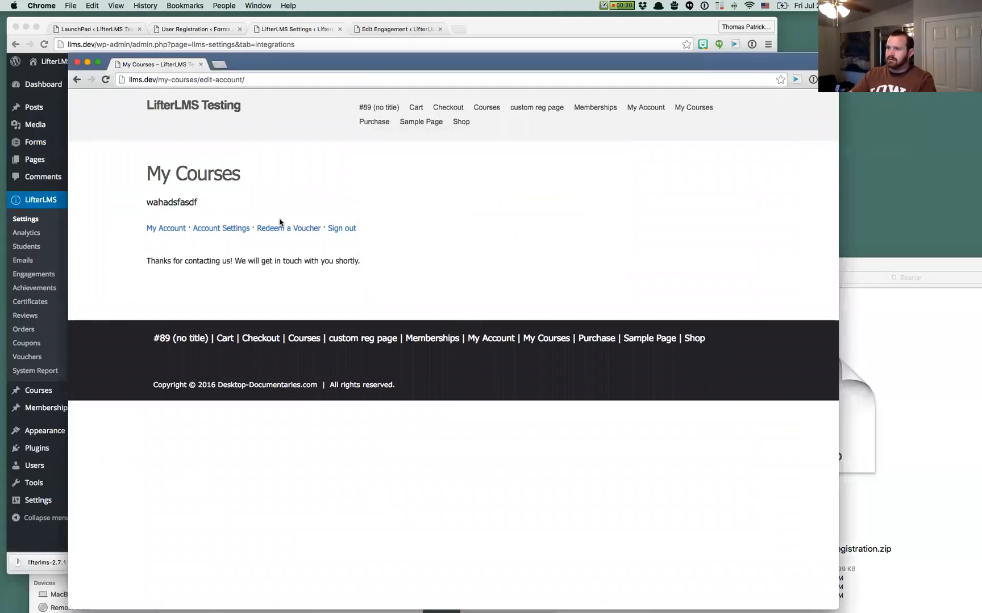
left_click(220, 228)
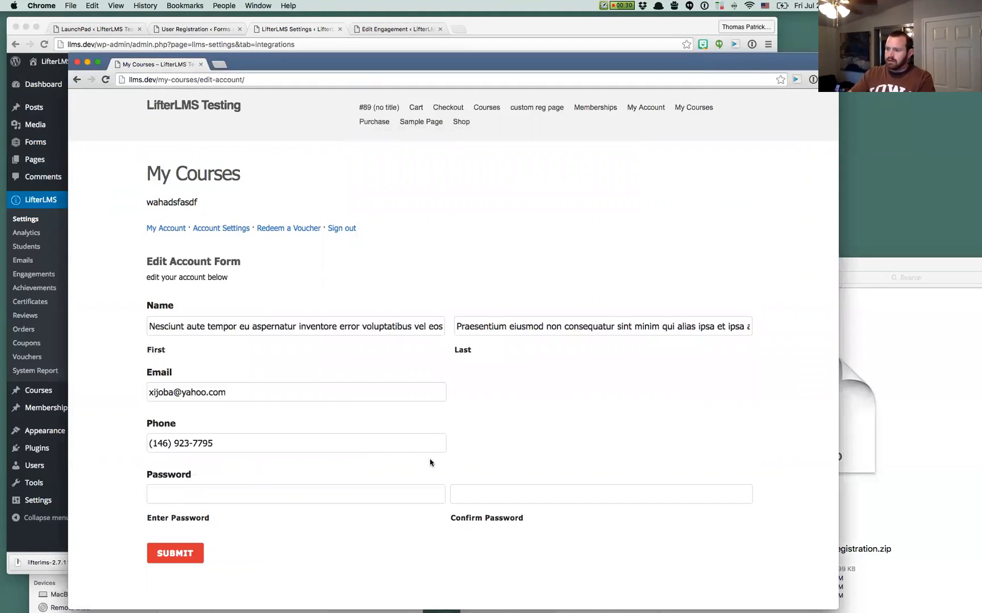
left_click(298, 29)
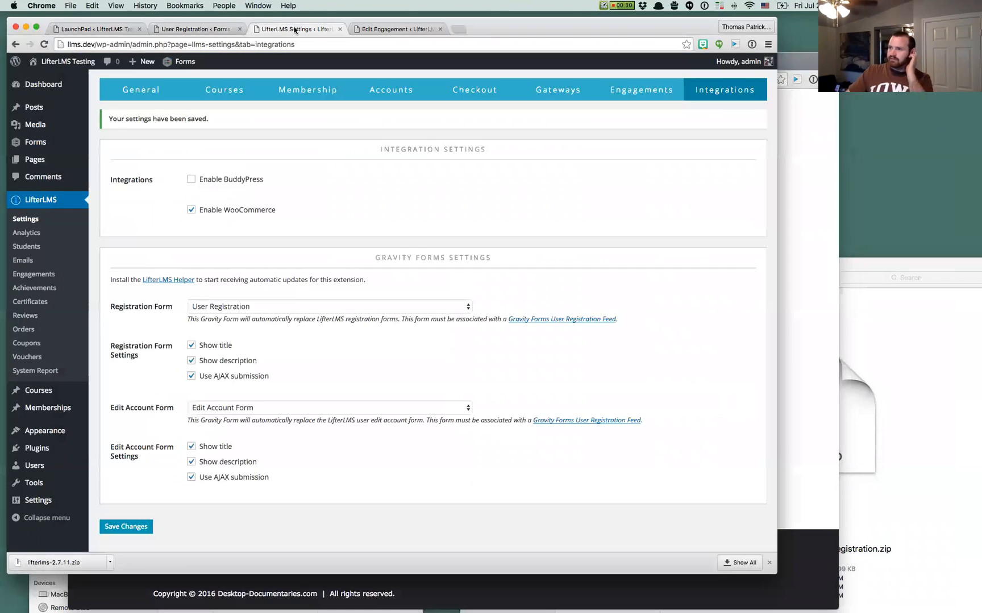